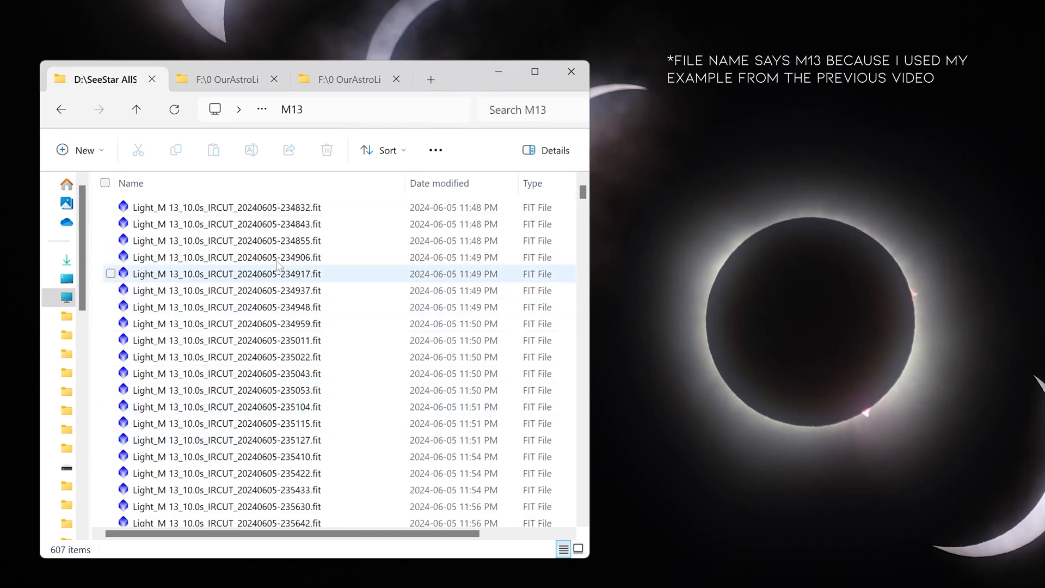
mouse_move(214, 331)
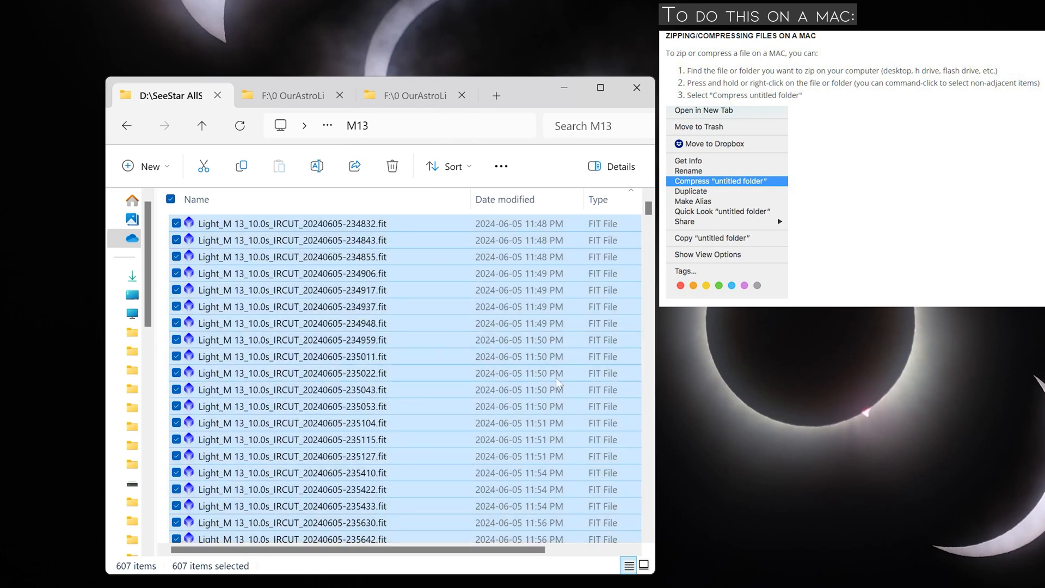
Compress the 607 M13 FIT light frames into a zip archive.
click(720, 181)
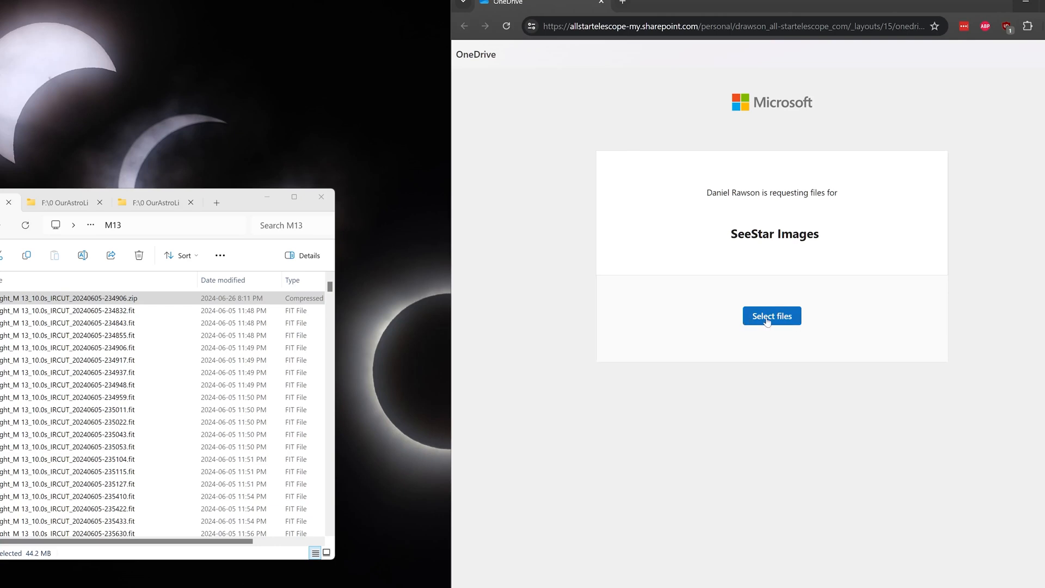
Choose the M13 zip archive as the file to upload.
click(771, 315)
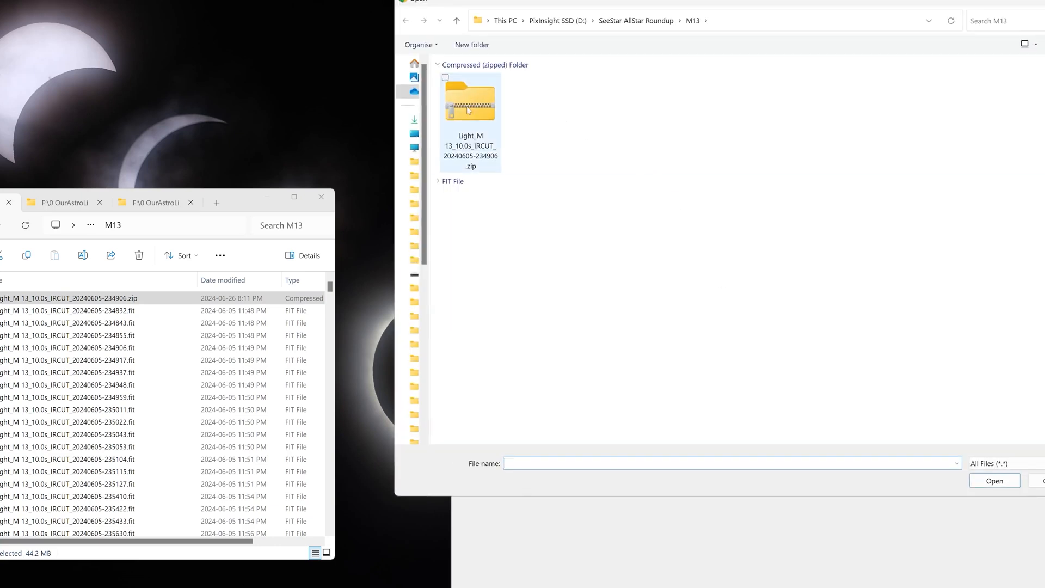
click(470, 104)
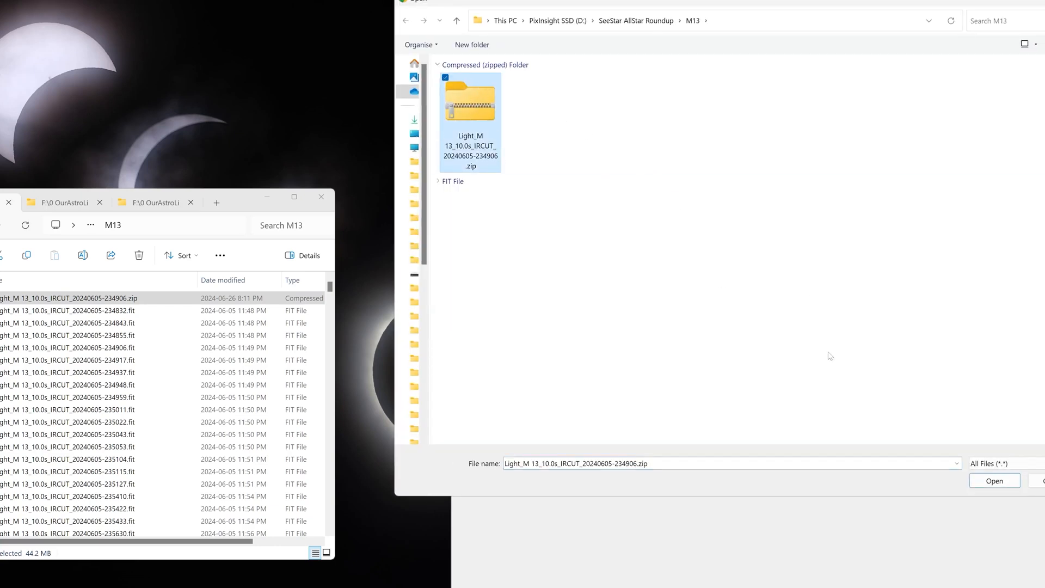
click(993, 481)
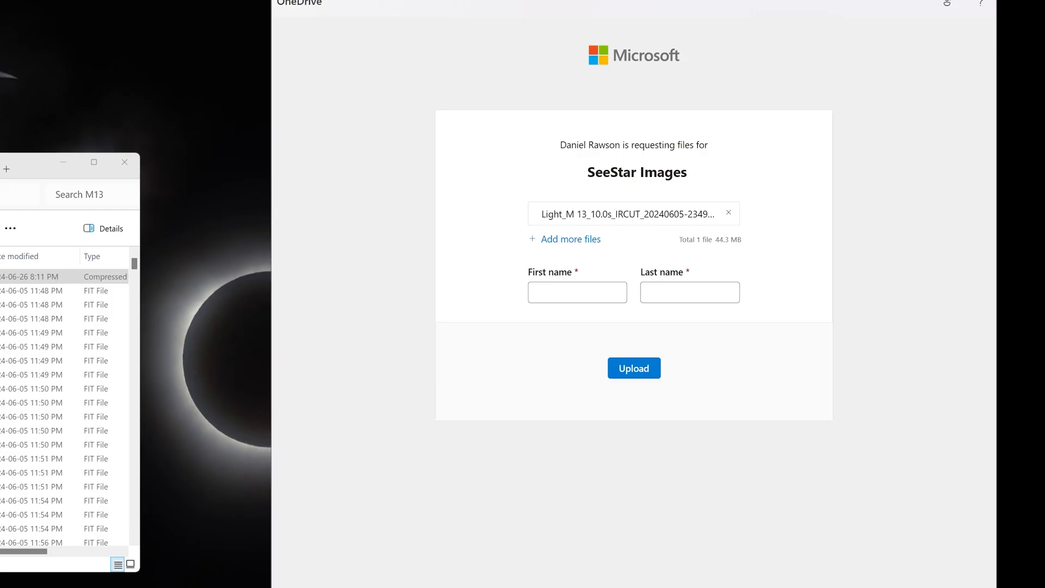
Enter first name 'Abd' and upload the zip to the SeeStar Images request.
click(576, 292)
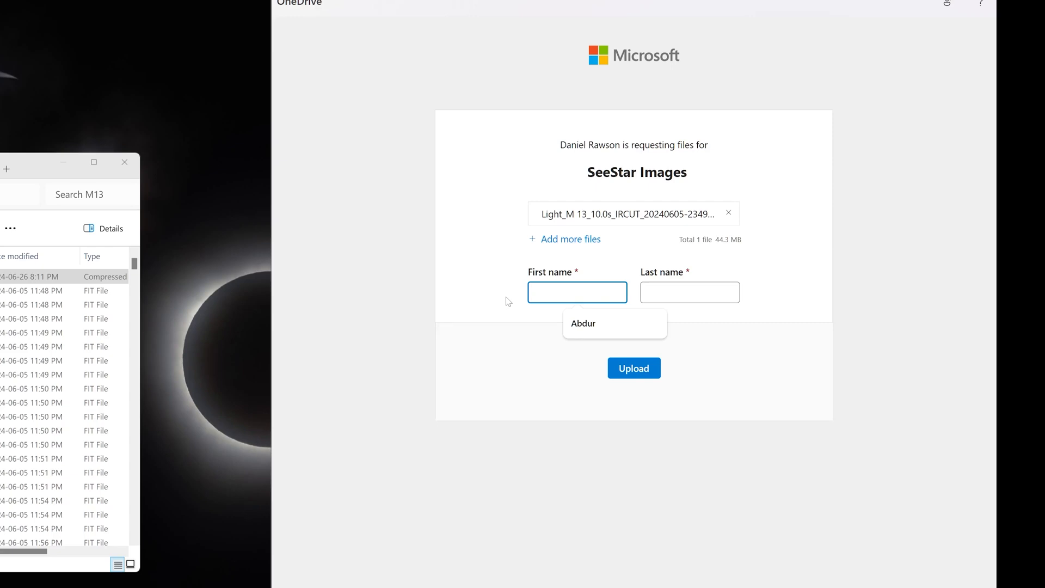
text(Abdur)
click(690, 292)
text(Test)
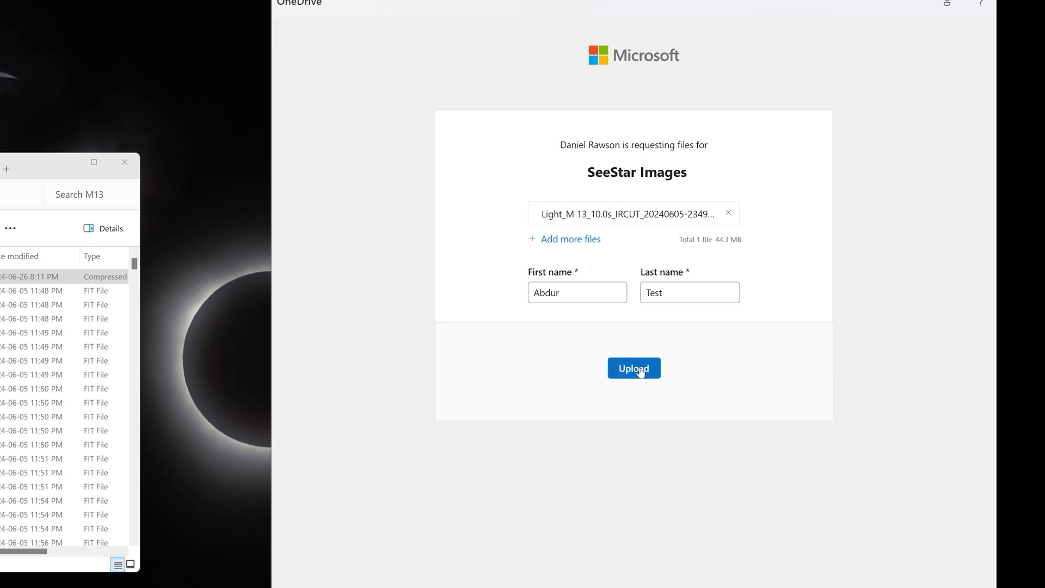
click(633, 368)
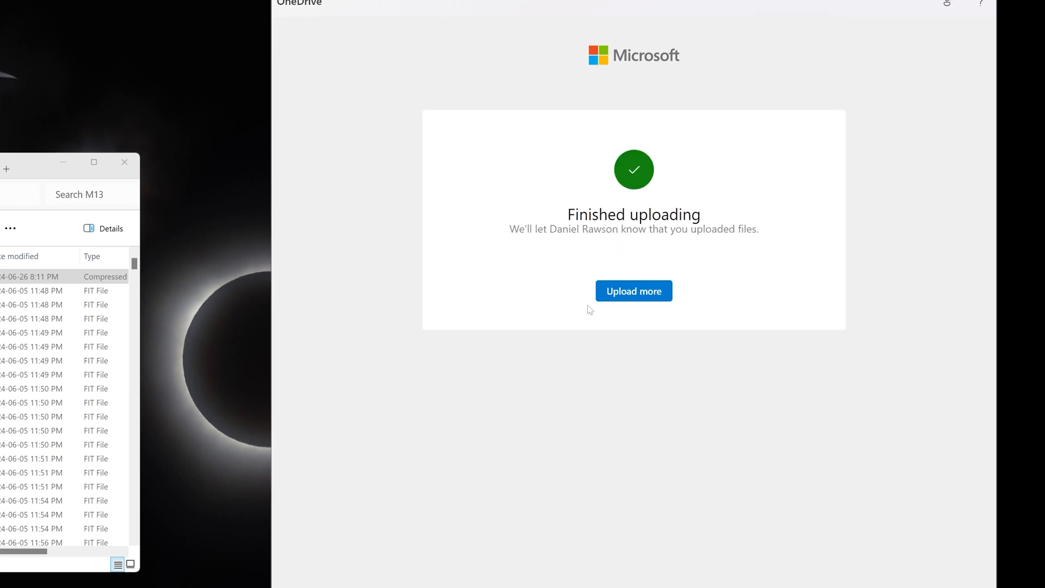
mouse_move(687, 231)
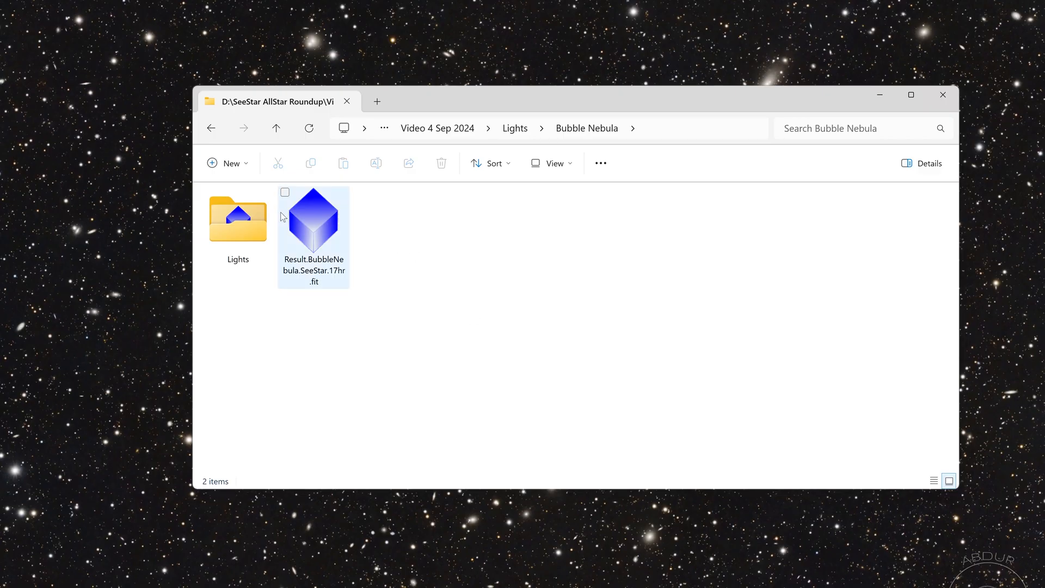
Select Result.BubbleNebula.SeeStar.17hr.fit in the Bubble Nebula folder to open in Siril.
click(314, 220)
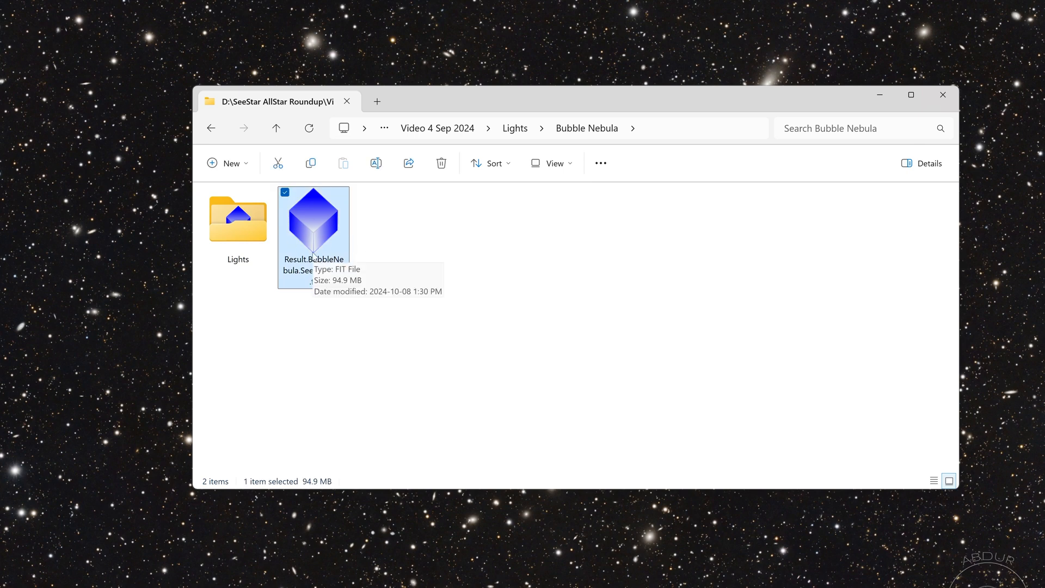
mouse_move(393, 332)
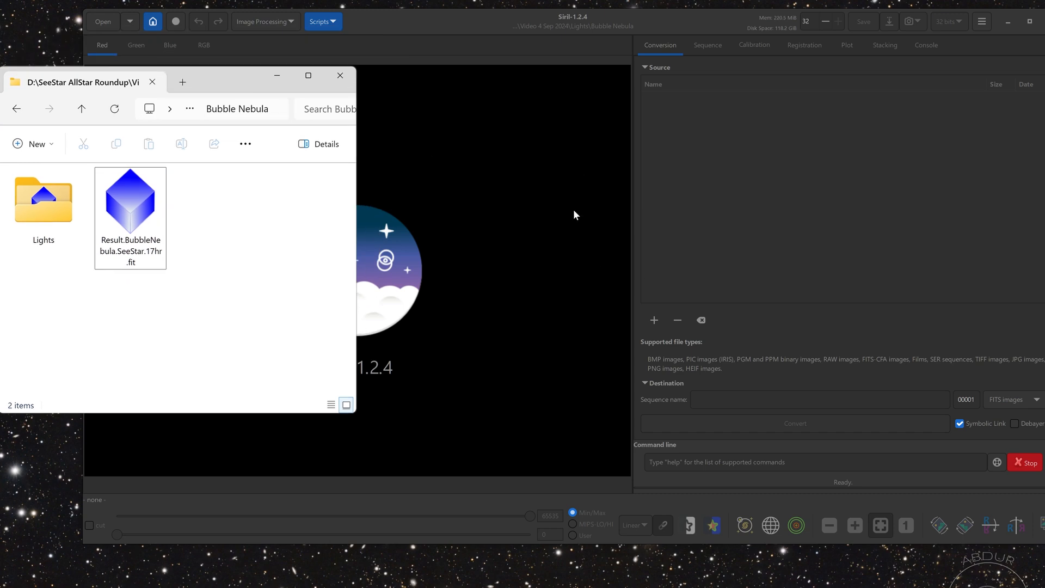
Switch the Bubble Nebula image display from Linear to AutoStretch.
click(130, 199)
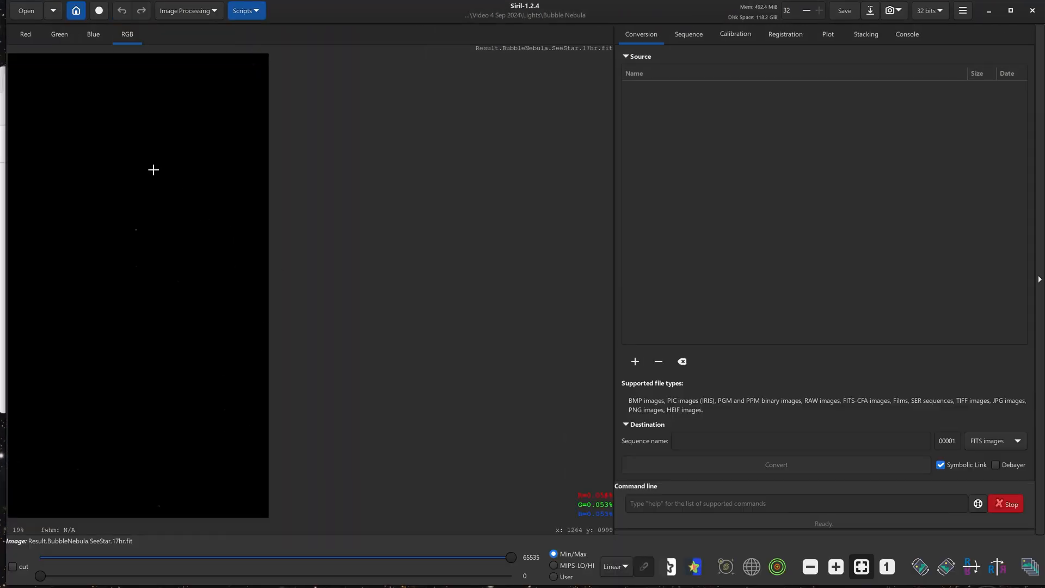
mouse_move(149, 282)
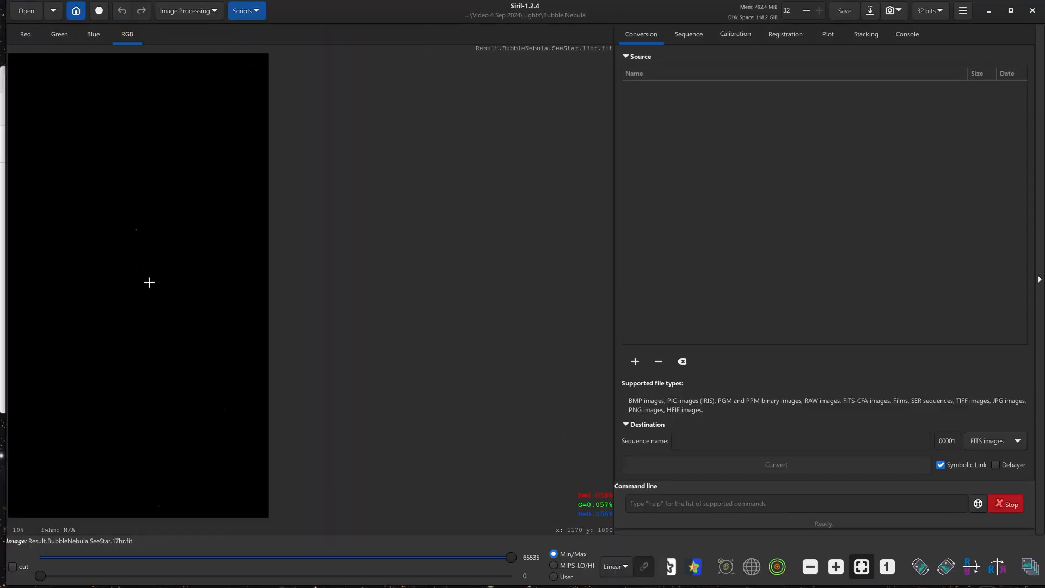
mouse_move(241, 320)
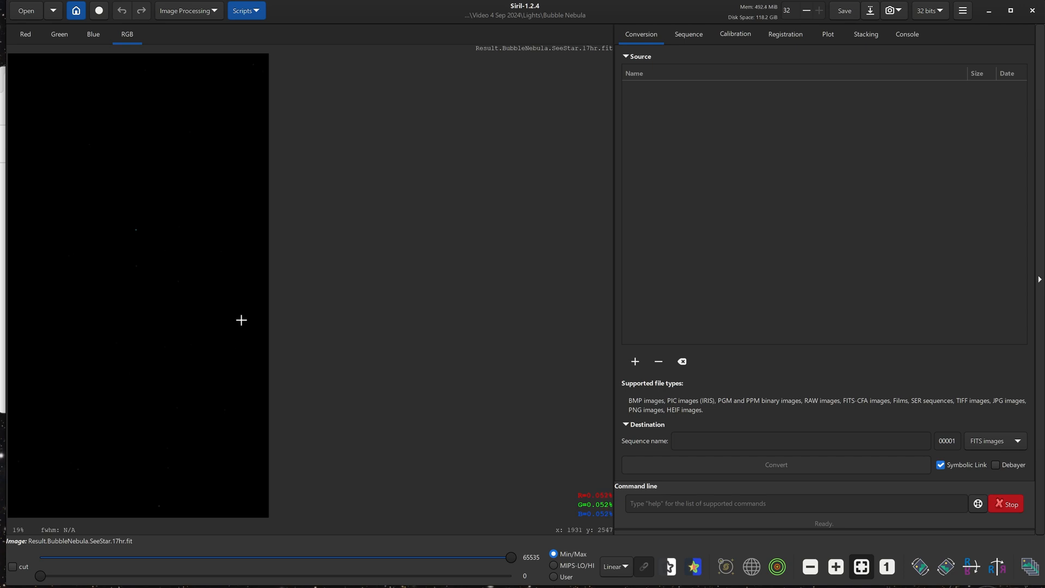
click(615, 566)
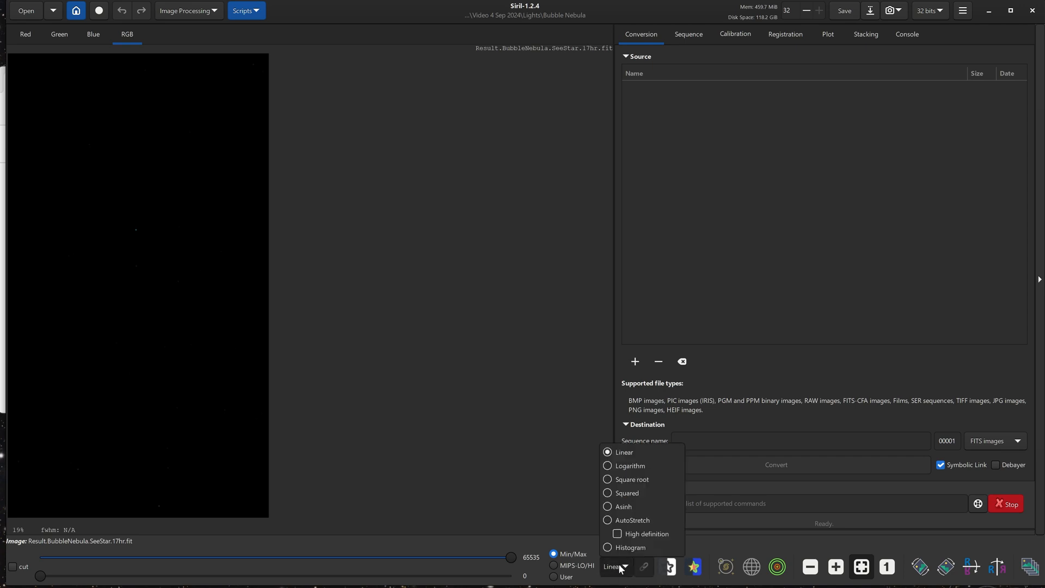
mouse_move(618, 566)
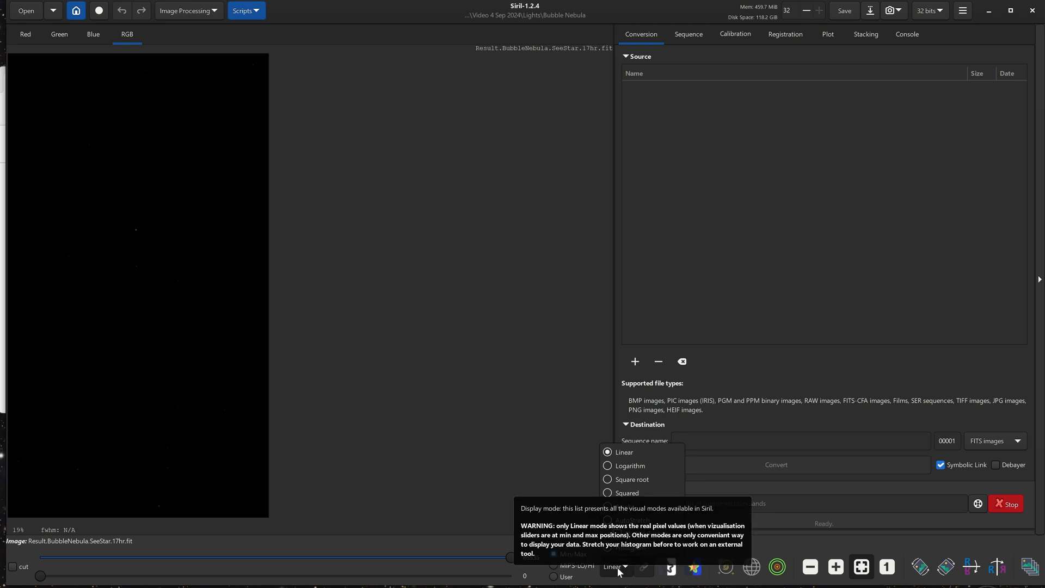
mouse_move(632, 520)
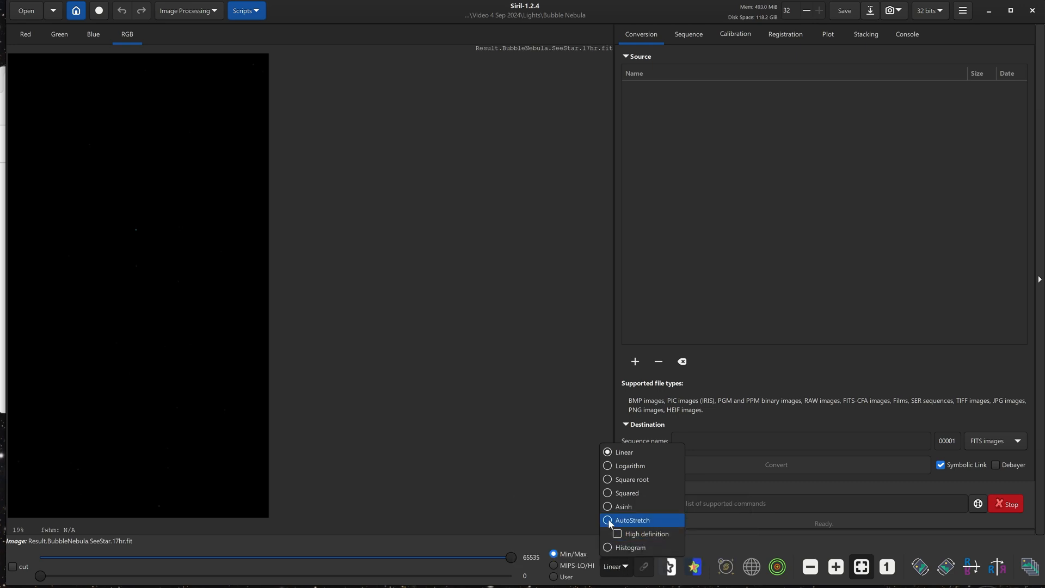
click(632, 520)
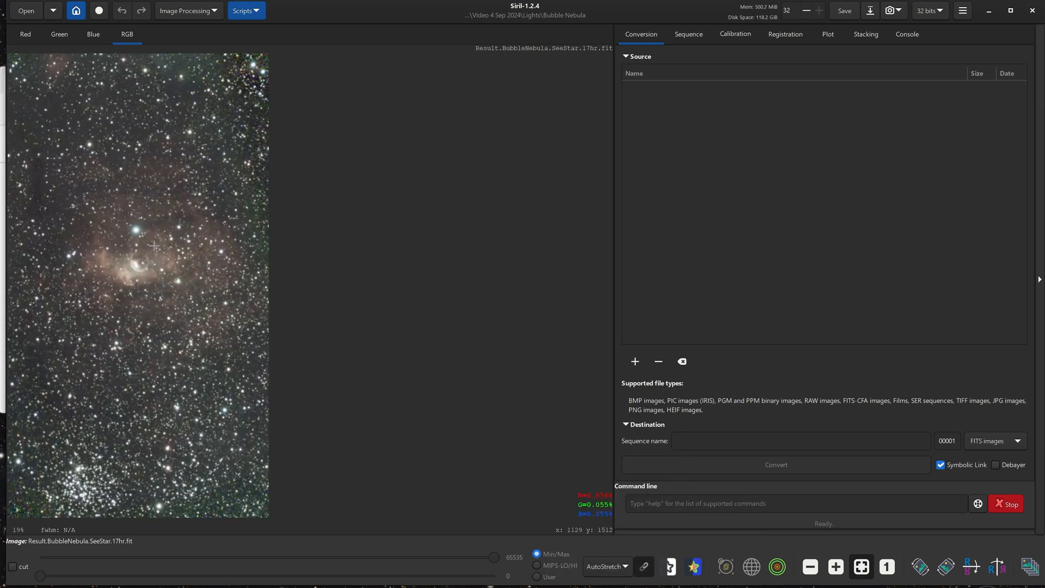
mouse_move(192, 305)
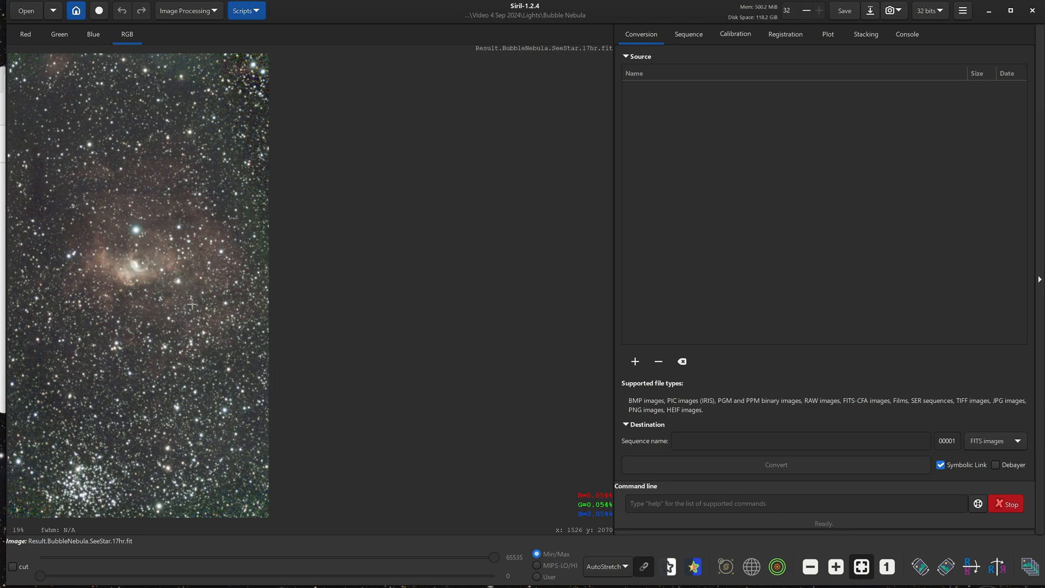
mouse_move(191, 190)
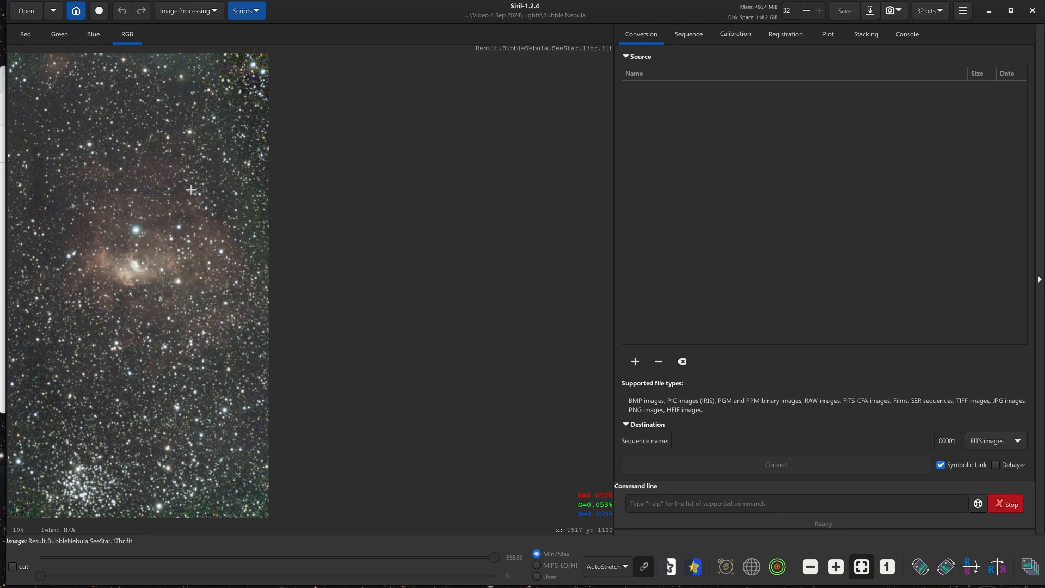
mouse_move(12, 398)
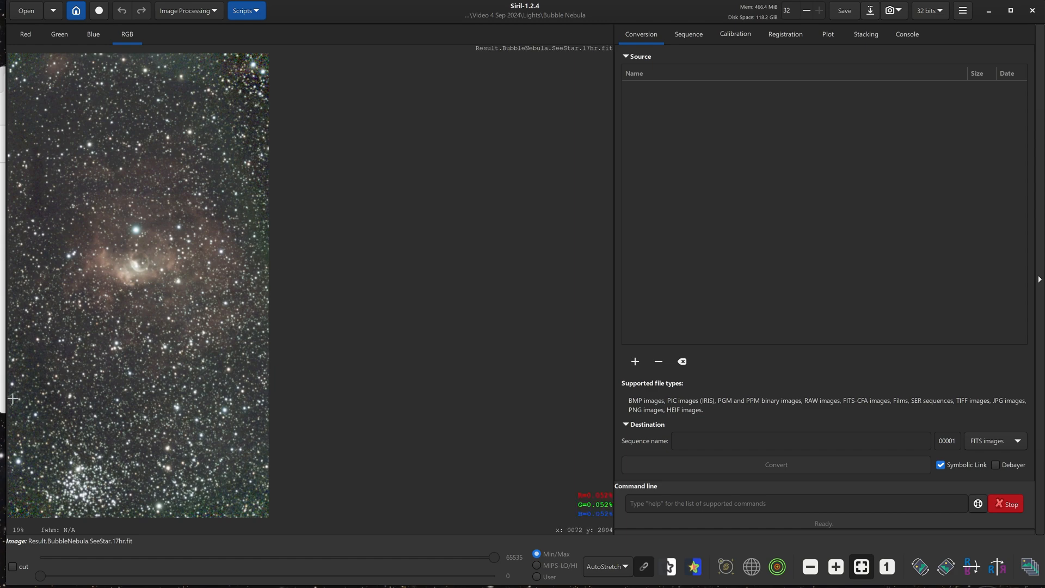
mouse_move(181, 424)
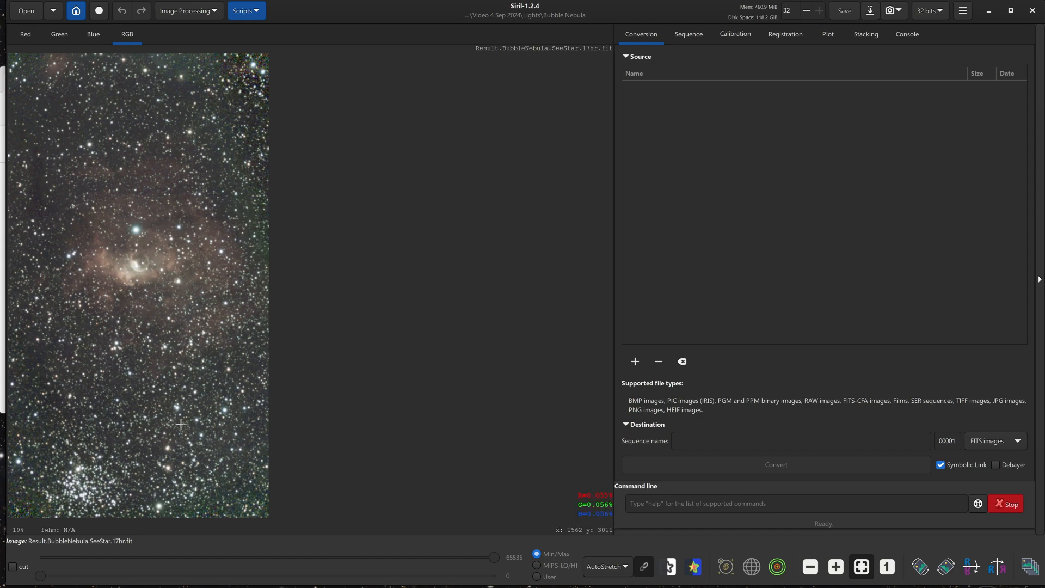
mouse_move(276, 240)
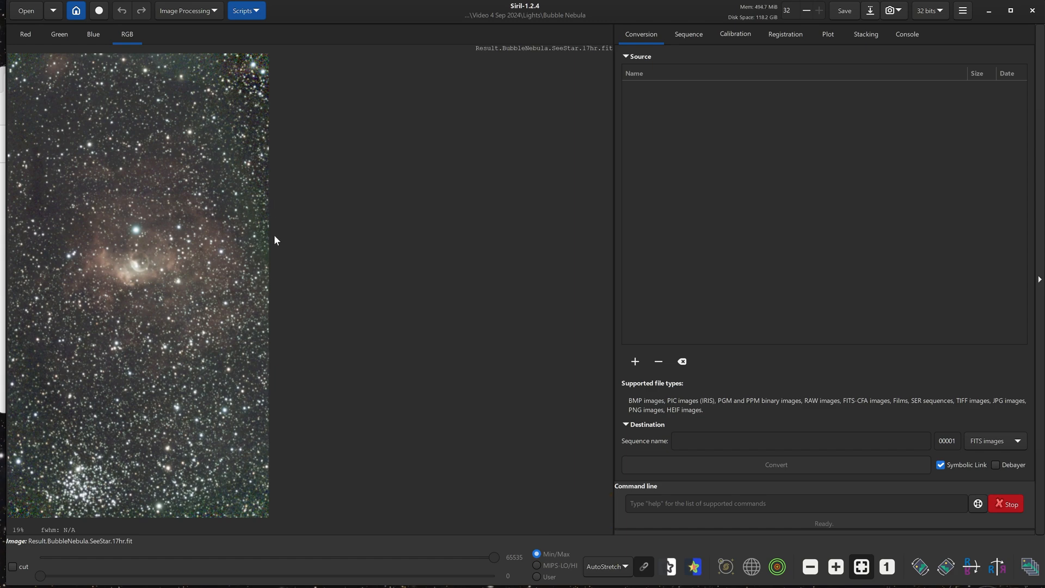
mouse_move(113, 258)
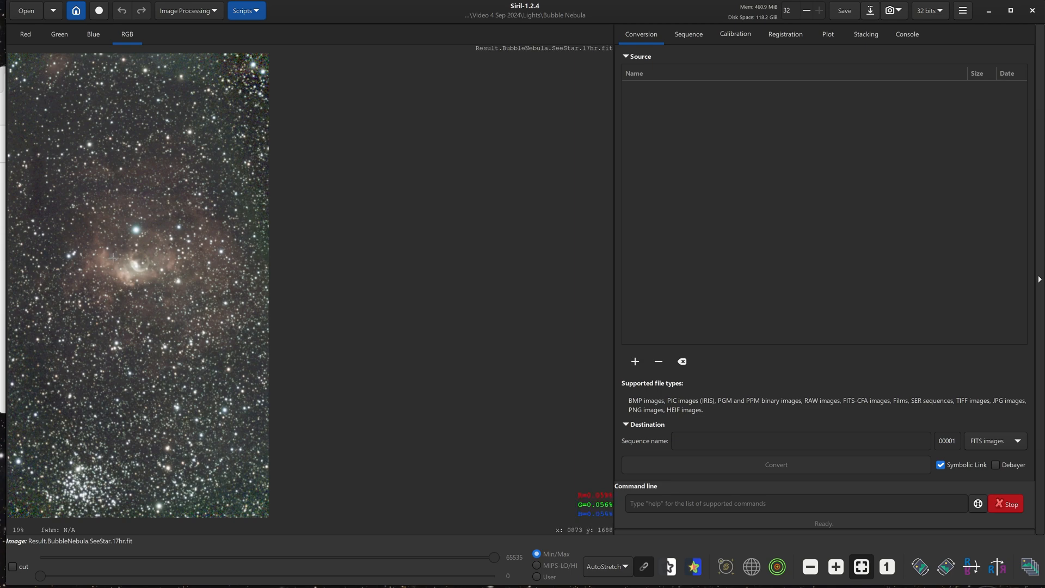
mouse_move(48, 436)
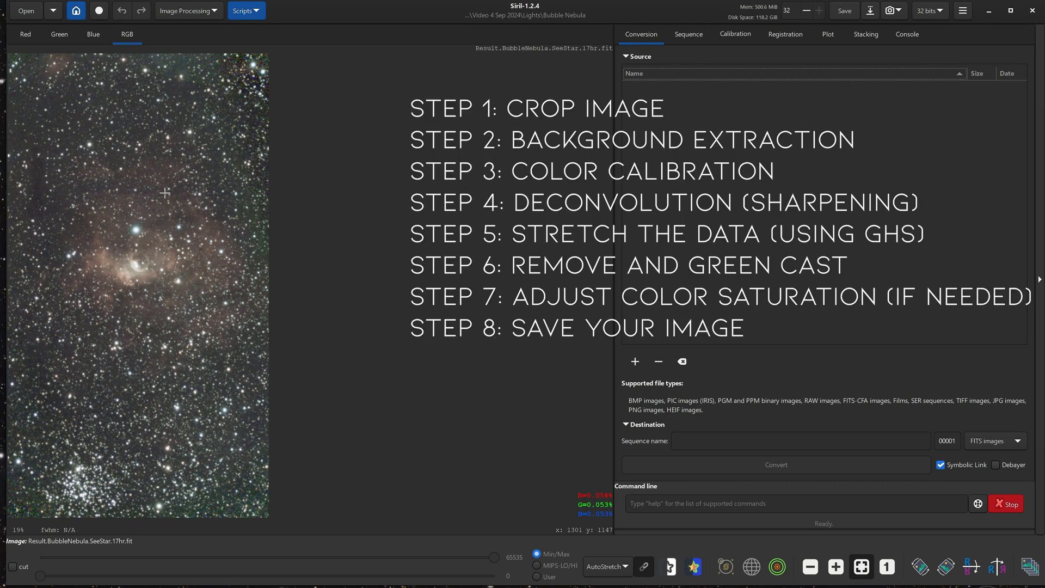
mouse_move(251, 87)
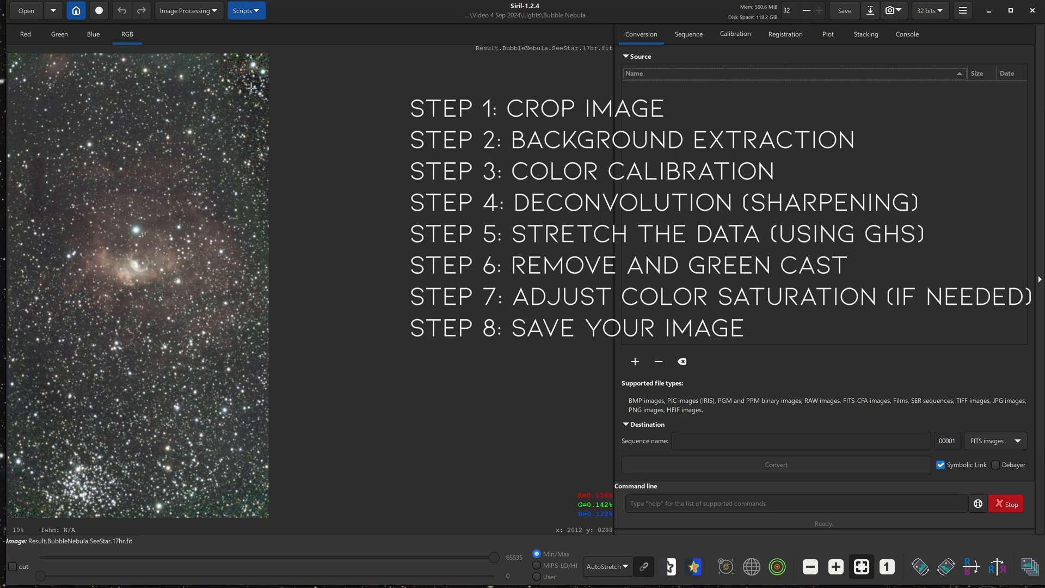
mouse_move(243, 65)
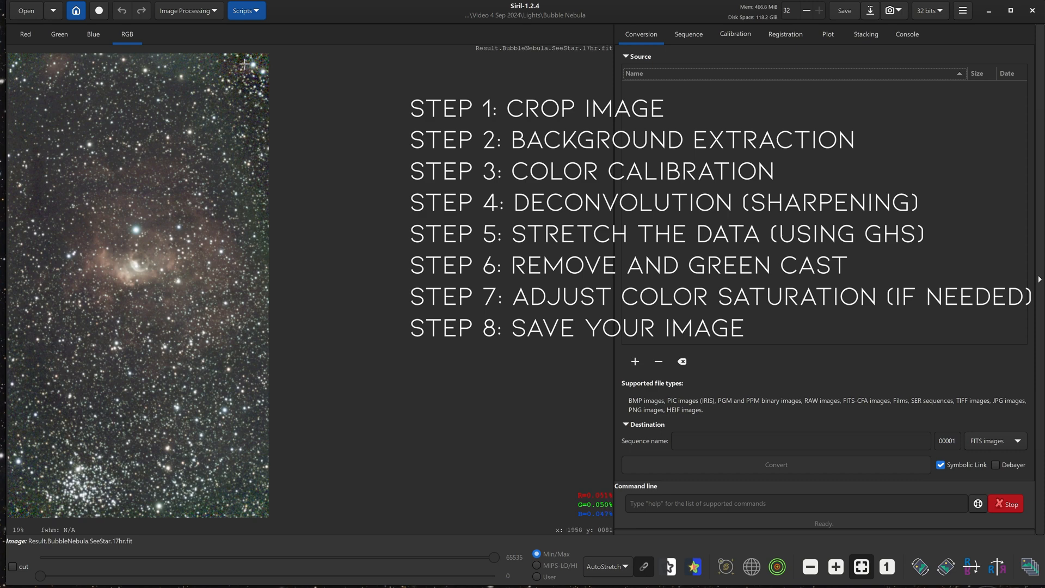
mouse_move(243, 63)
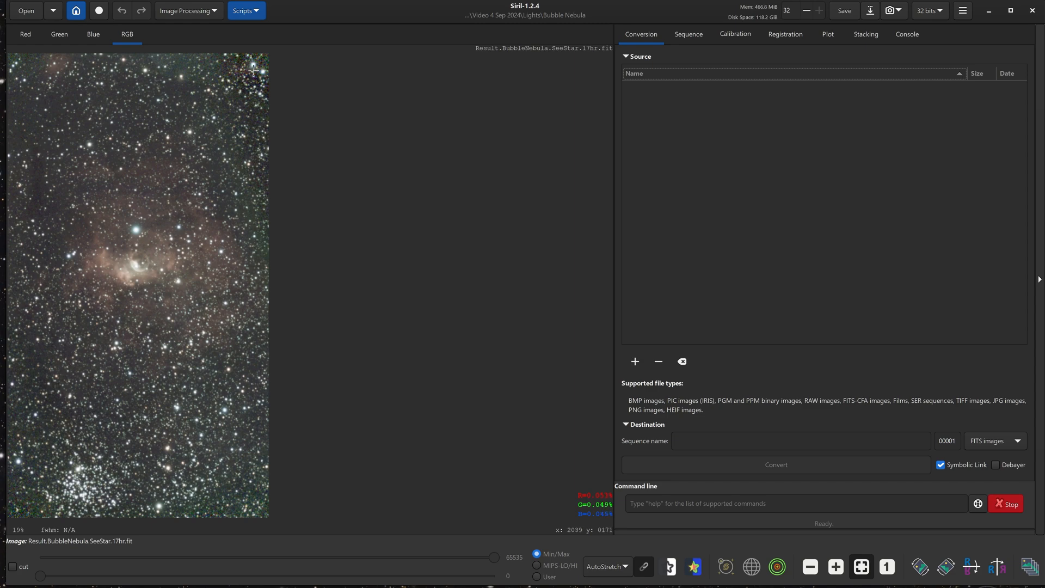
mouse_move(249, 73)
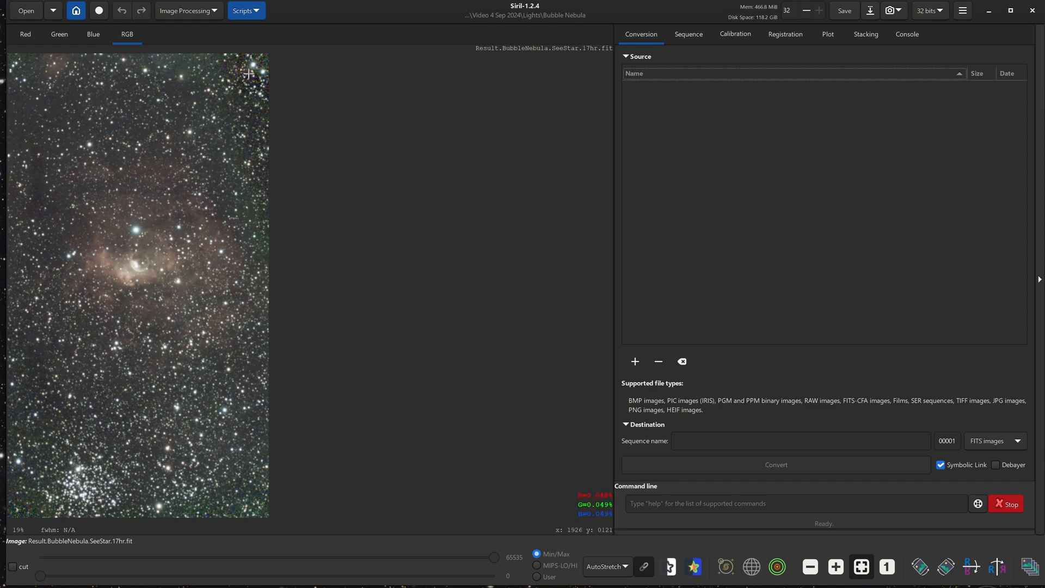
mouse_move(267, 100)
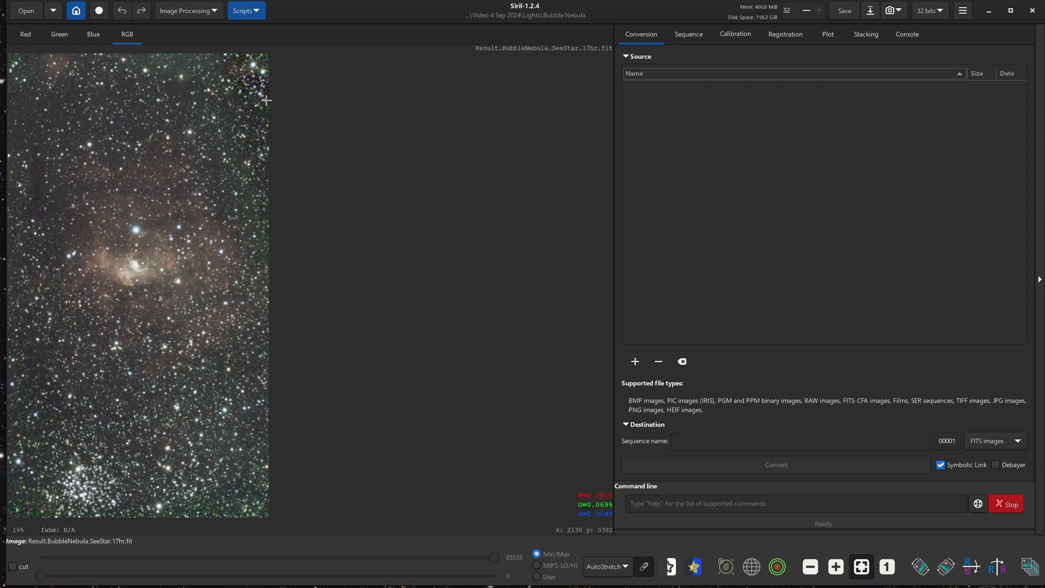
mouse_move(271, 109)
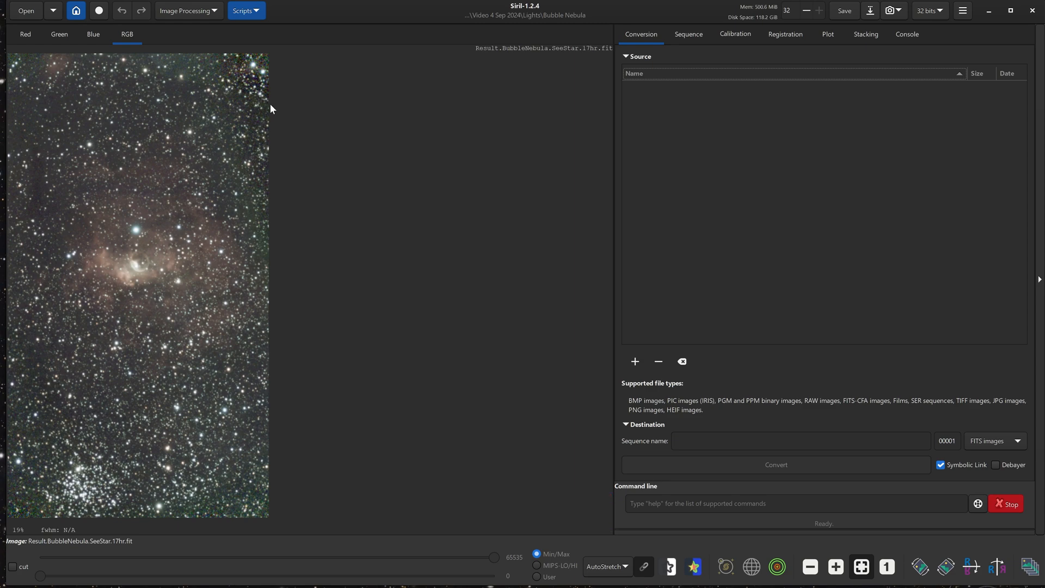
mouse_move(253, 106)
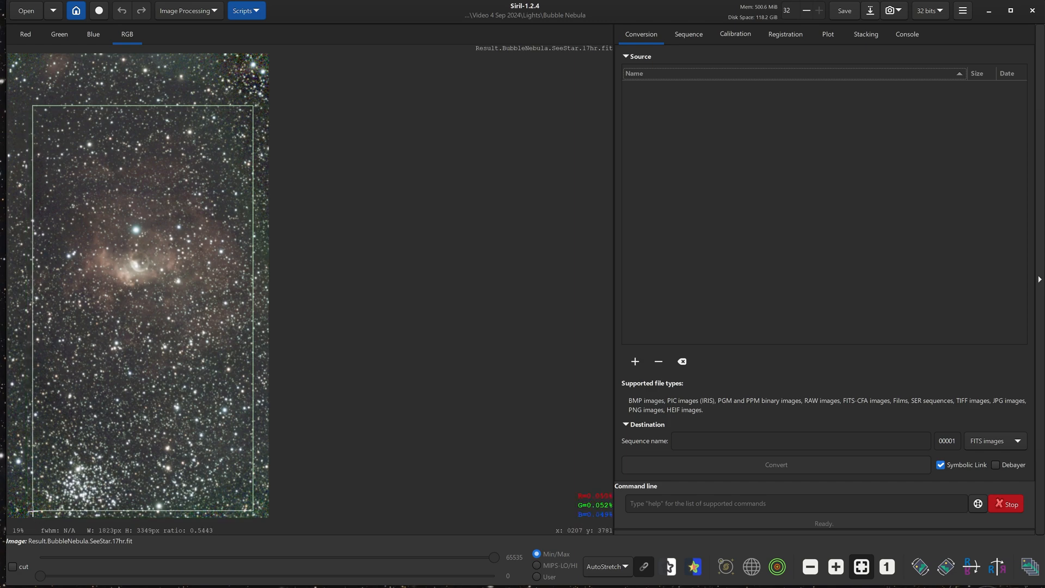
mouse_move(90, 507)
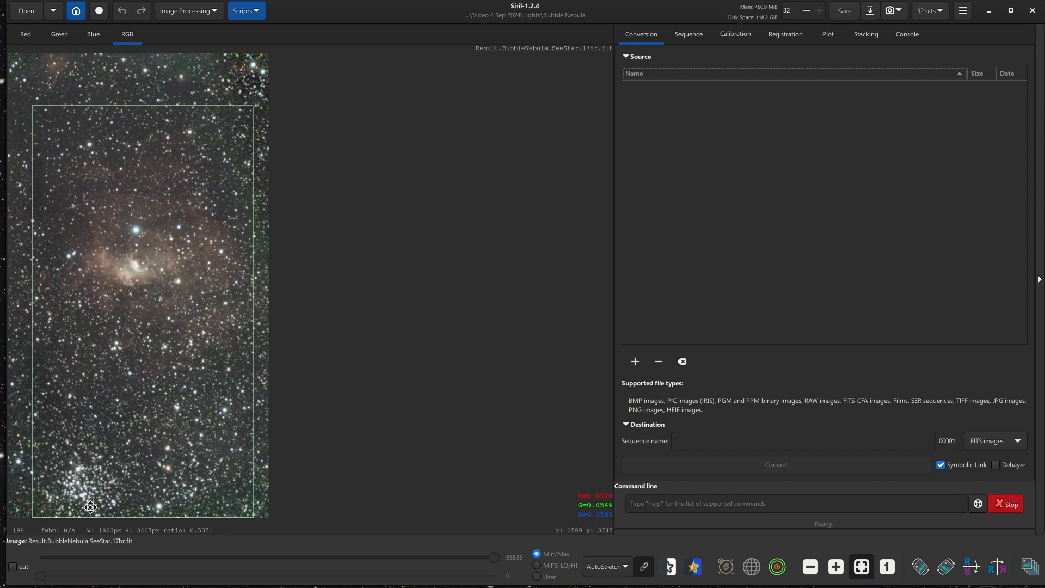
mouse_move(118, 468)
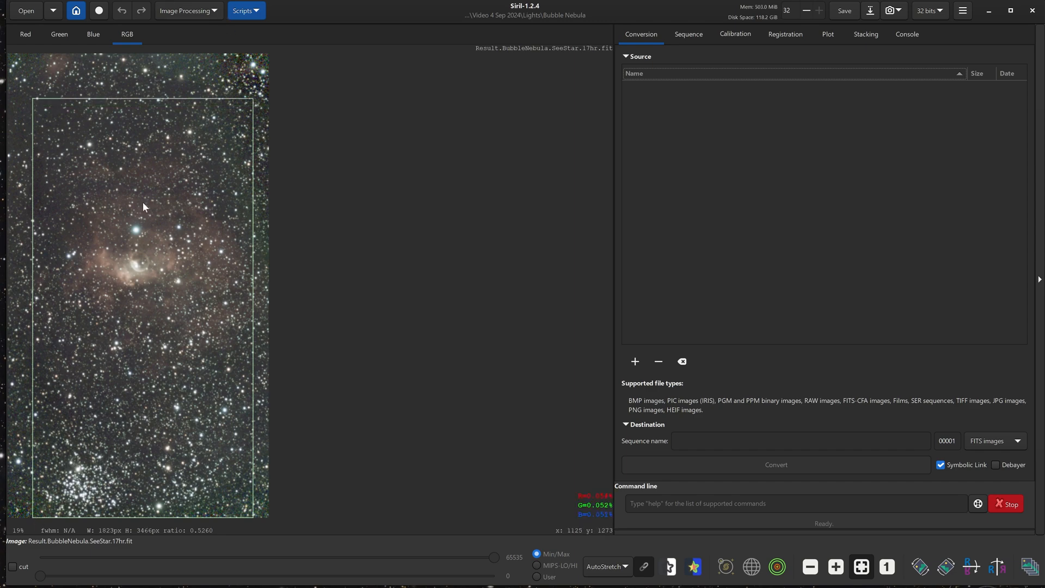
mouse_move(153, 213)
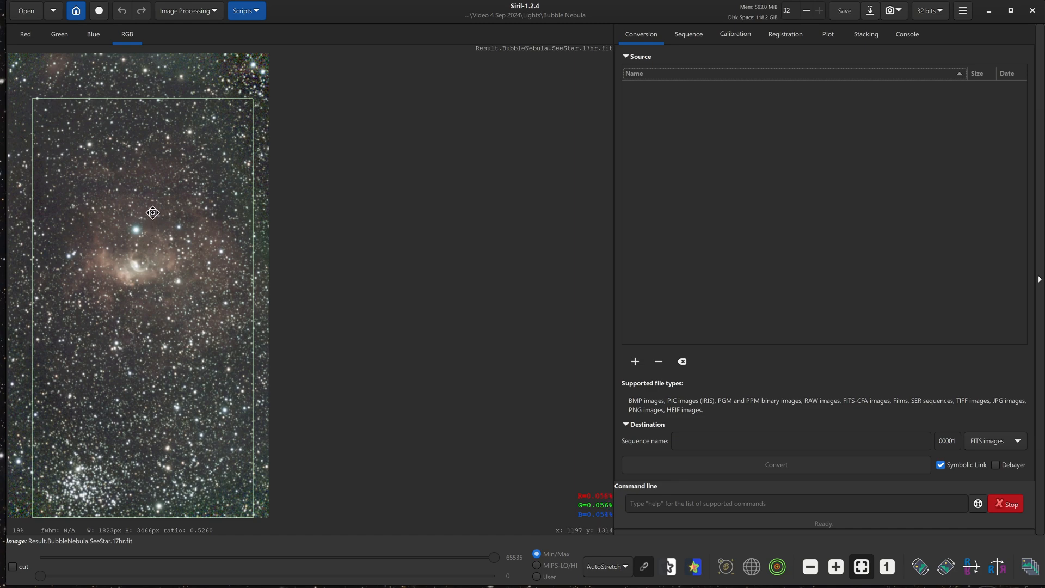
Crop the image to the selected roughly 1023 by 3464 pixel region.
right_click(153, 212)
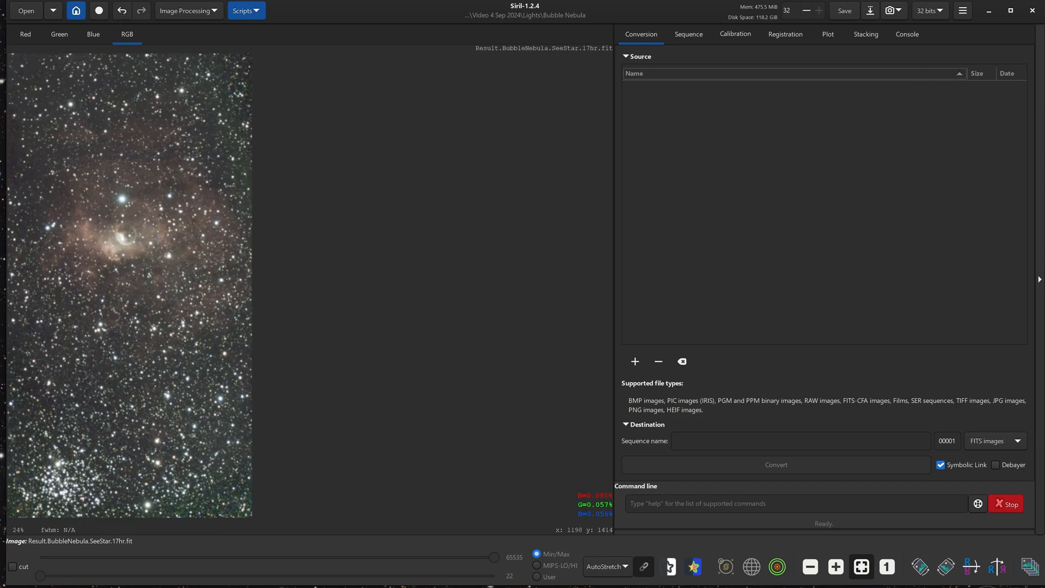
mouse_move(251, 74)
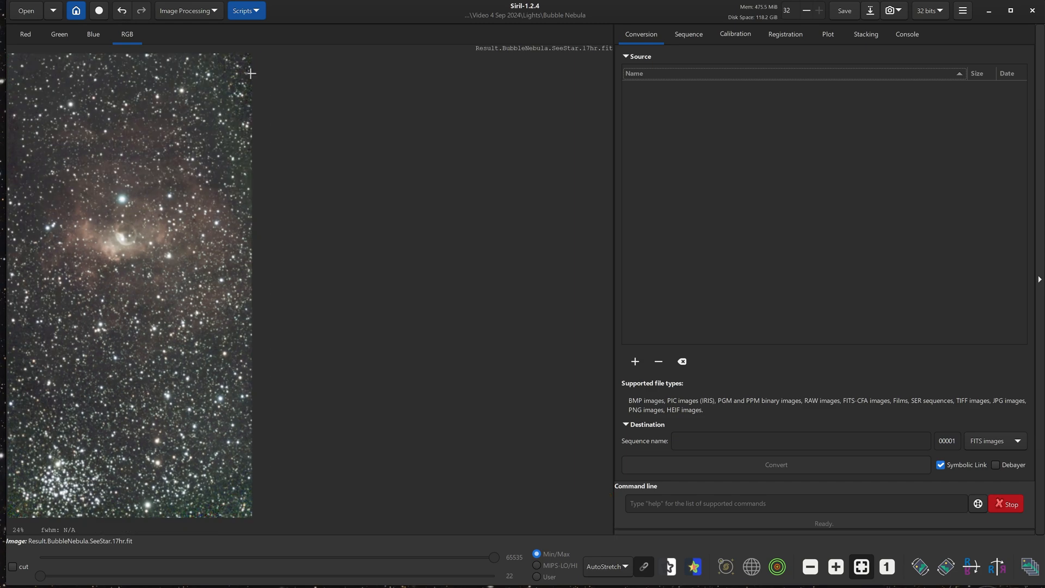
mouse_move(243, 146)
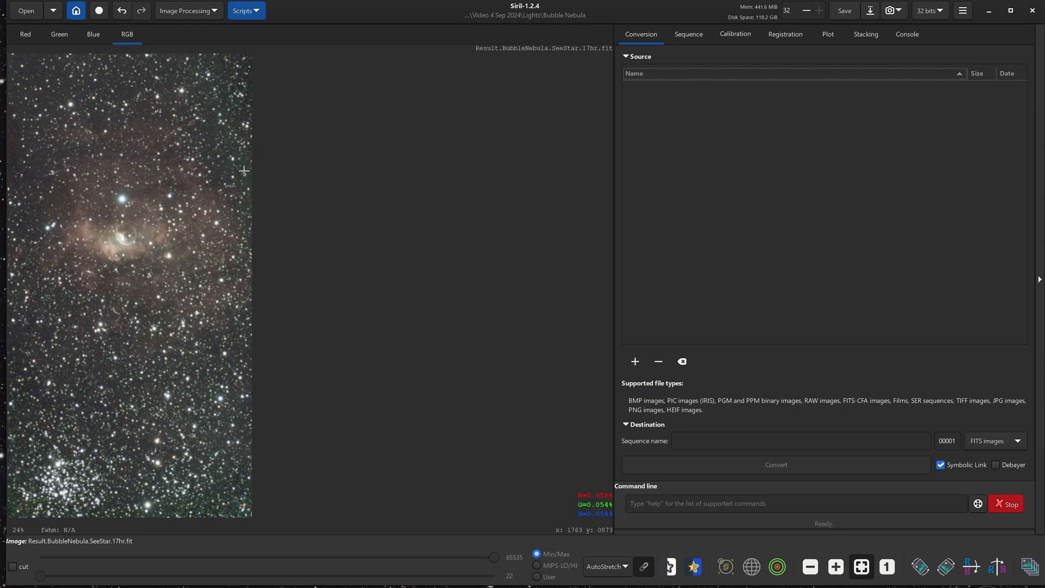
mouse_move(249, 199)
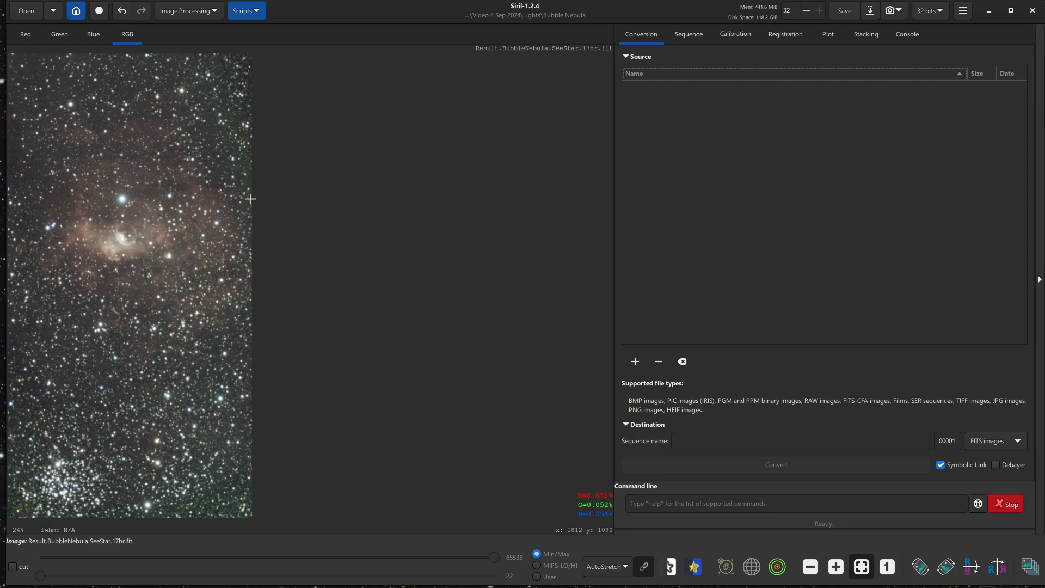
mouse_move(256, 132)
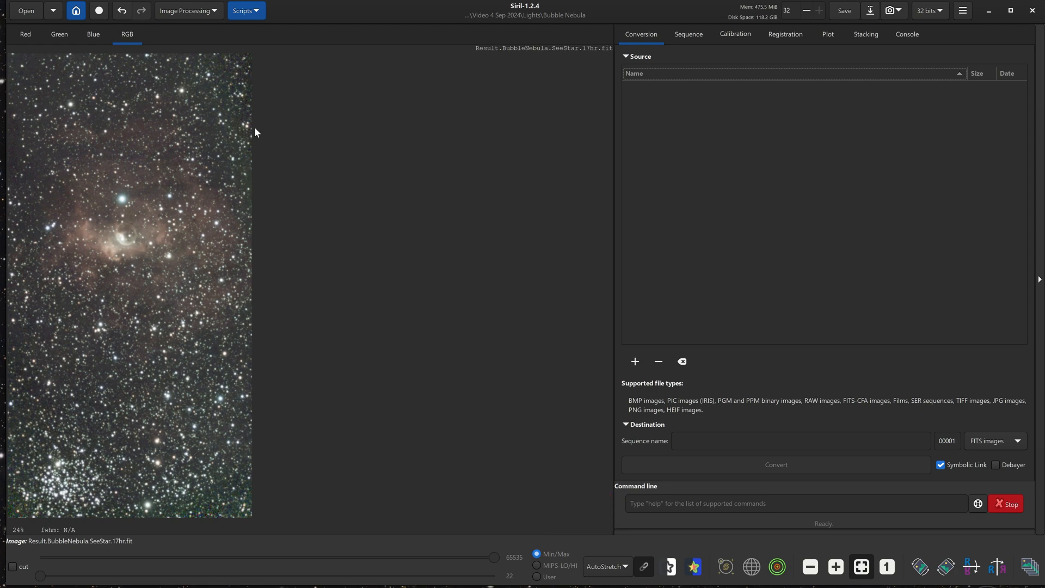
mouse_move(405, 154)
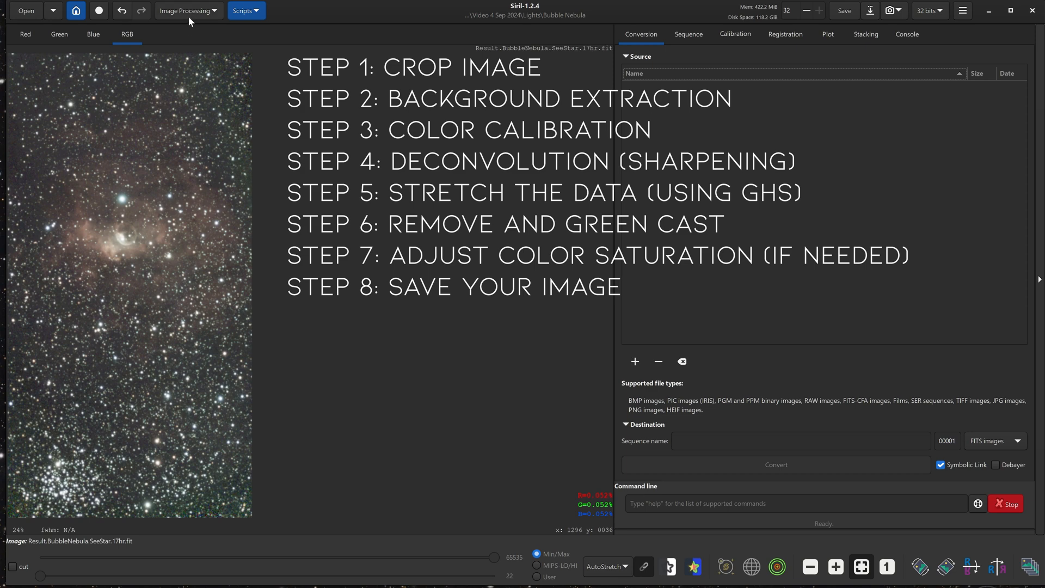
Open Background Extraction from the Image Processing menu.
click(188, 10)
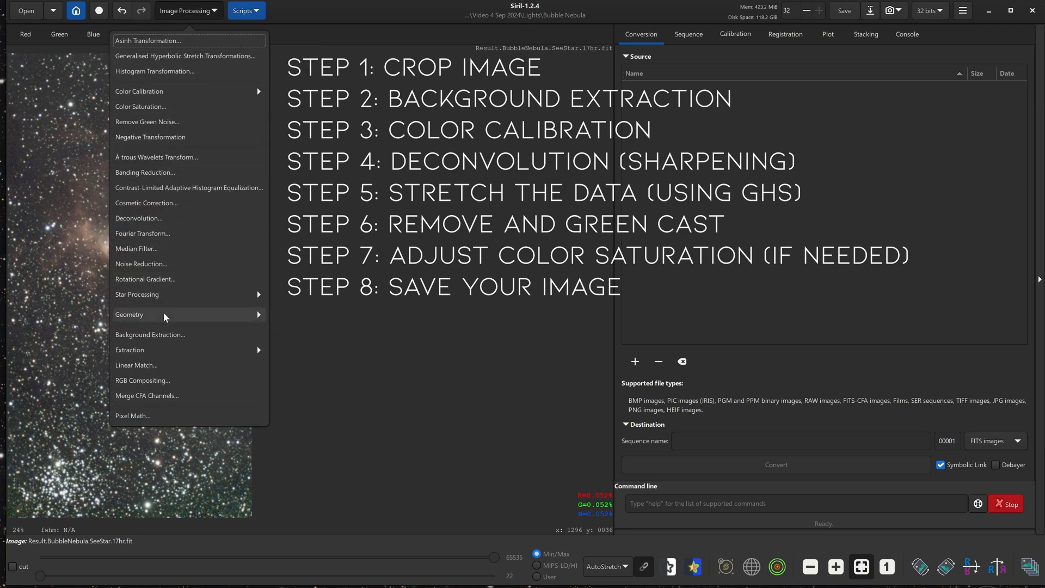
click(150, 334)
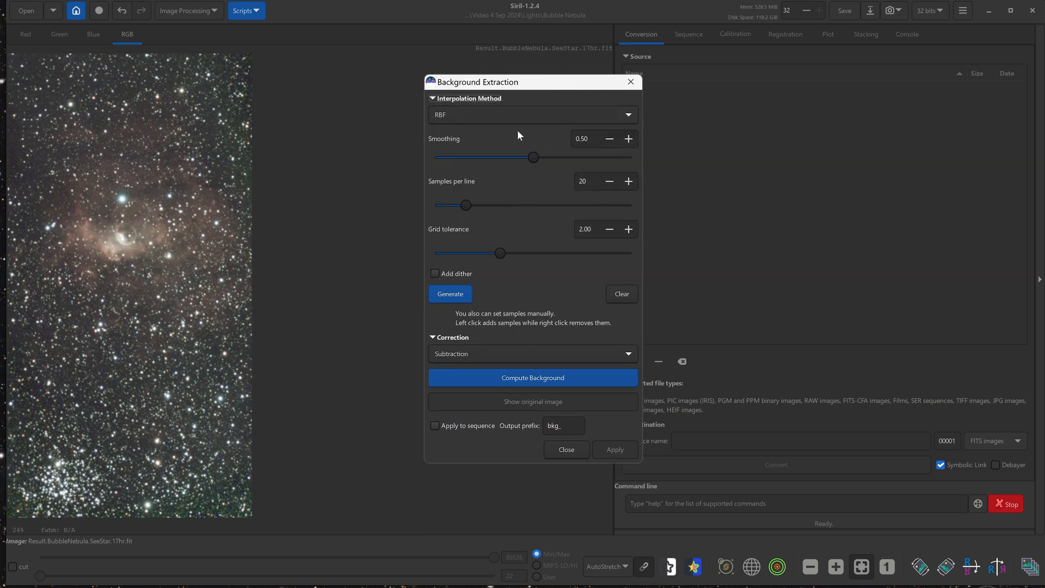
Generate a grid of background sample points over the cropped image.
click(450, 294)
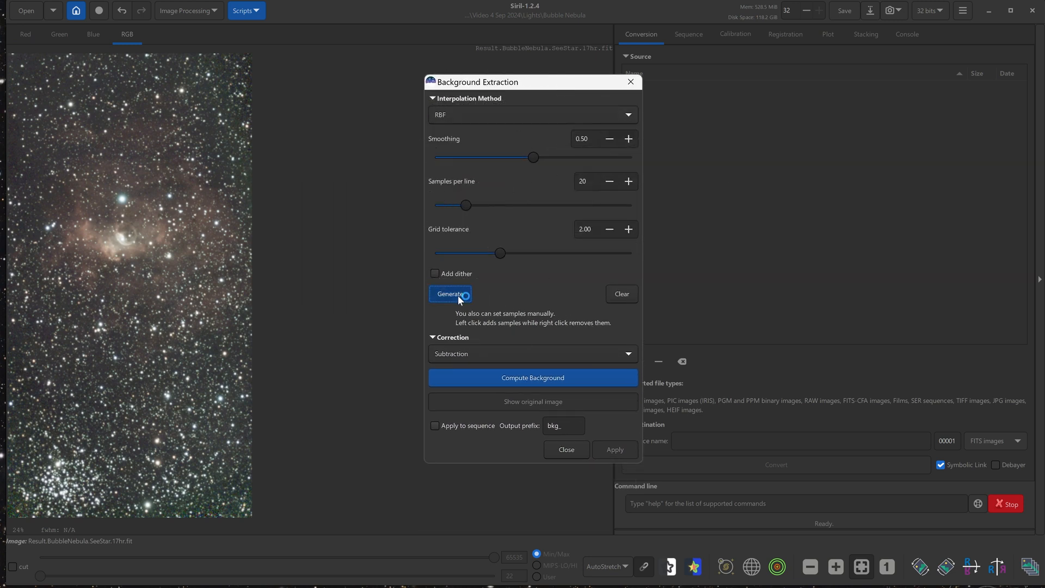
click(450, 294)
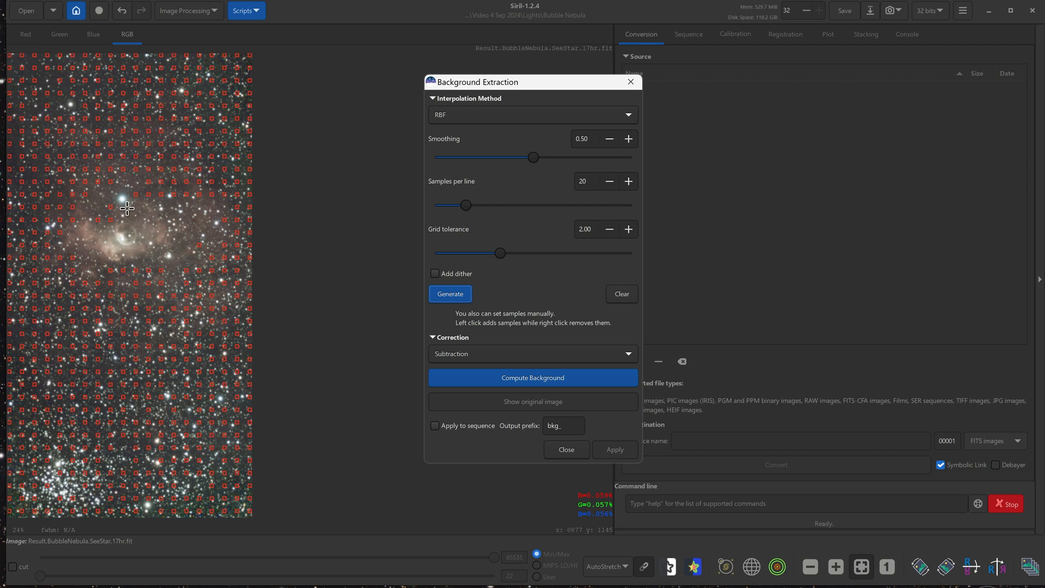
mouse_move(205, 214)
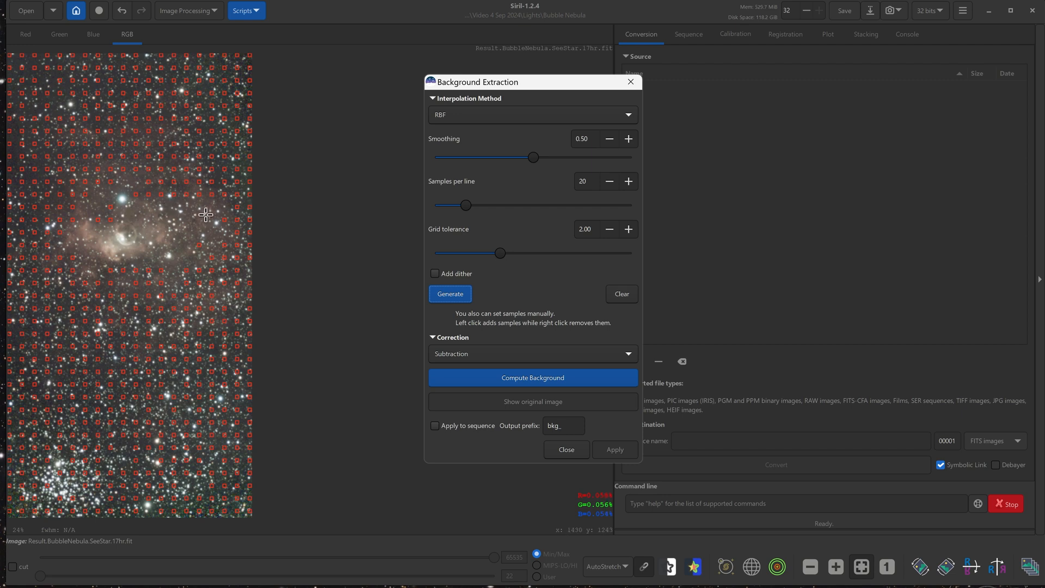
mouse_move(204, 215)
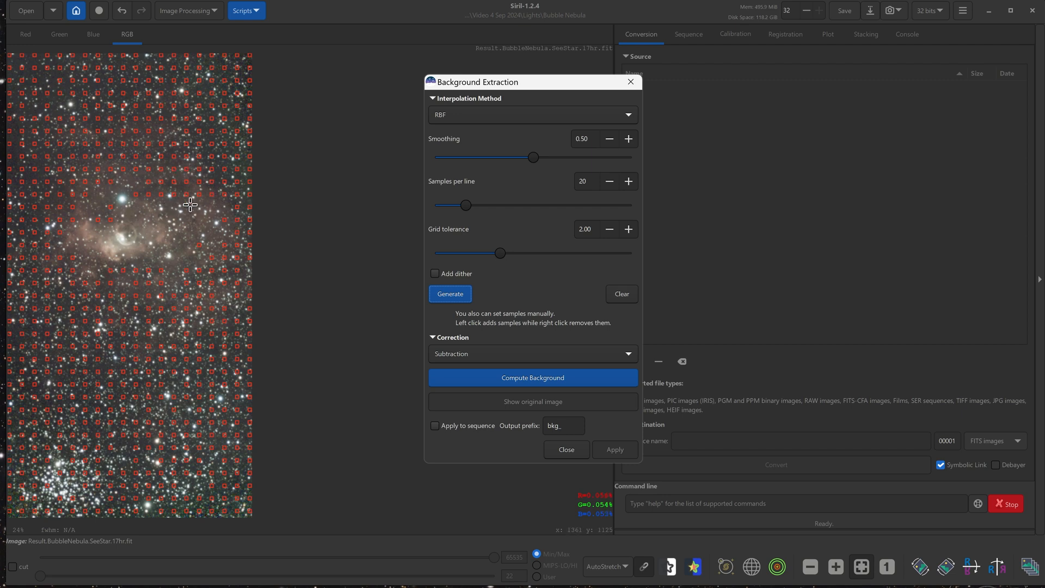
mouse_move(154, 228)
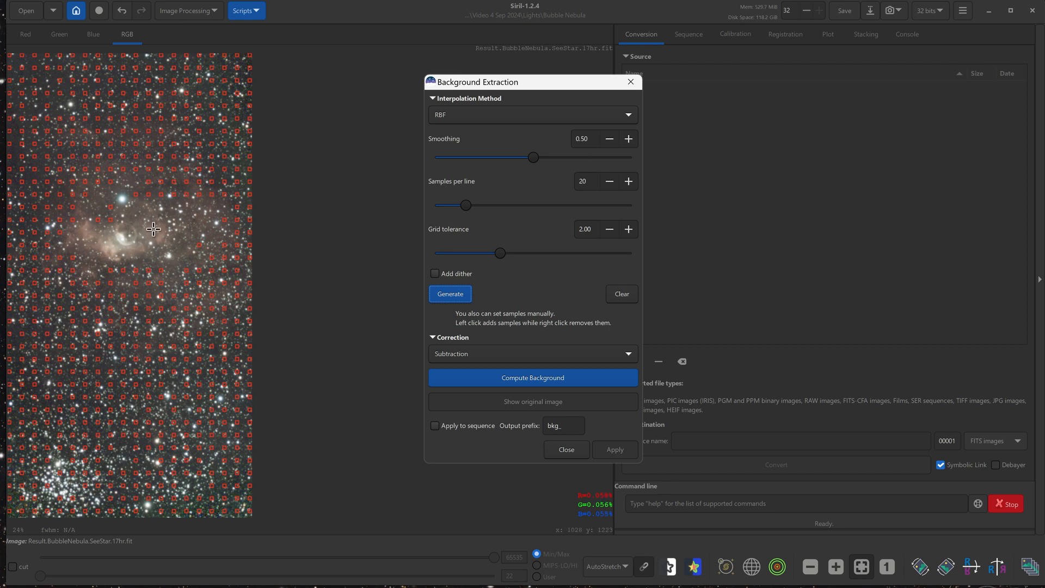
mouse_move(83, 493)
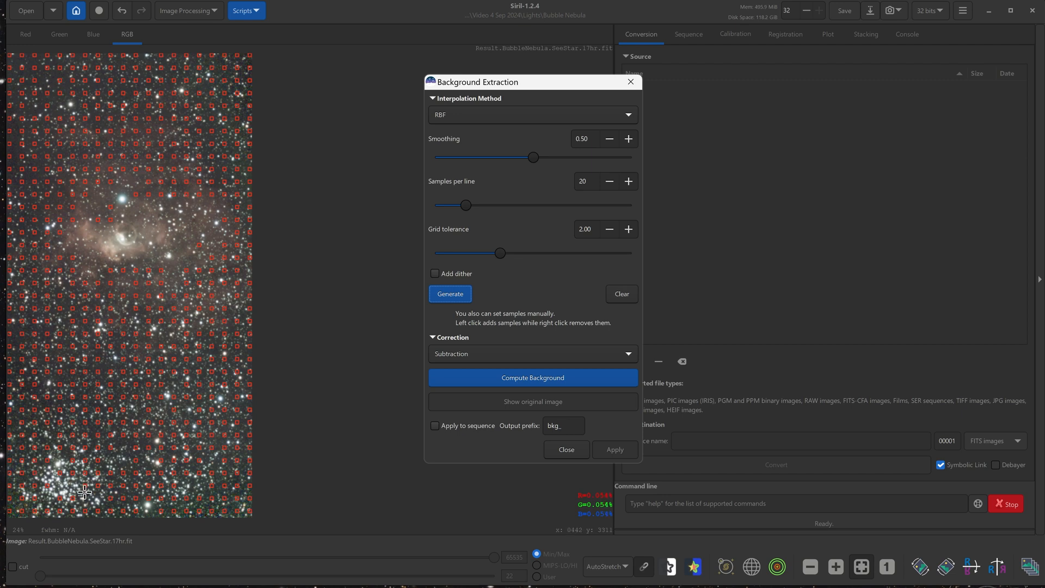
mouse_move(170, 185)
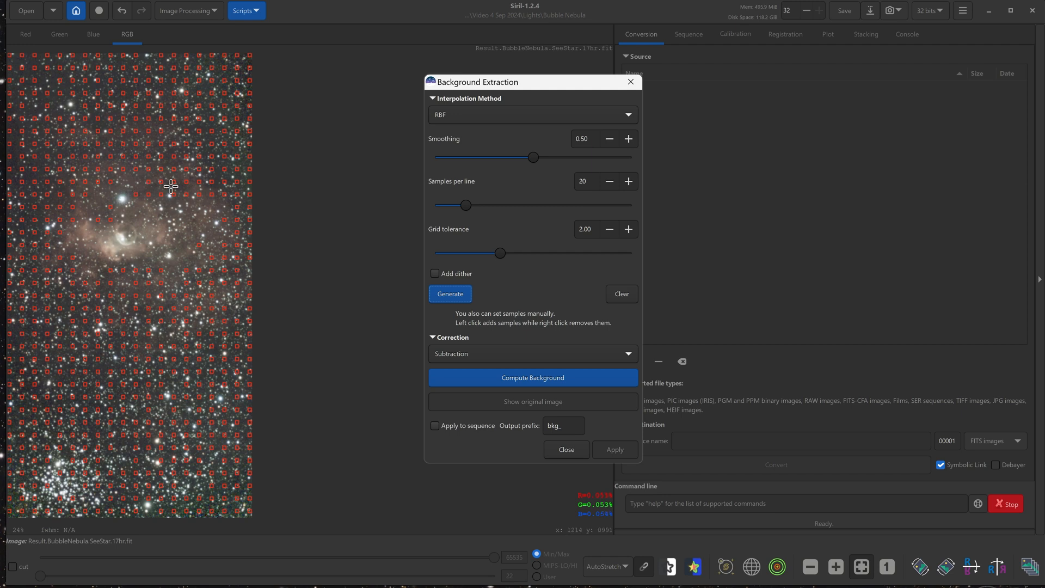
mouse_move(205, 193)
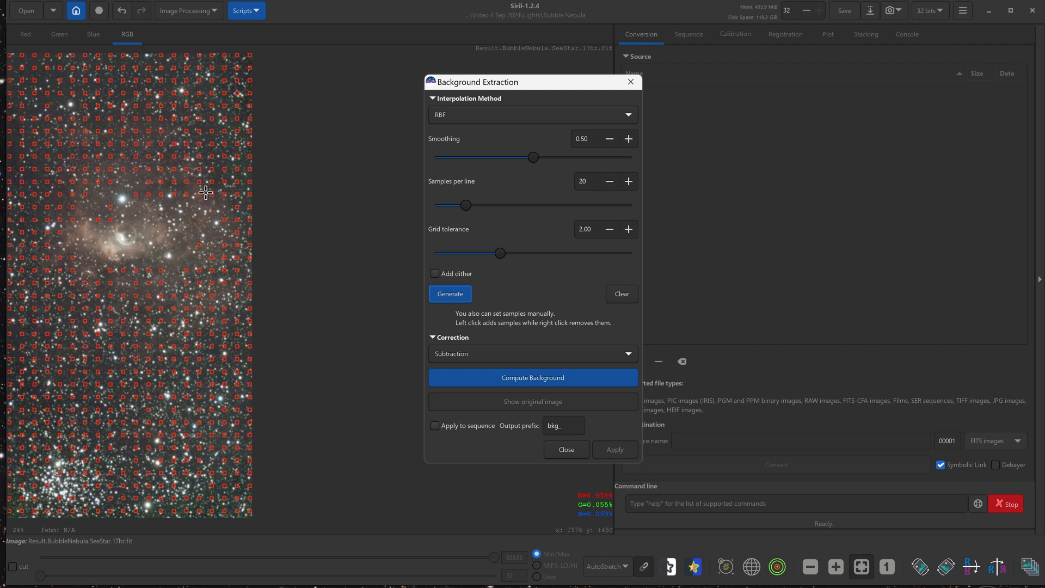
mouse_move(84, 464)
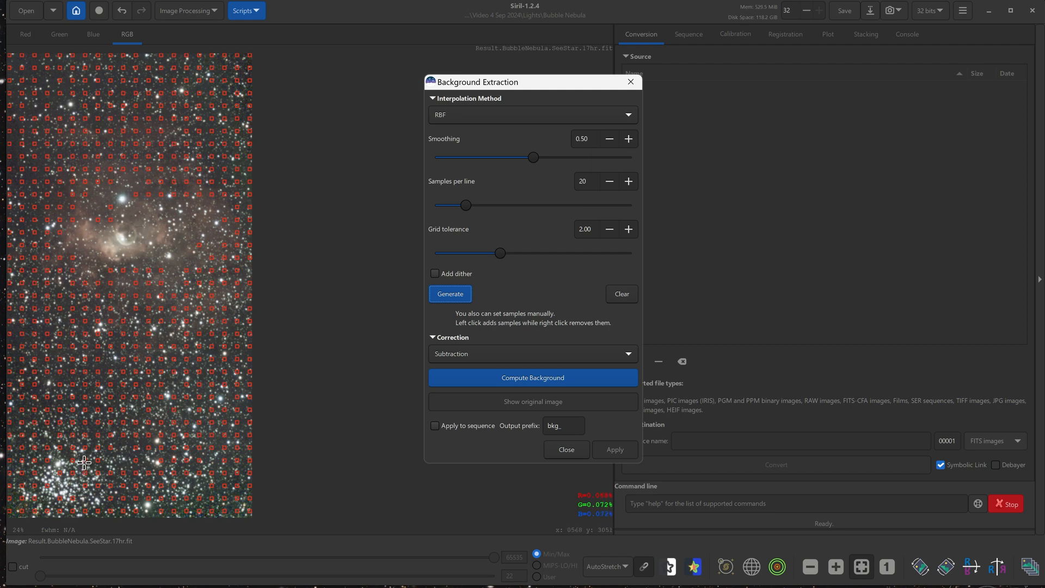
mouse_move(484, 245)
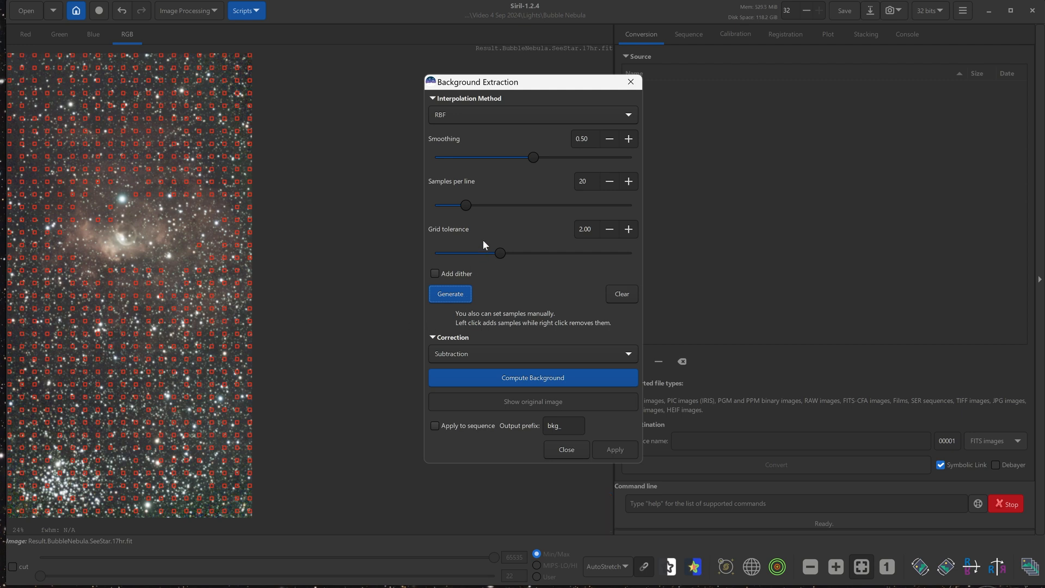
mouse_move(500, 253)
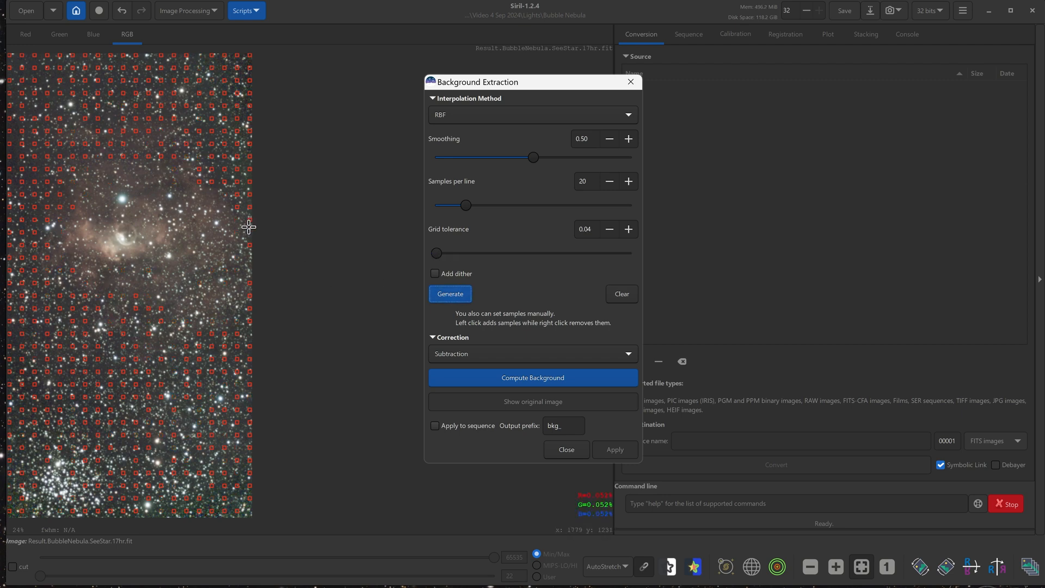
mouse_move(38, 159)
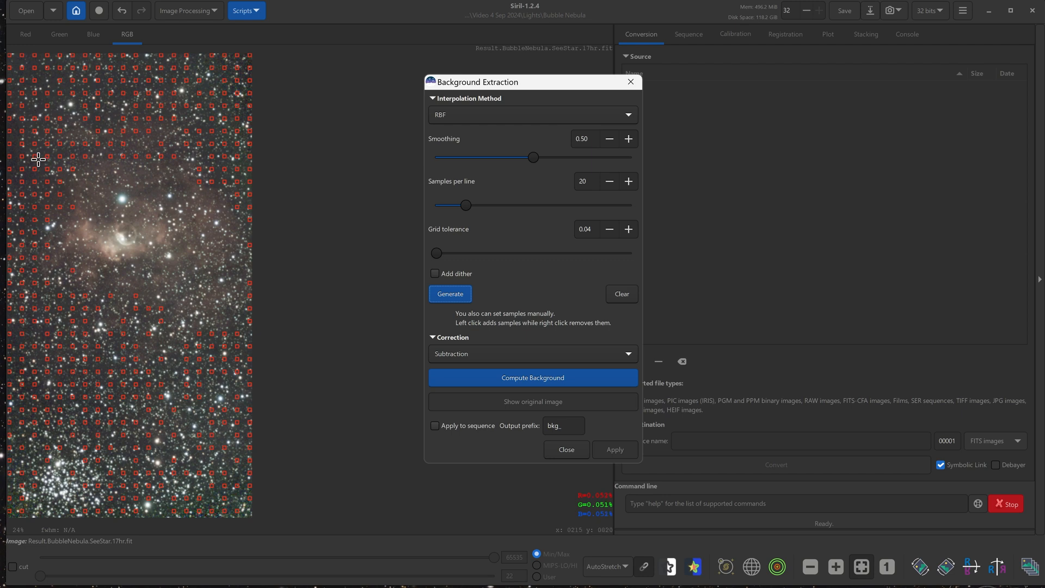
mouse_move(160, 330)
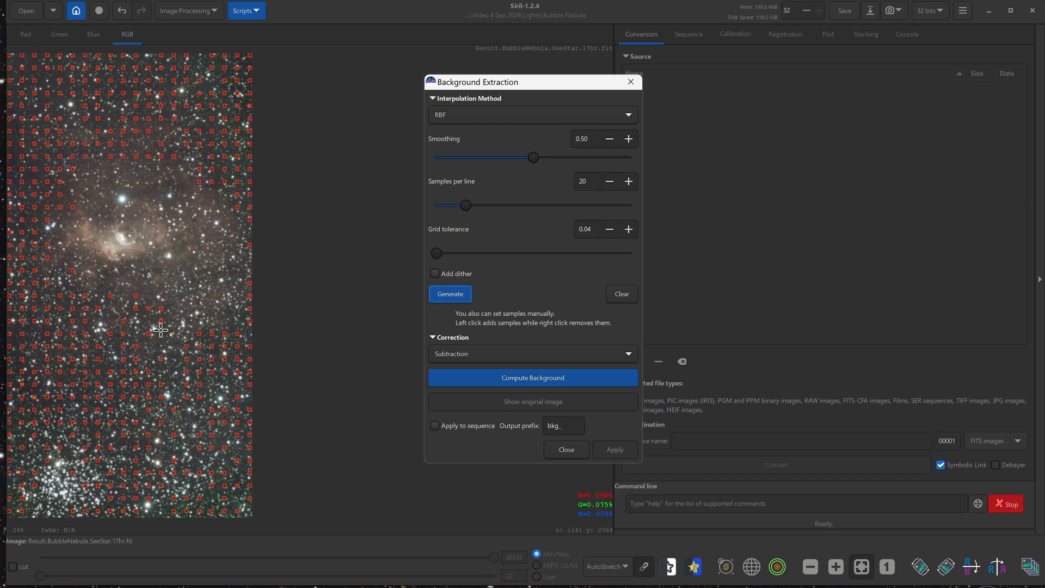
mouse_move(47, 445)
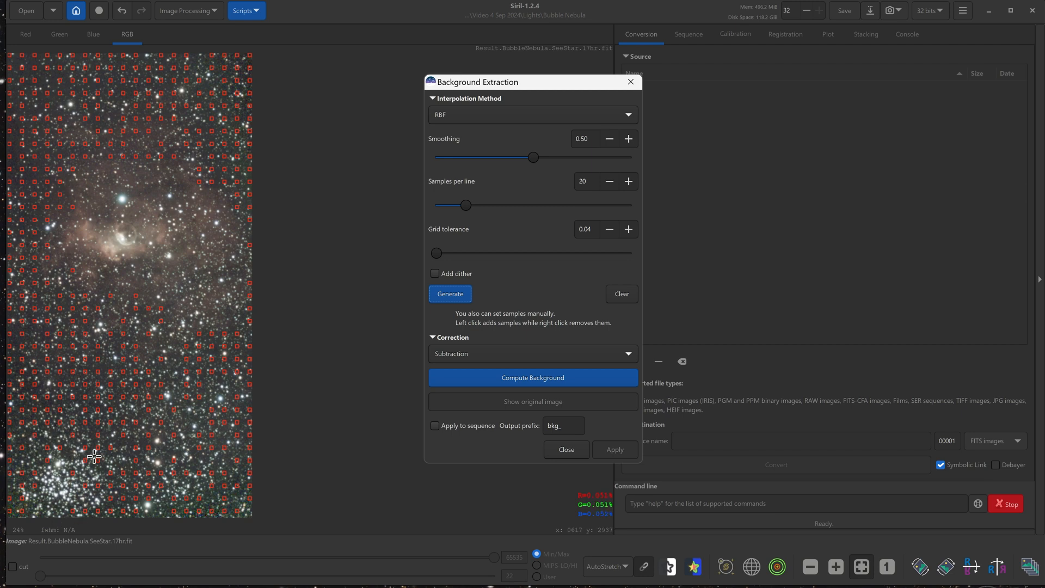
Set grid tolerance to 0.01 and compute the background model.
click(608, 229)
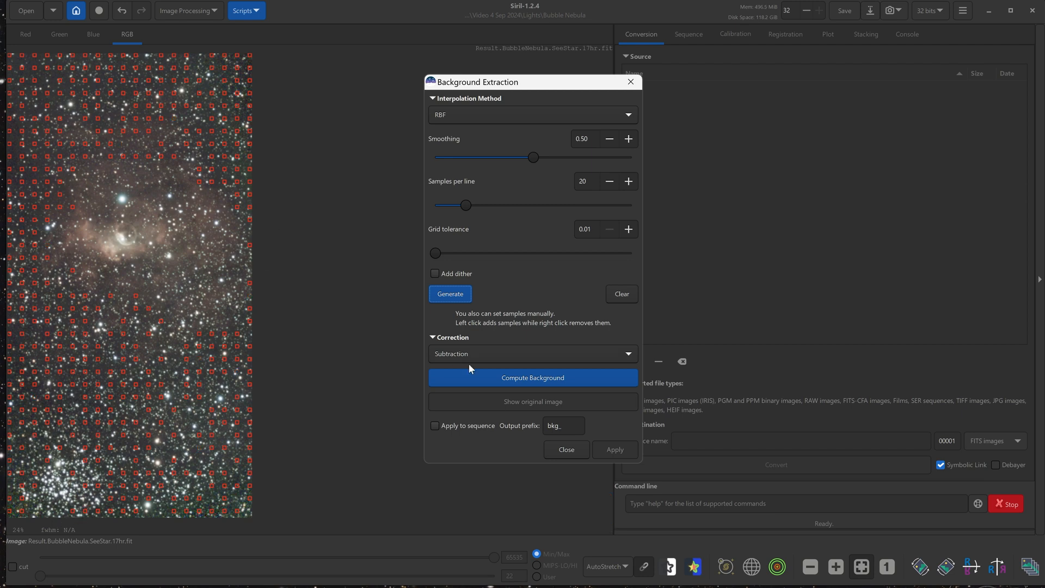
click(532, 377)
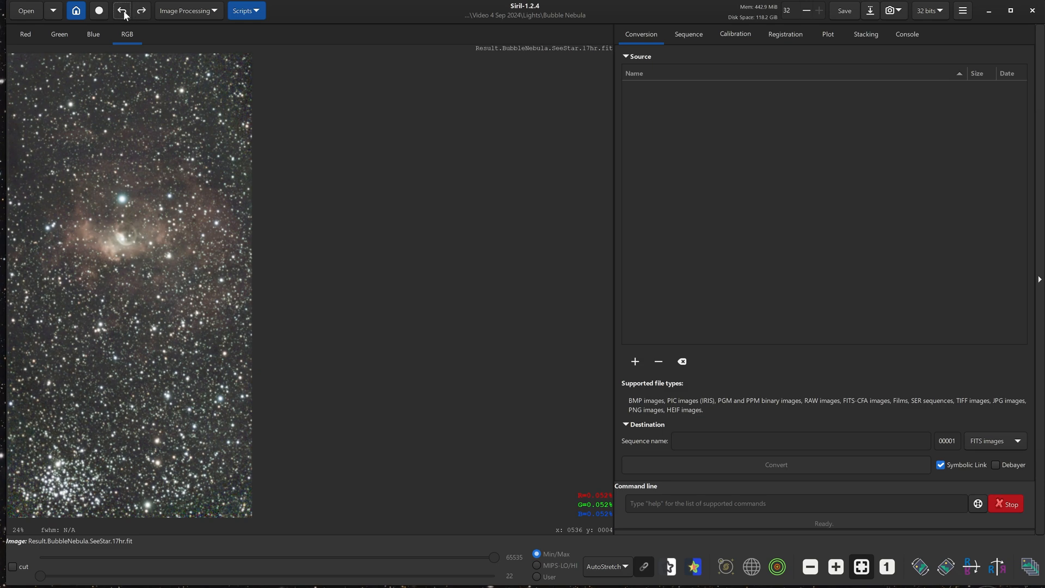
mouse_move(141, 11)
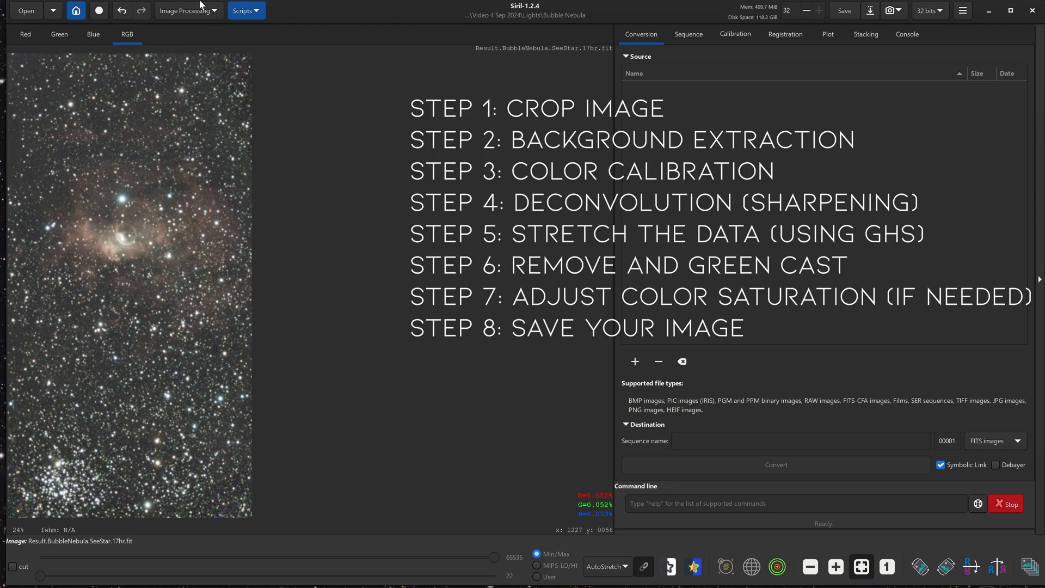
Open Photometric Color Calibration under Image Processing > Color Calibration.
click(188, 10)
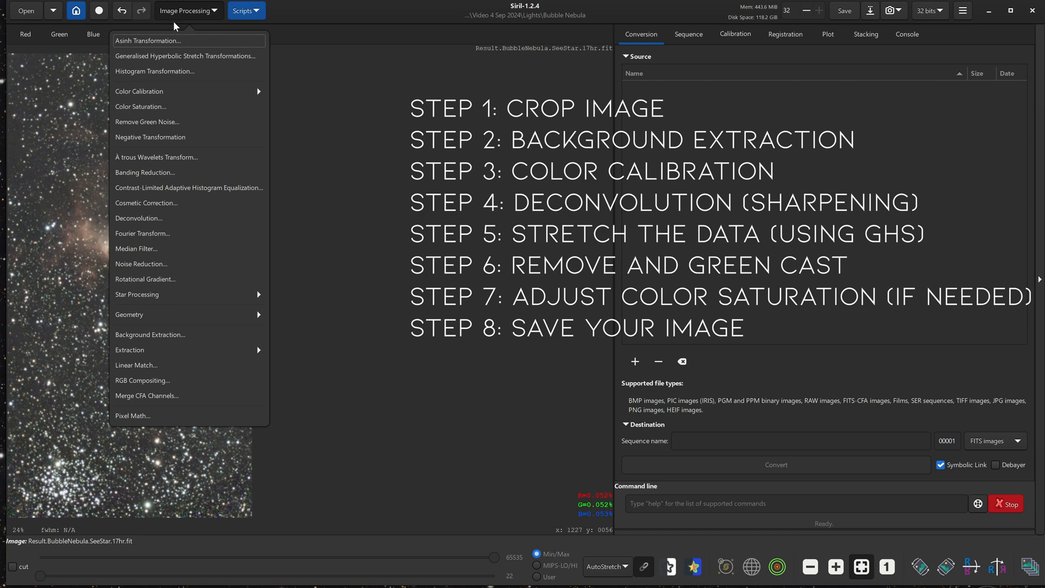
click(138, 92)
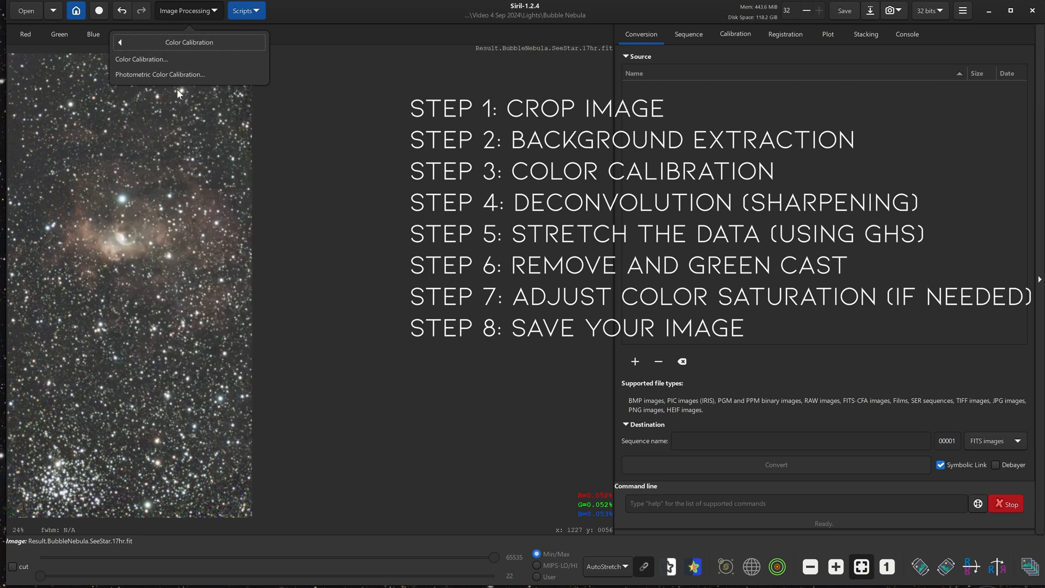
mouse_move(160, 74)
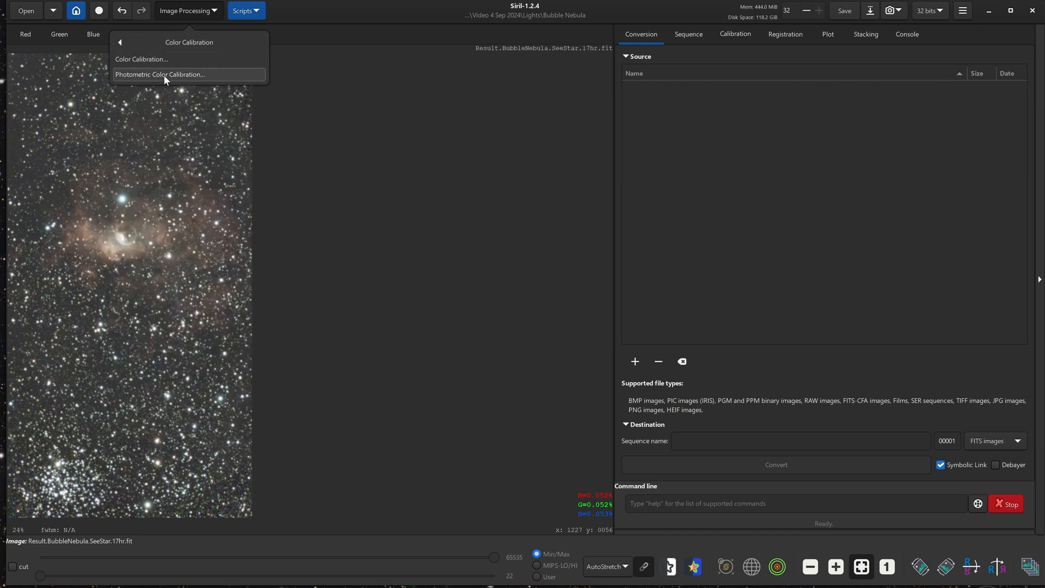
click(160, 74)
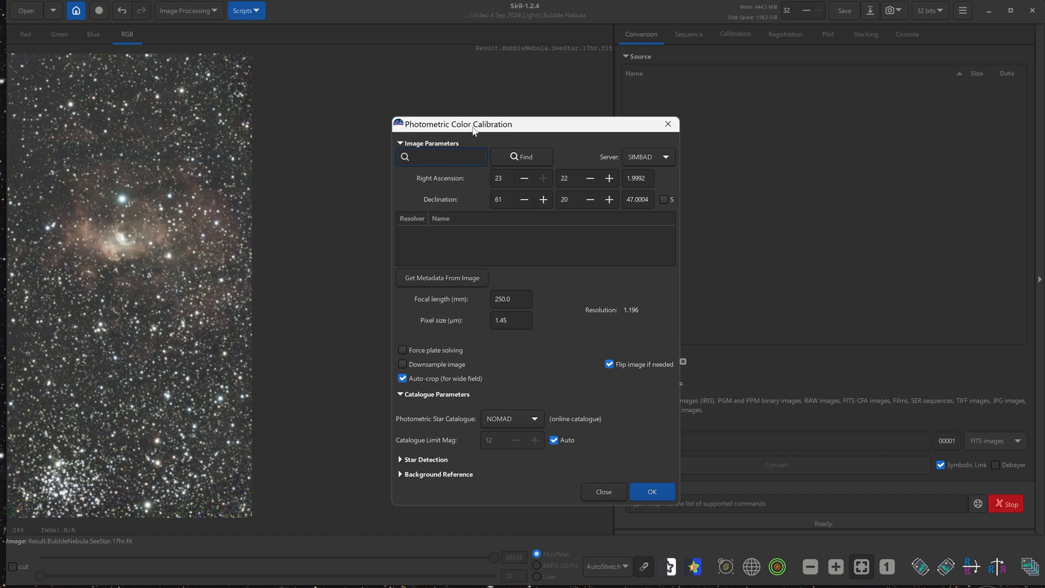
Calibrate colours using the NGC 7635 coordinates found for 'bubble nebula', then close.
text(bu)
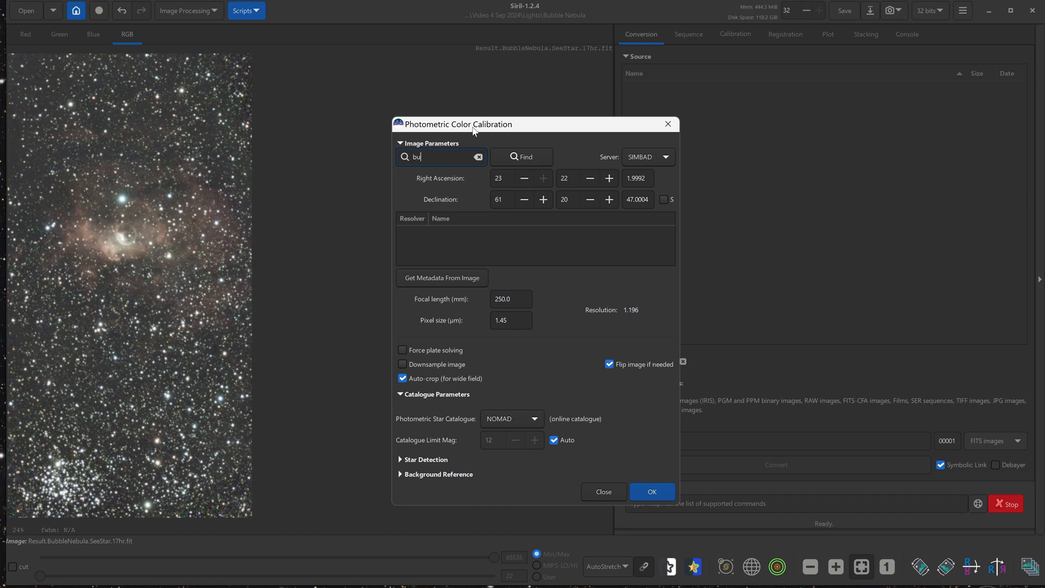
click(522, 156)
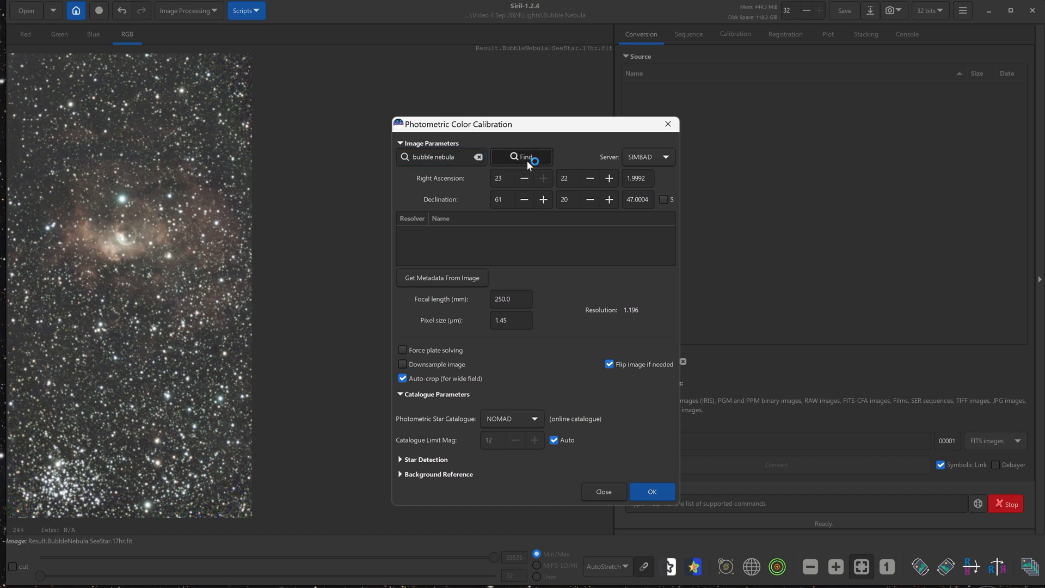
click(521, 157)
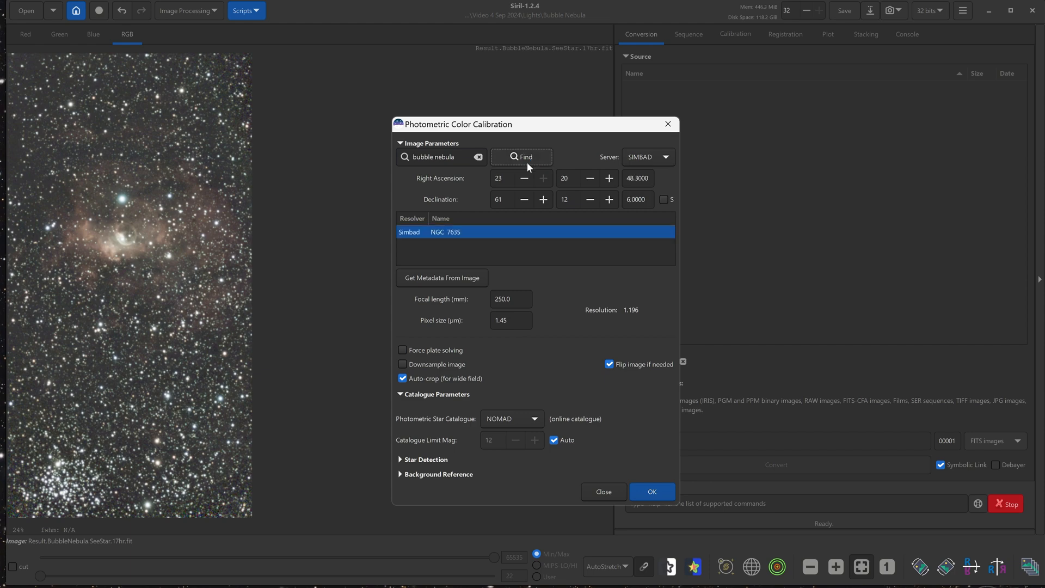
mouse_move(537, 393)
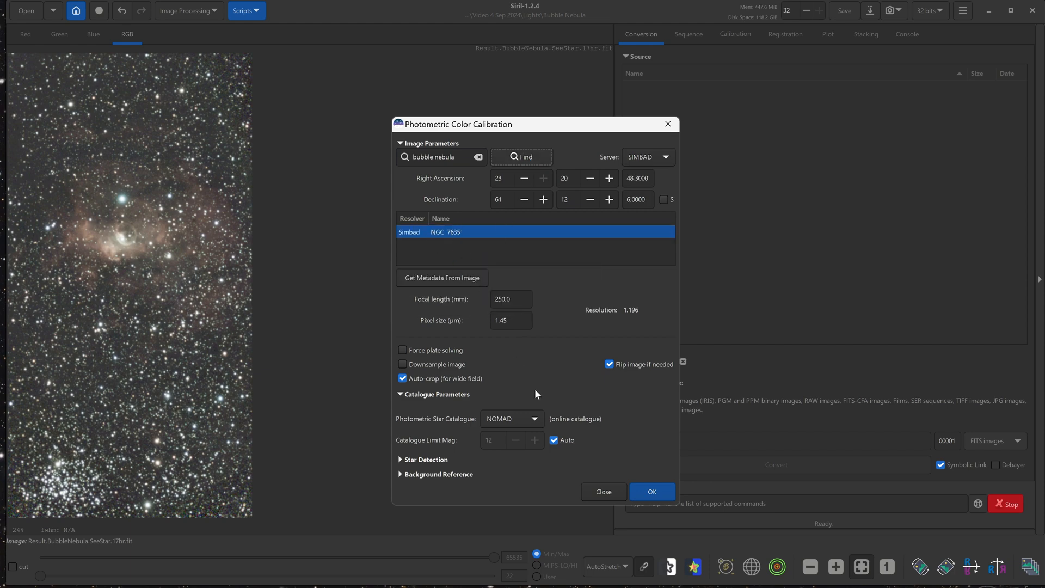
mouse_move(651, 491)
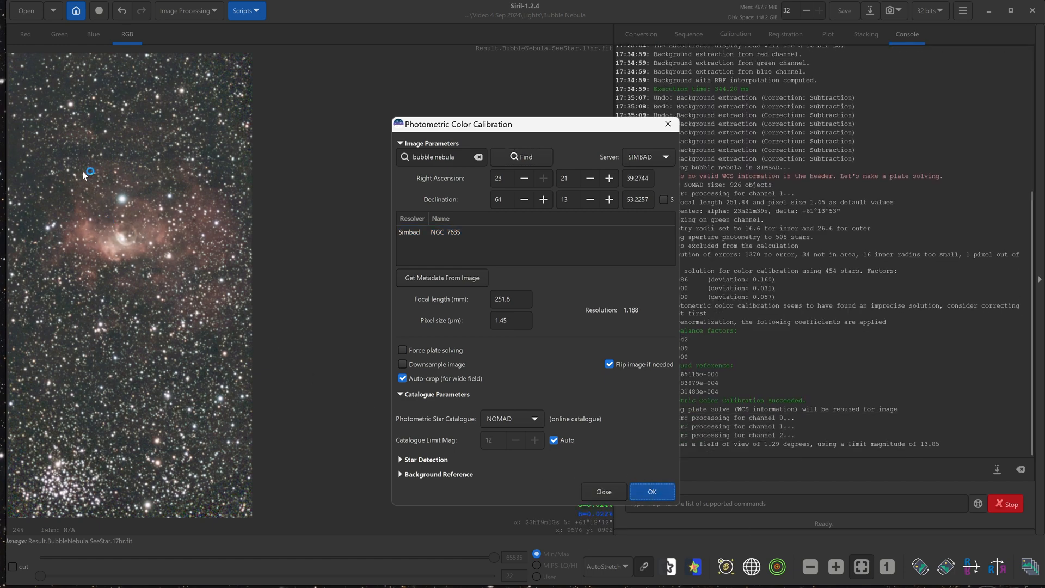
click(651, 491)
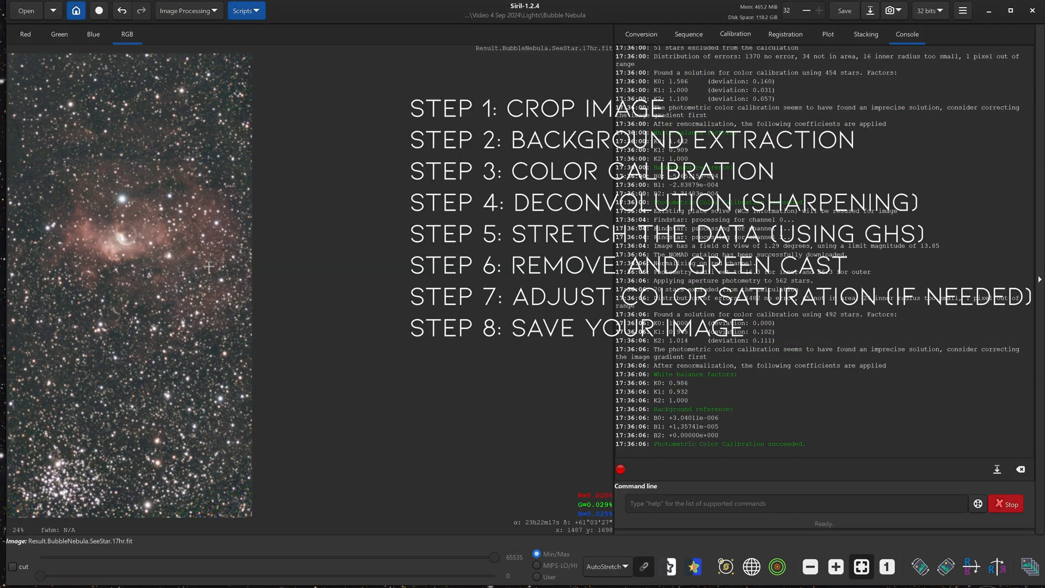
Open the Image Processing menu on the color-calibrated Bubble Nebula image.
click(185, 10)
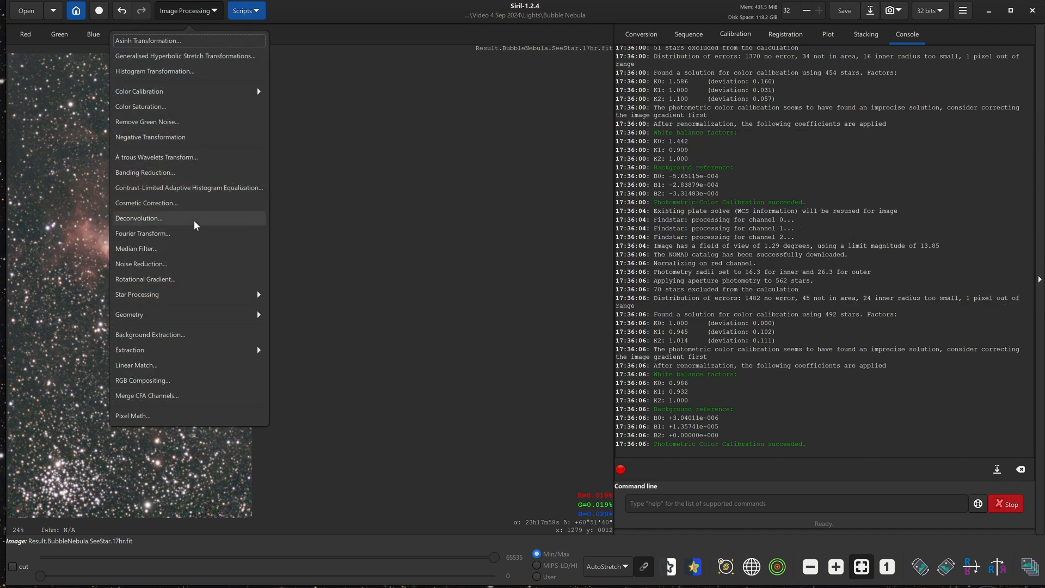
Deconvolve the image with a freshly generated blind PSF, then close the dialog.
click(139, 219)
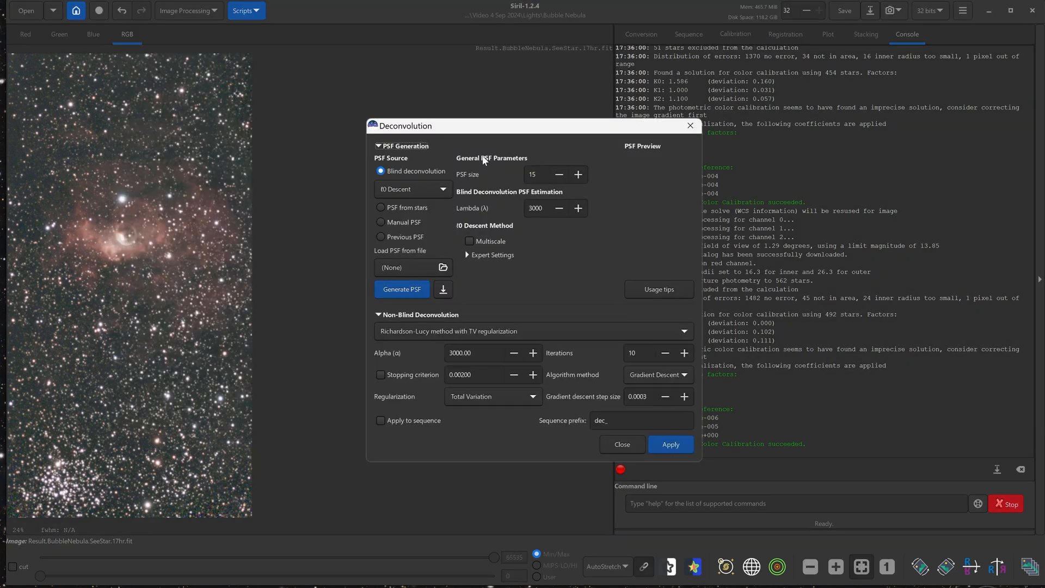
mouse_move(416, 276)
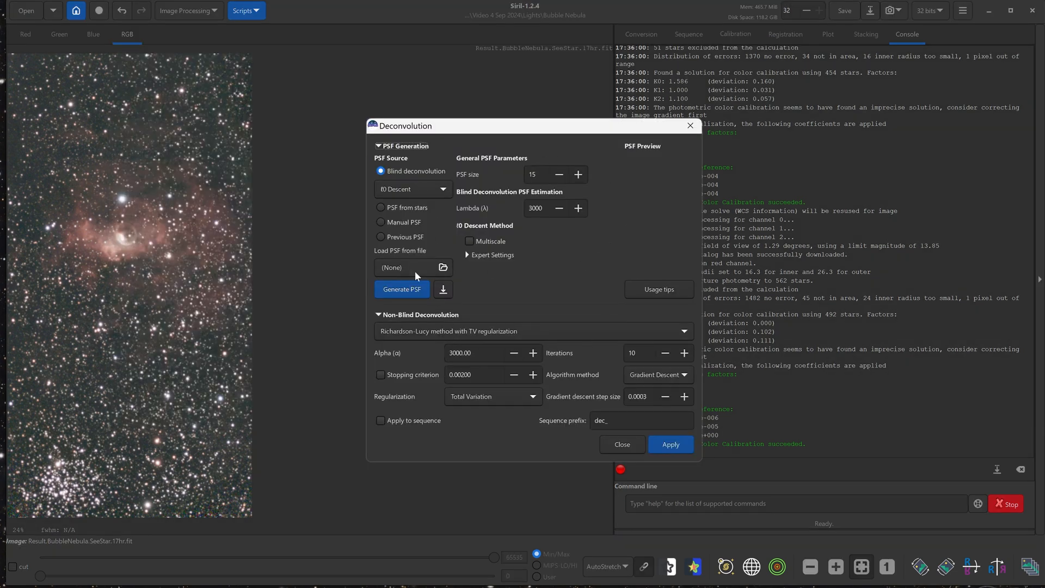
click(402, 289)
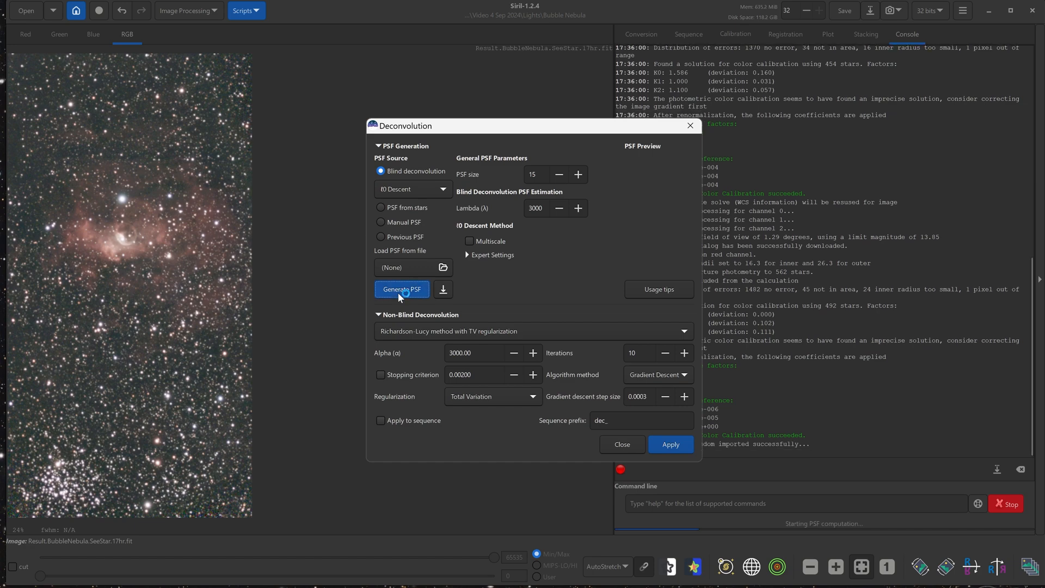
click(401, 288)
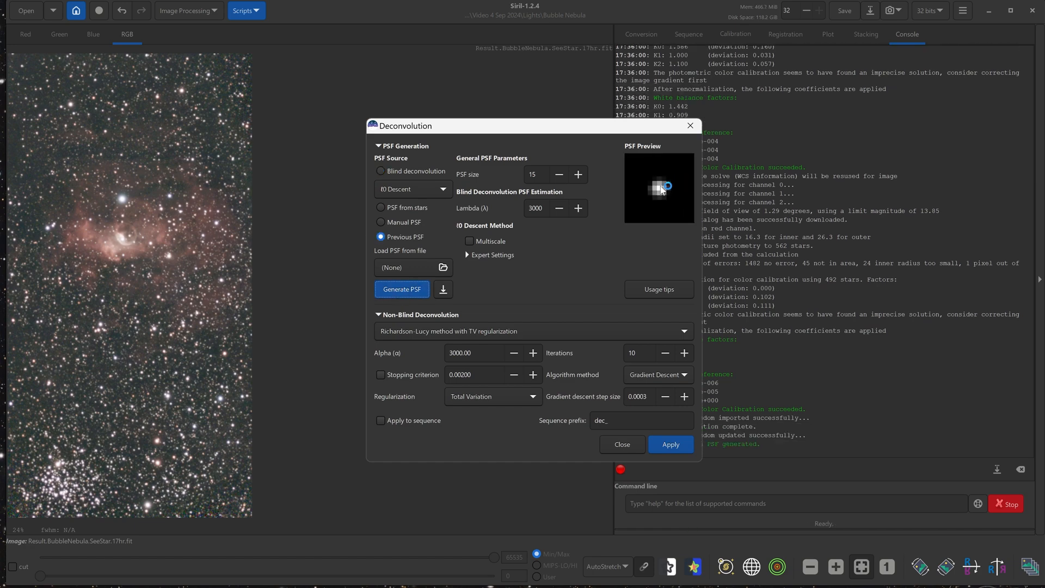
click(670, 444)
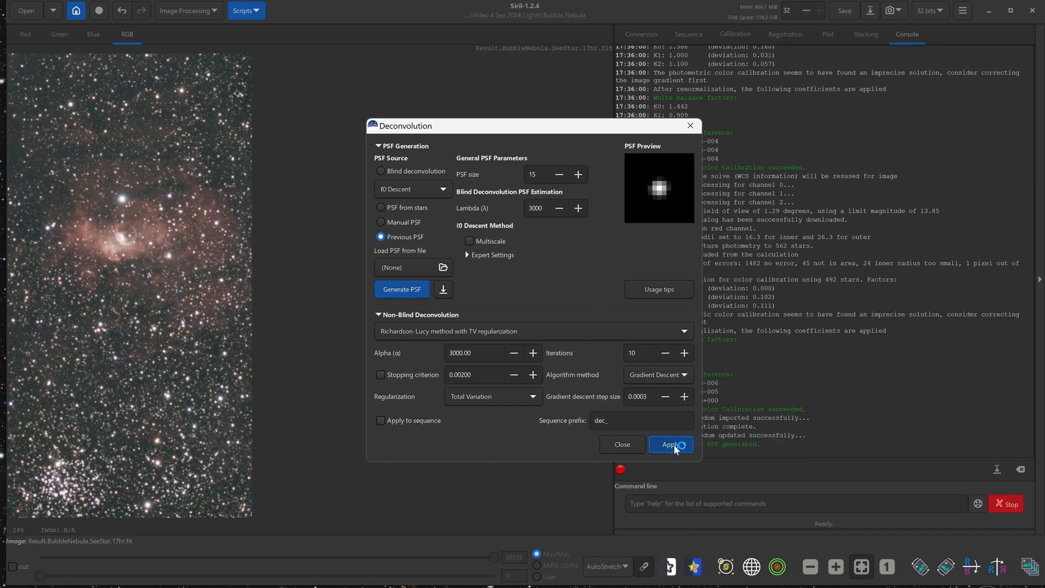
click(669, 444)
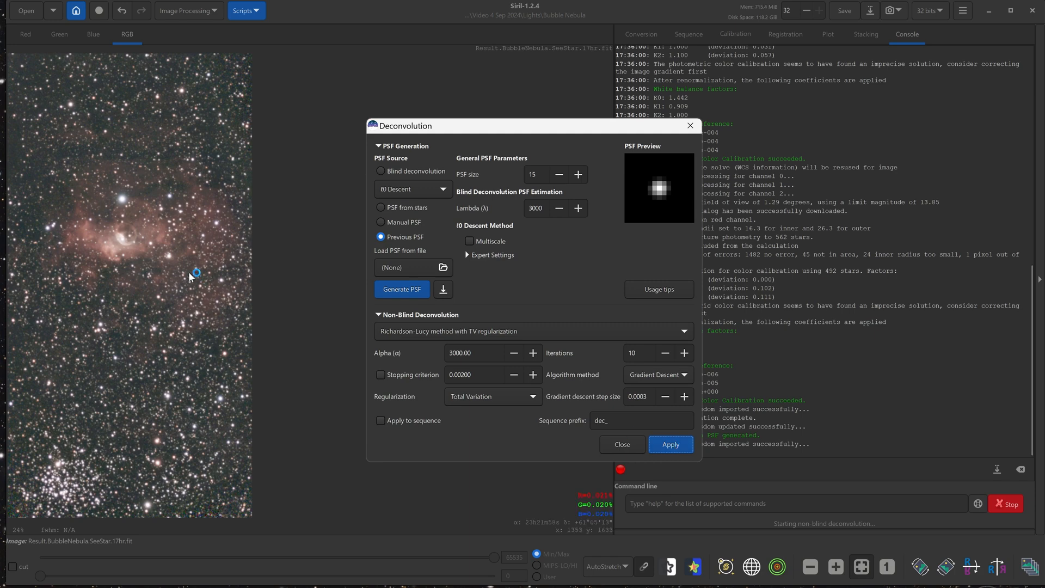
click(669, 444)
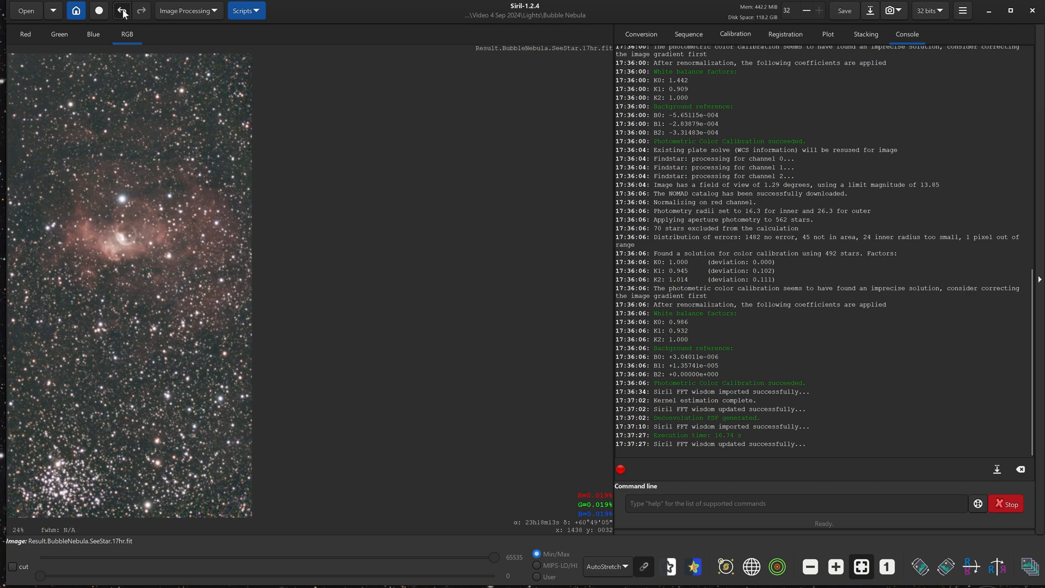
Compare before/after deconvolution via undo/redo, then switch the display stretch to Linear.
click(141, 11)
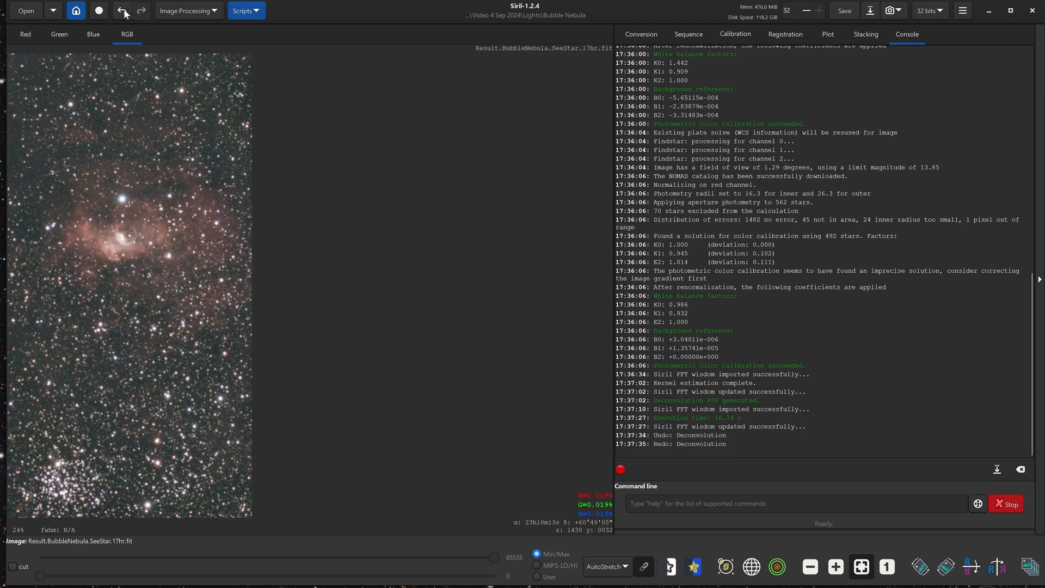
click(140, 11)
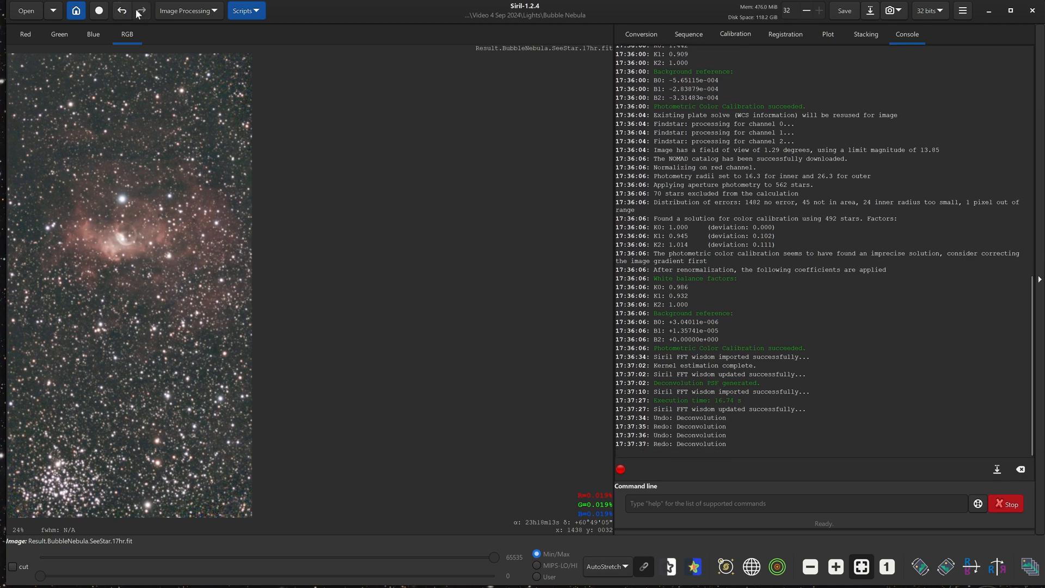
mouse_move(154, 211)
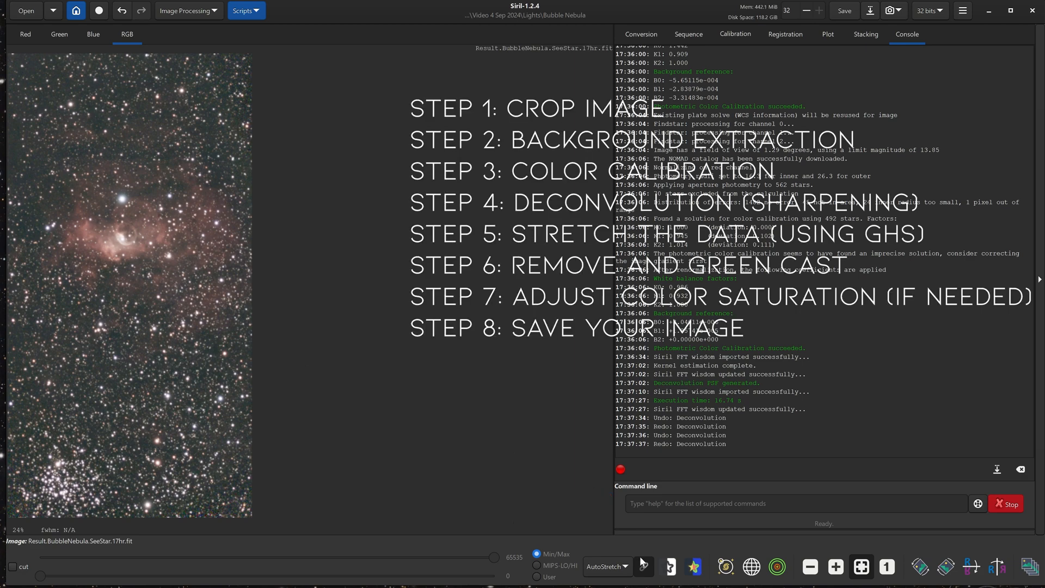
click(607, 566)
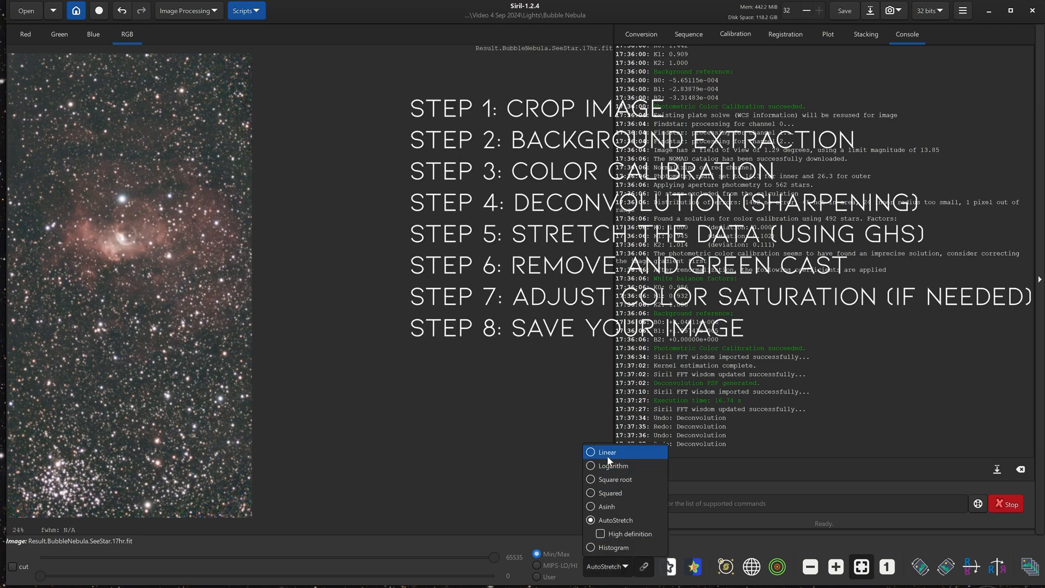
click(606, 452)
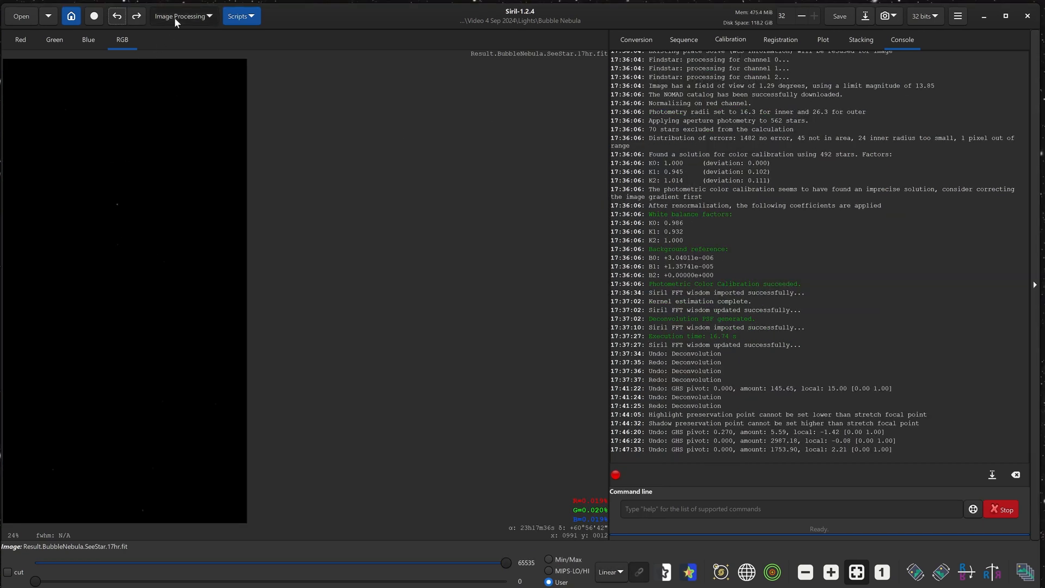
Open Generalised Hyperbolic Stretch with local intensity 15 and symmetry point at the histogram peak.
click(181, 15)
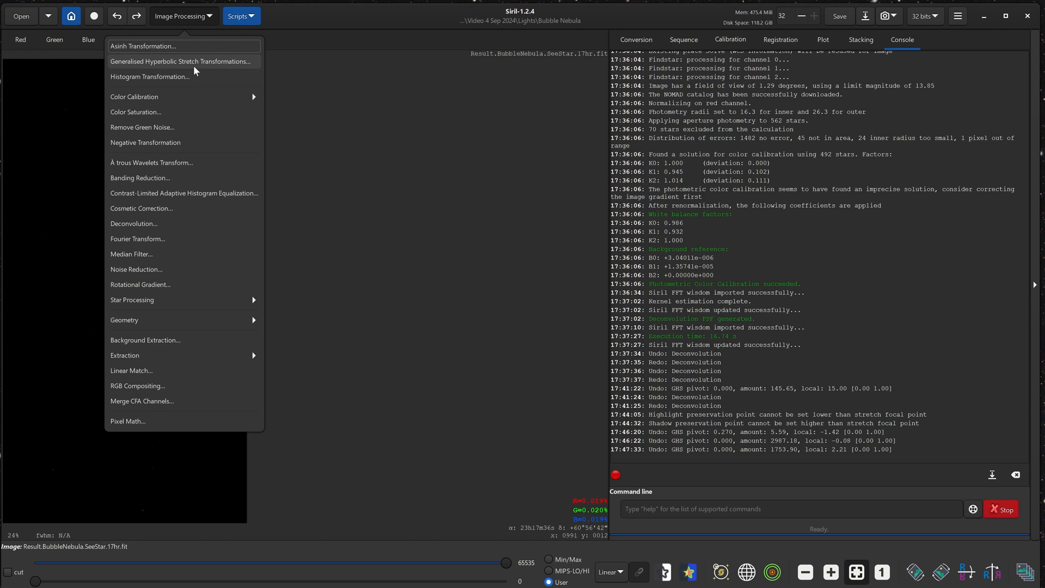
click(181, 61)
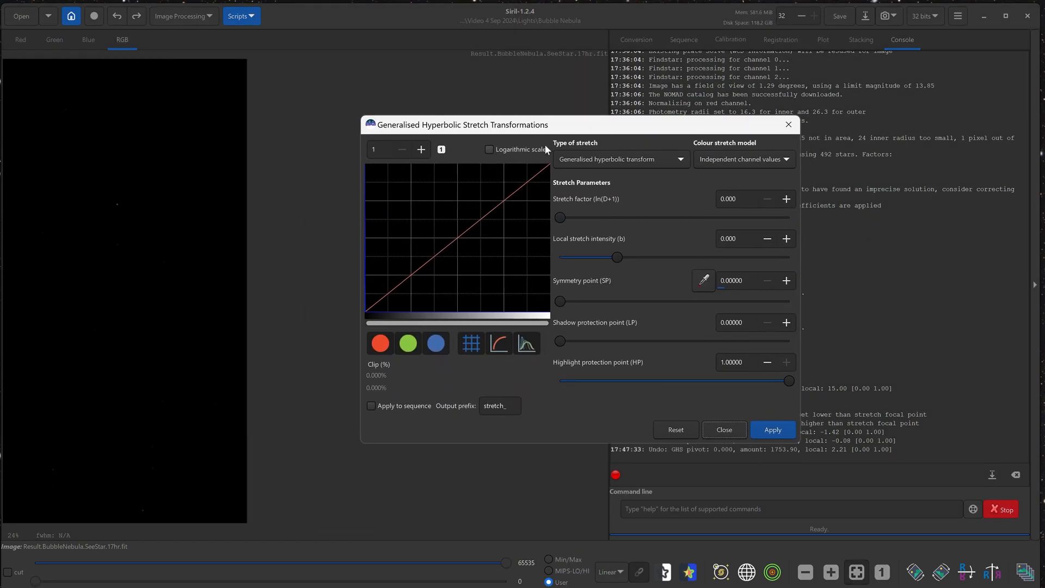
mouse_move(597, 250)
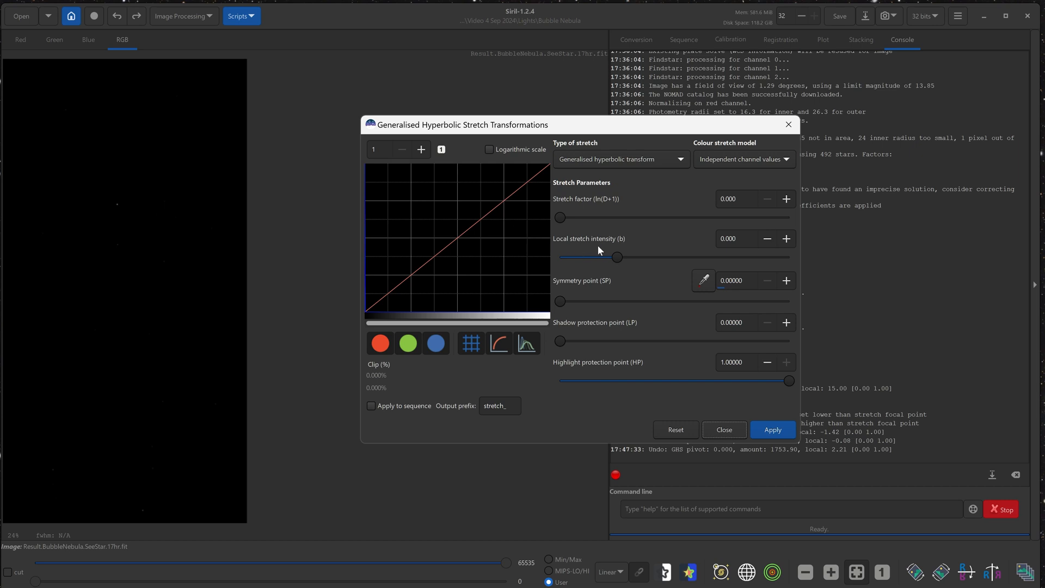
mouse_move(593, 240)
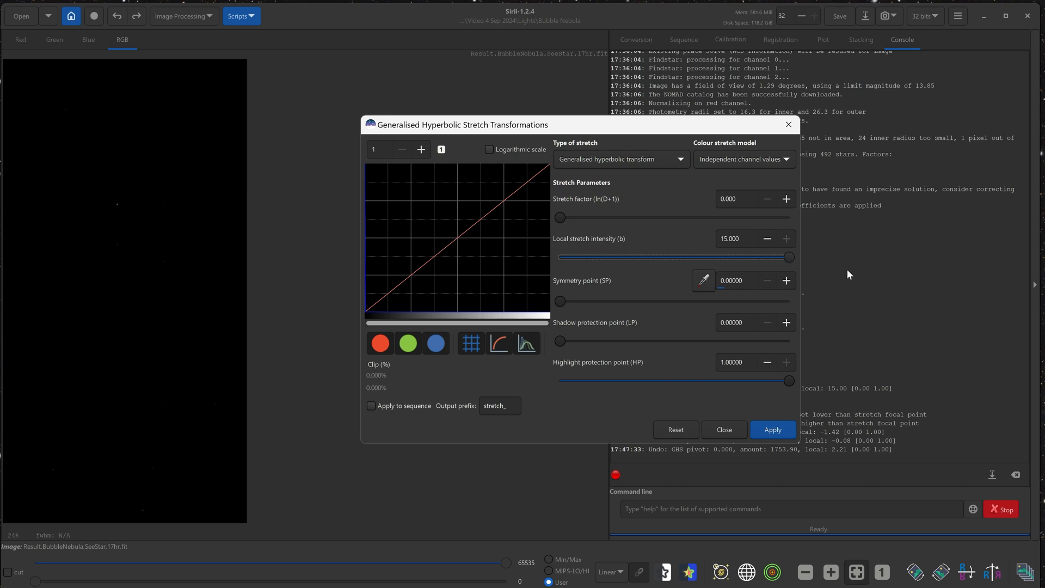
mouse_move(731, 238)
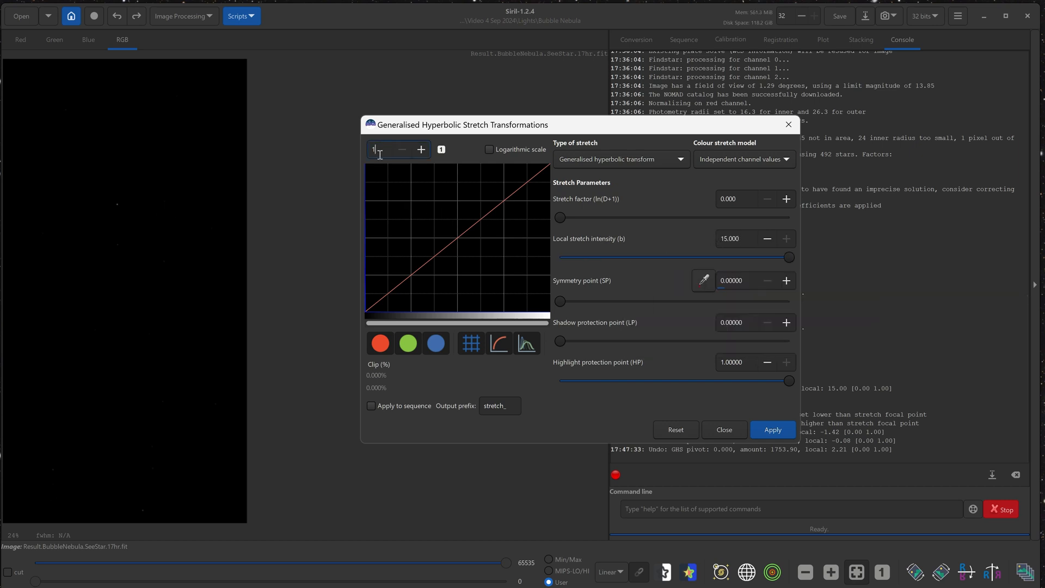
mouse_move(393, 154)
text(00)
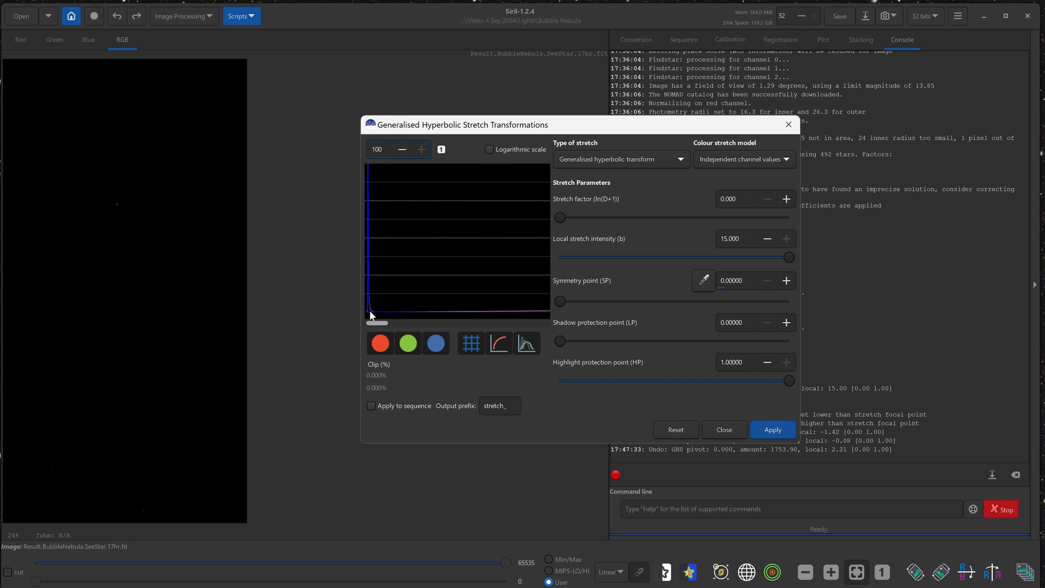
click(382, 148)
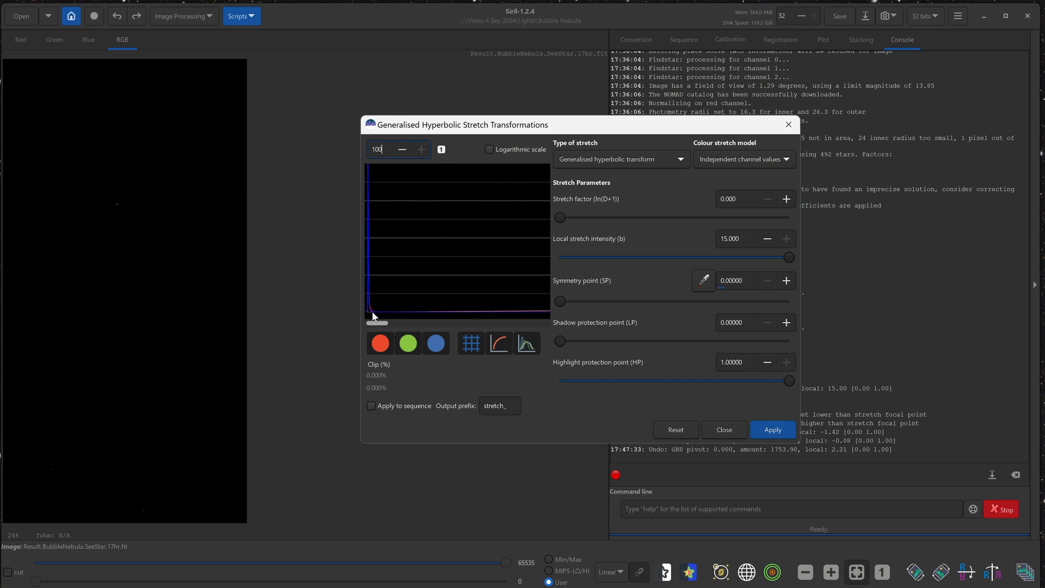
mouse_move(133, 206)
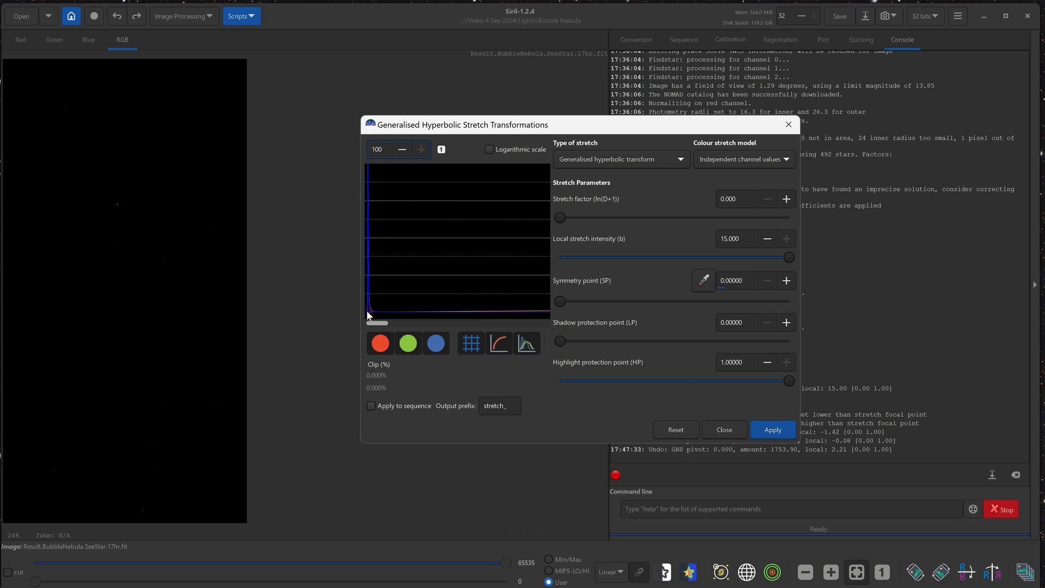
mouse_move(370, 315)
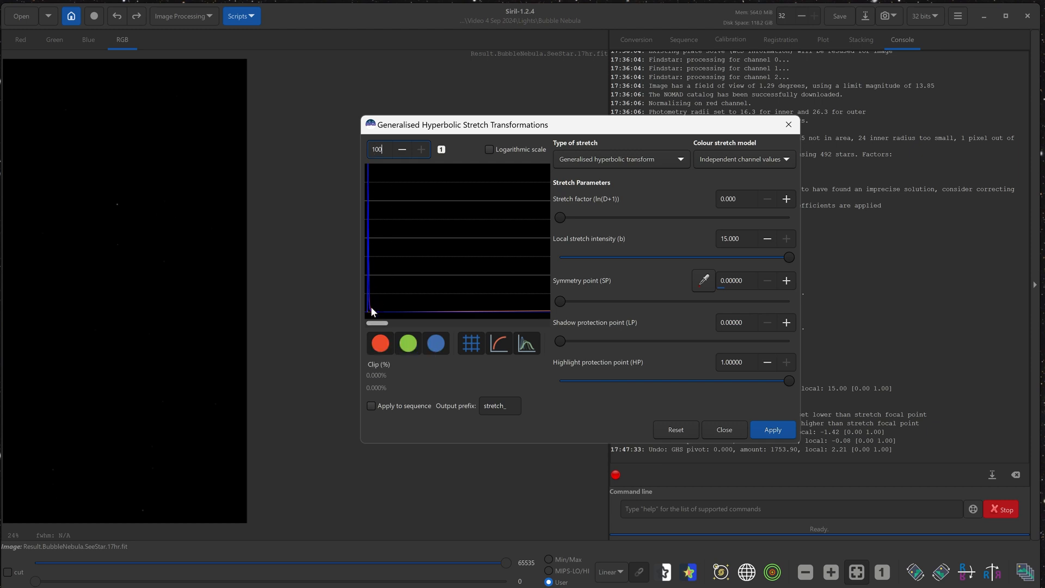
mouse_move(372, 313)
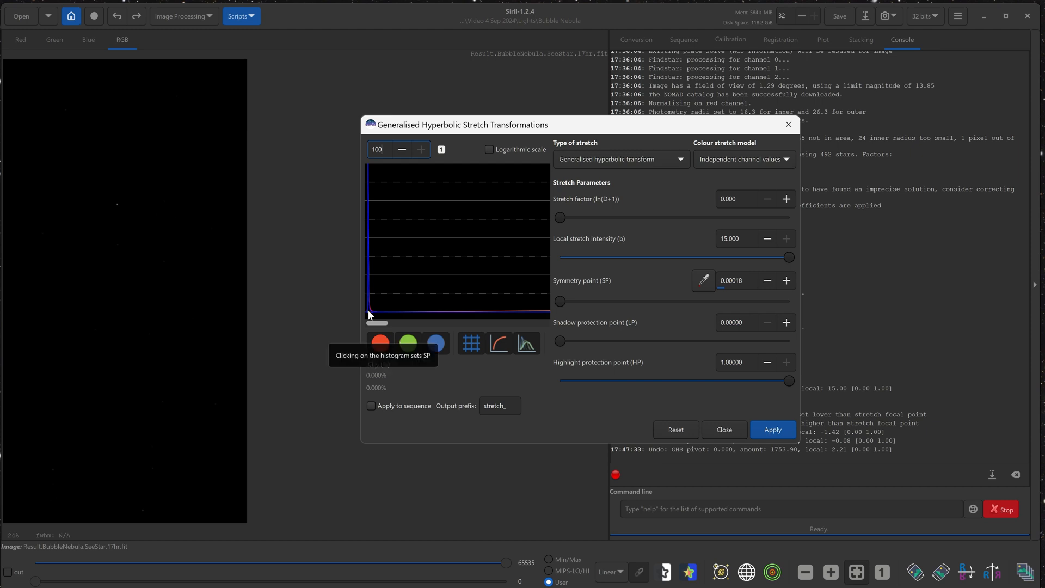
mouse_move(689, 270)
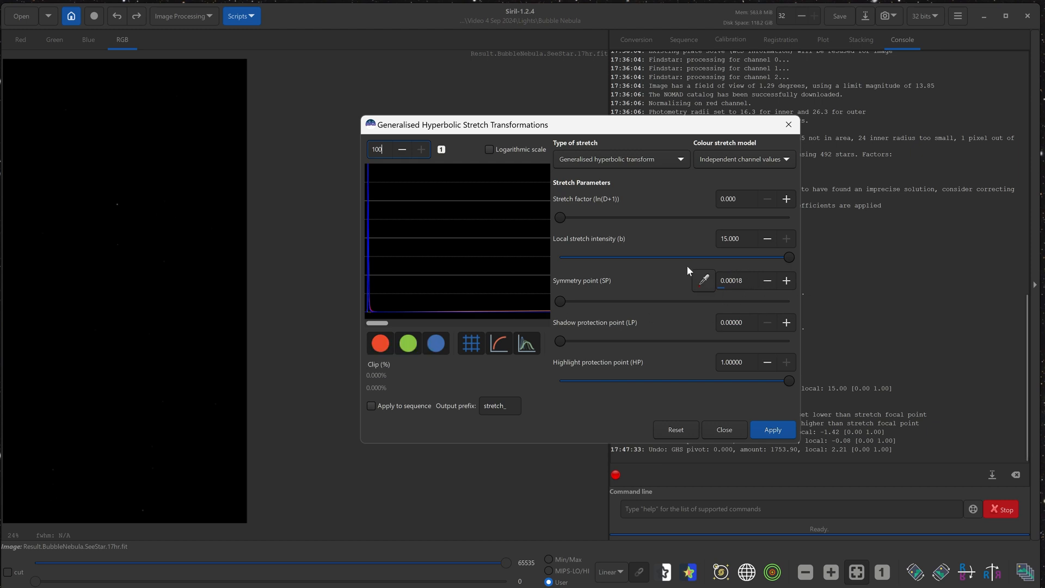
mouse_move(733, 281)
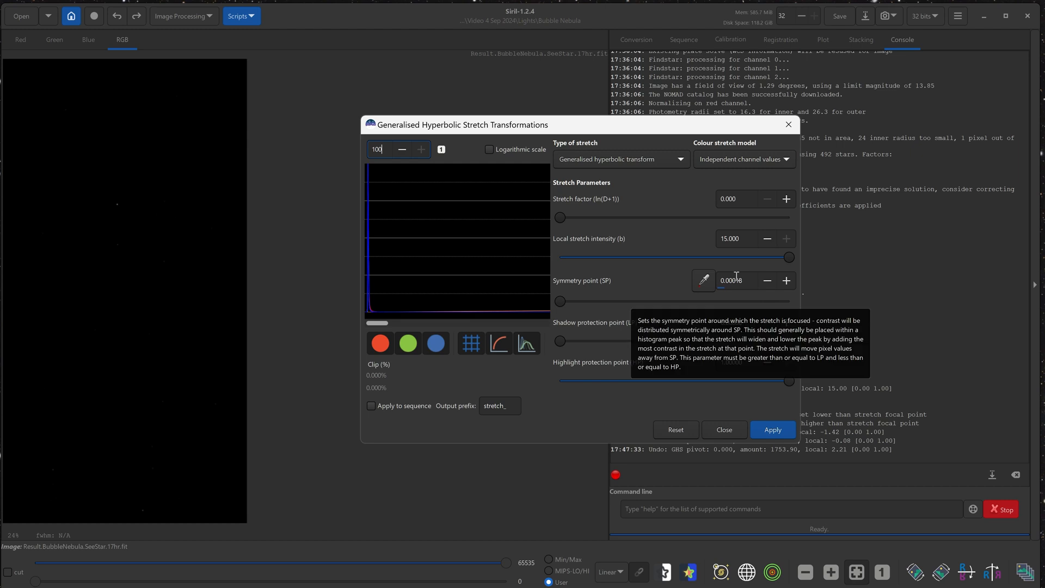
mouse_move(556, 190)
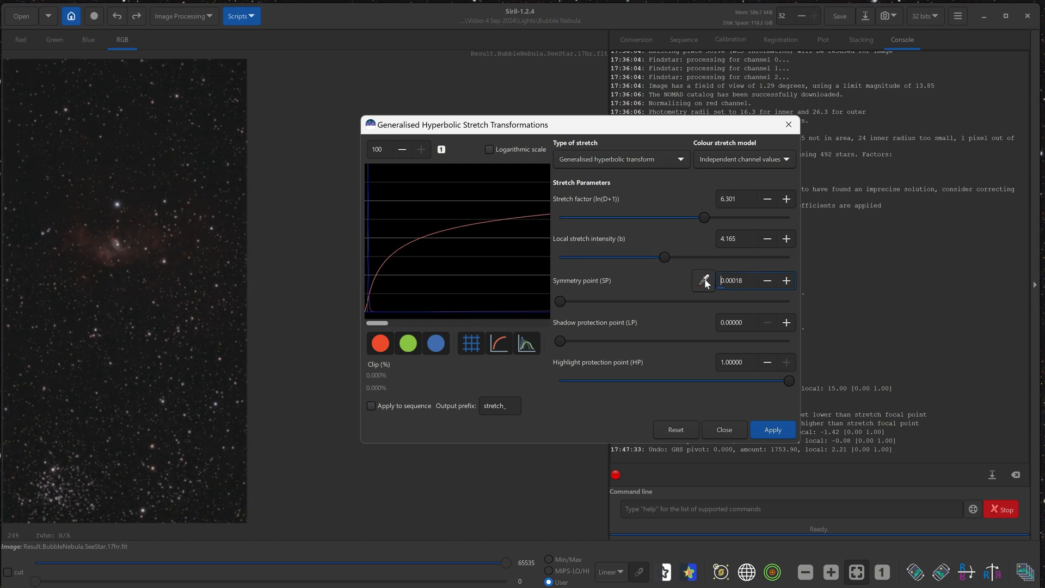
mouse_move(704, 281)
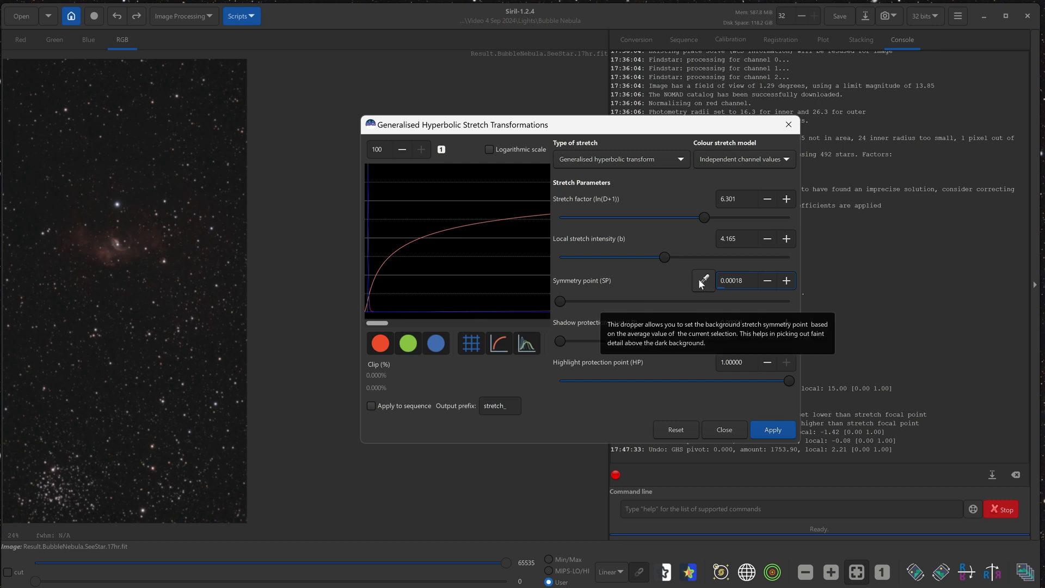
mouse_move(98, 136)
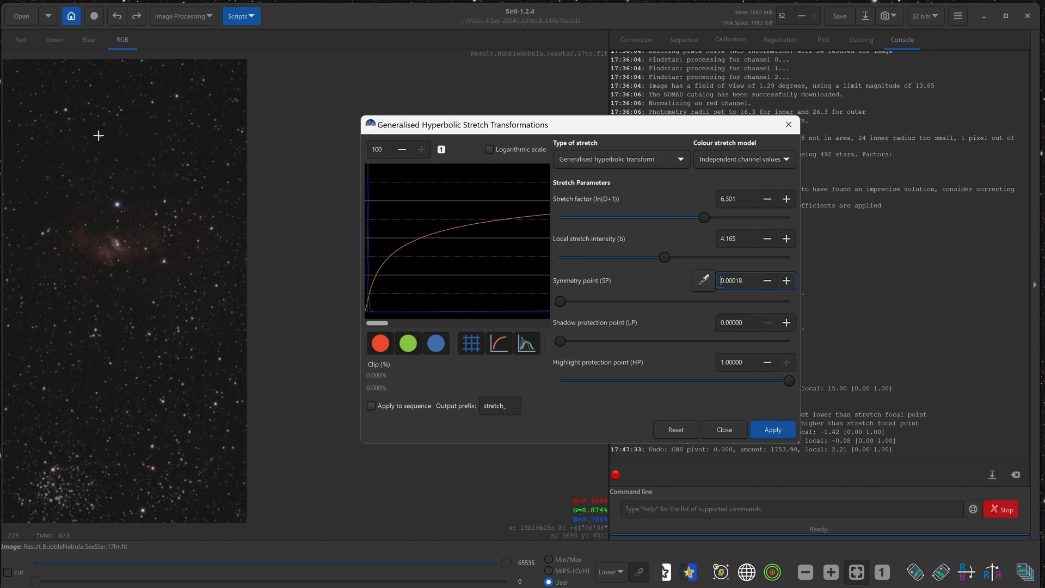
mouse_move(115, 141)
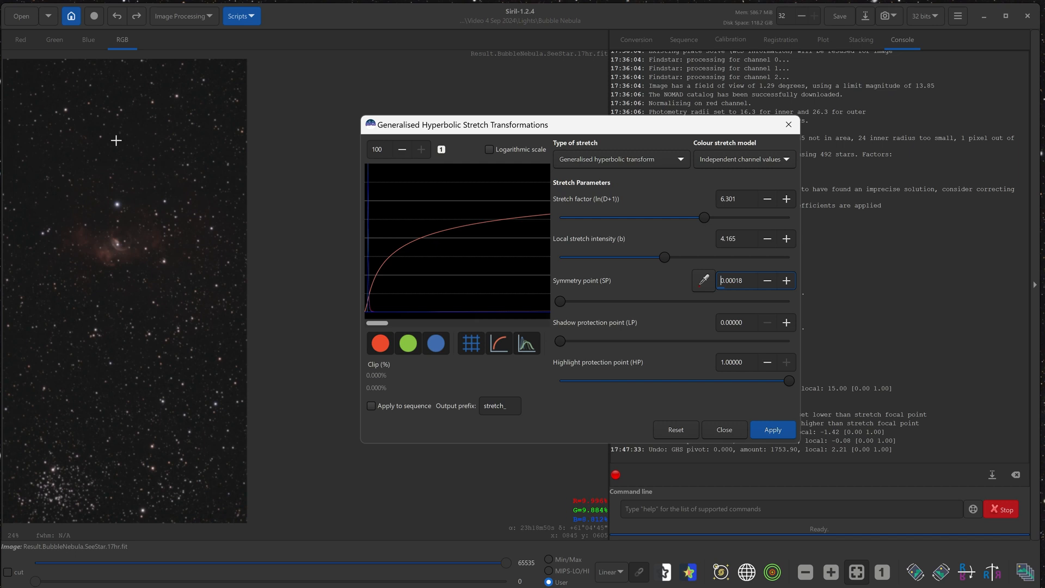
Sample background sky for a 0.00020 symmetry point, then reset stretch parameters to zero.
drag(116, 139, 143, 154)
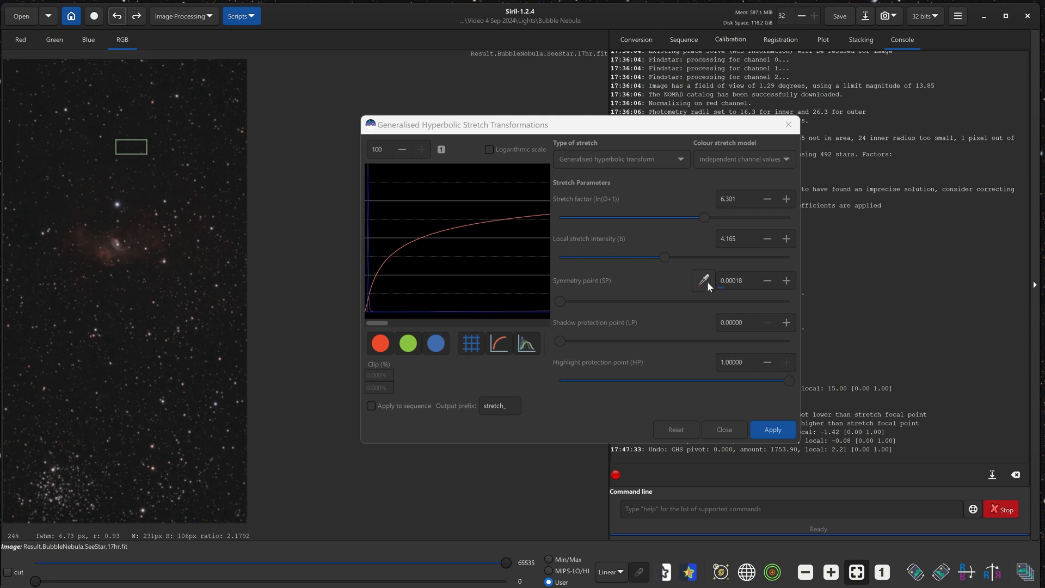
click(785, 280)
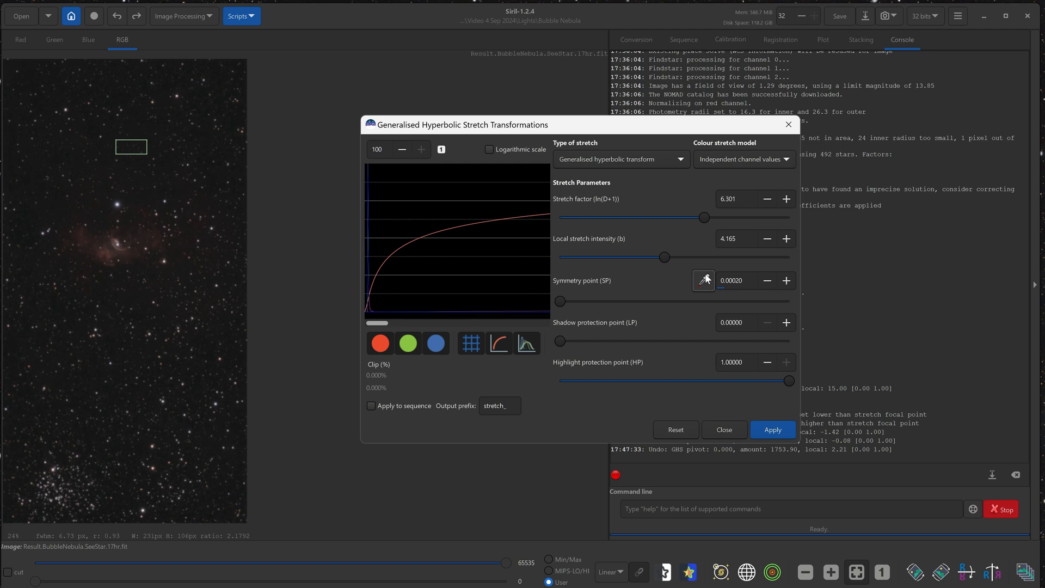
mouse_move(753, 280)
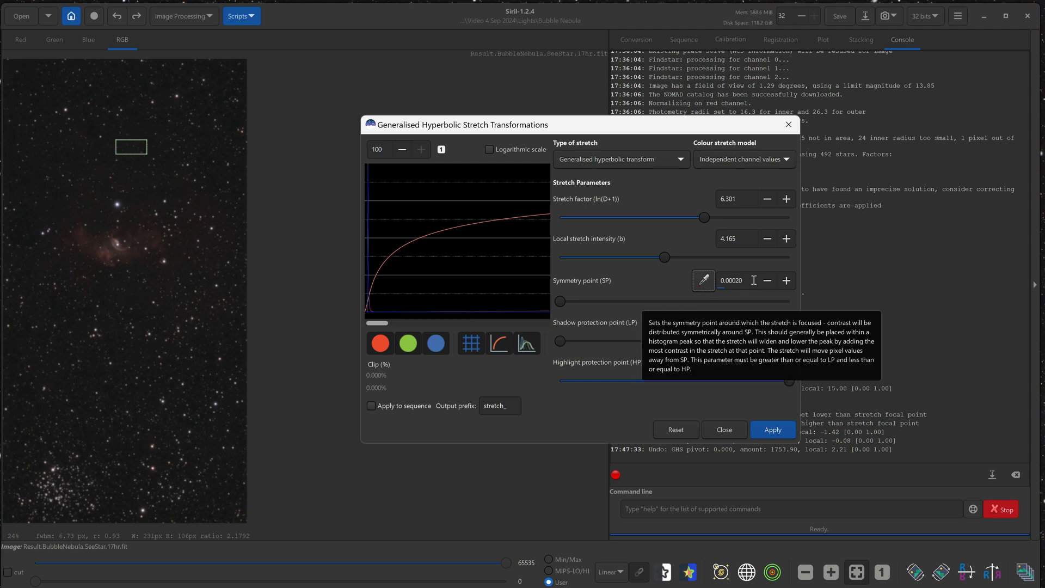
mouse_move(228, 216)
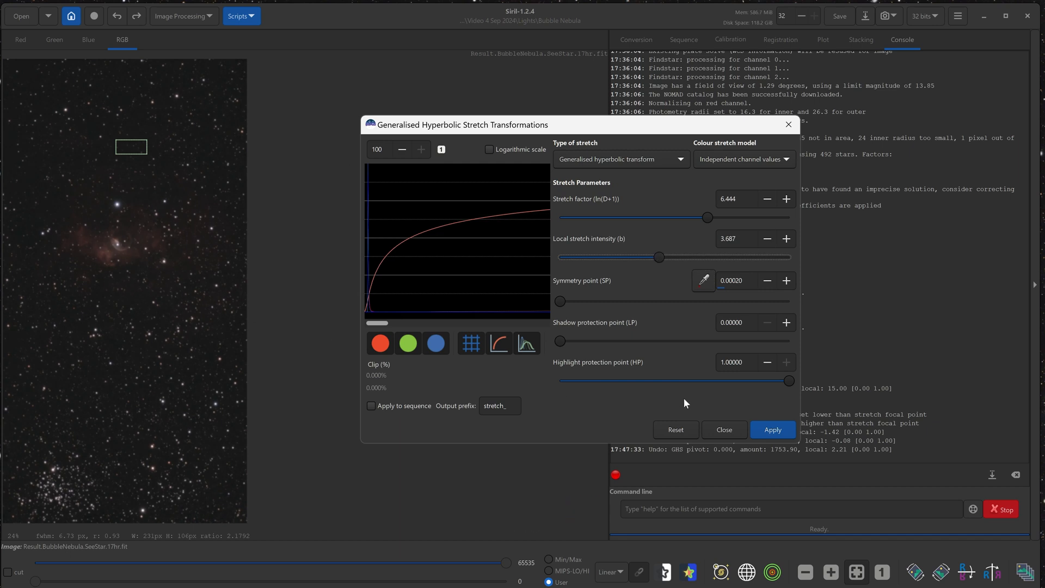
click(675, 430)
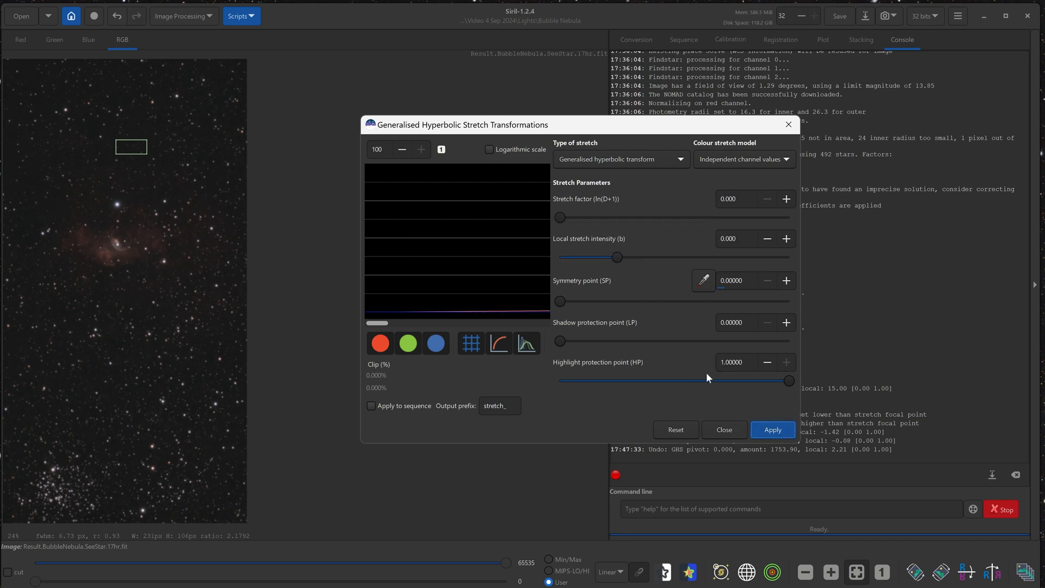
mouse_move(552, 201)
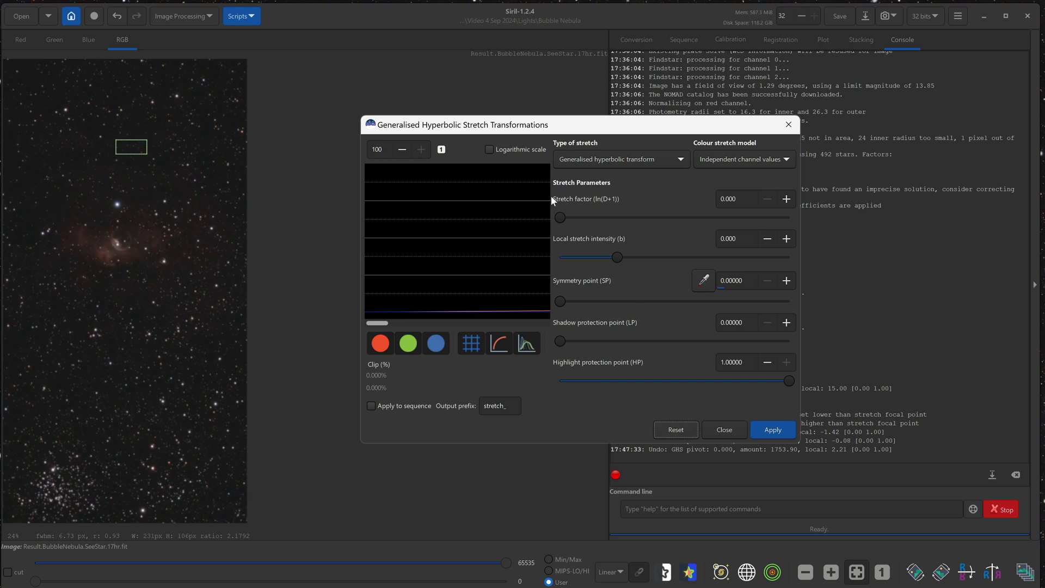
mouse_move(451, 245)
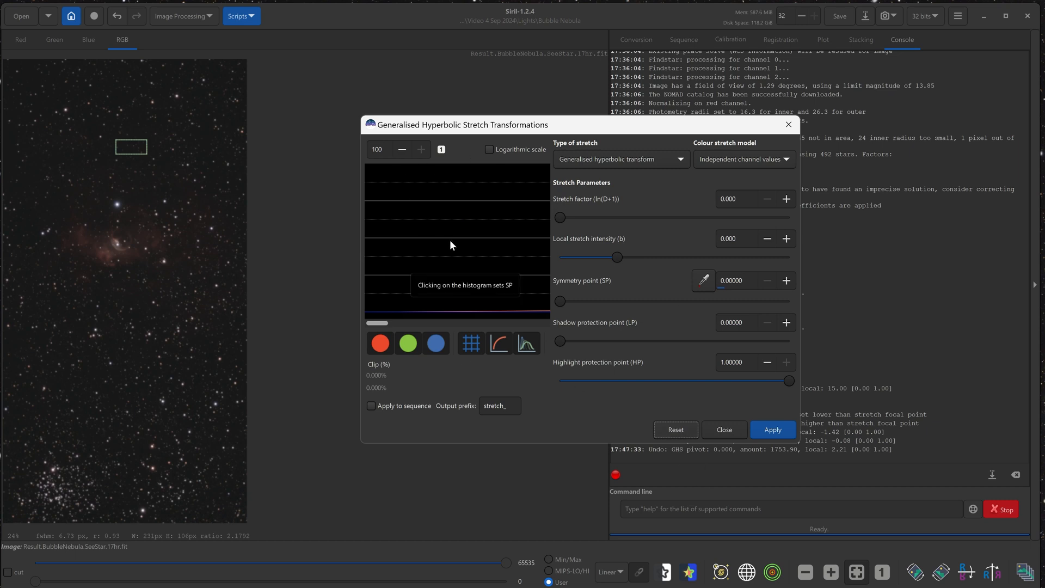
mouse_move(373, 140)
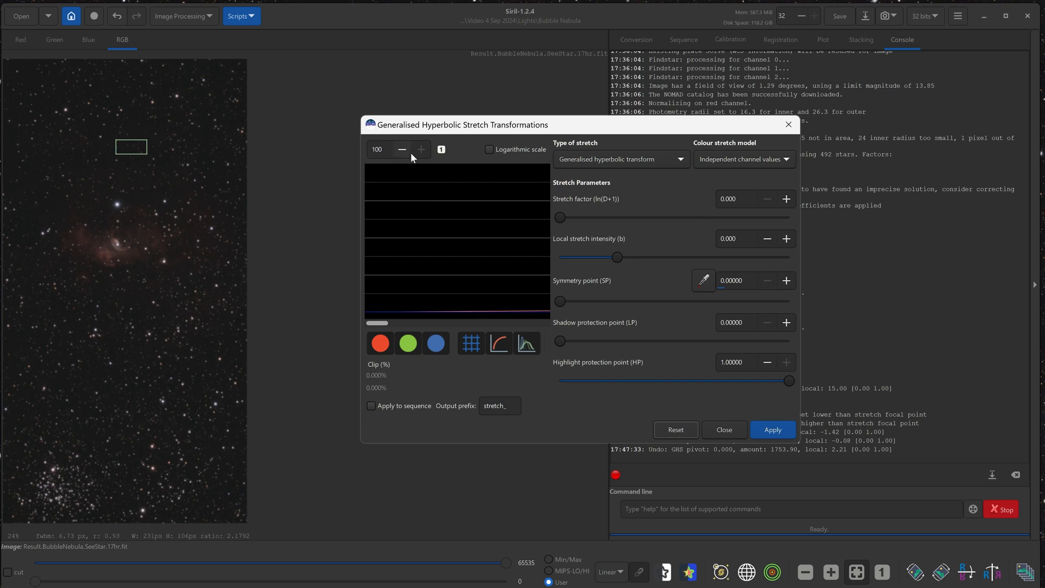
Apply a hyperbolic stretch (factor 1.862, intensity 8.842, symmetry 0.124) and close the tool.
click(440, 149)
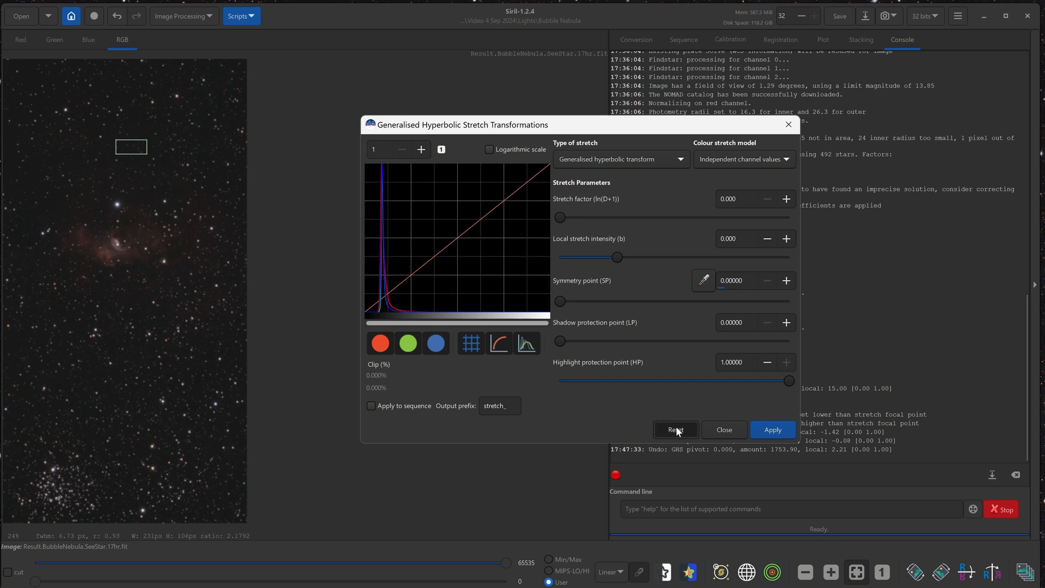
mouse_move(327, 278)
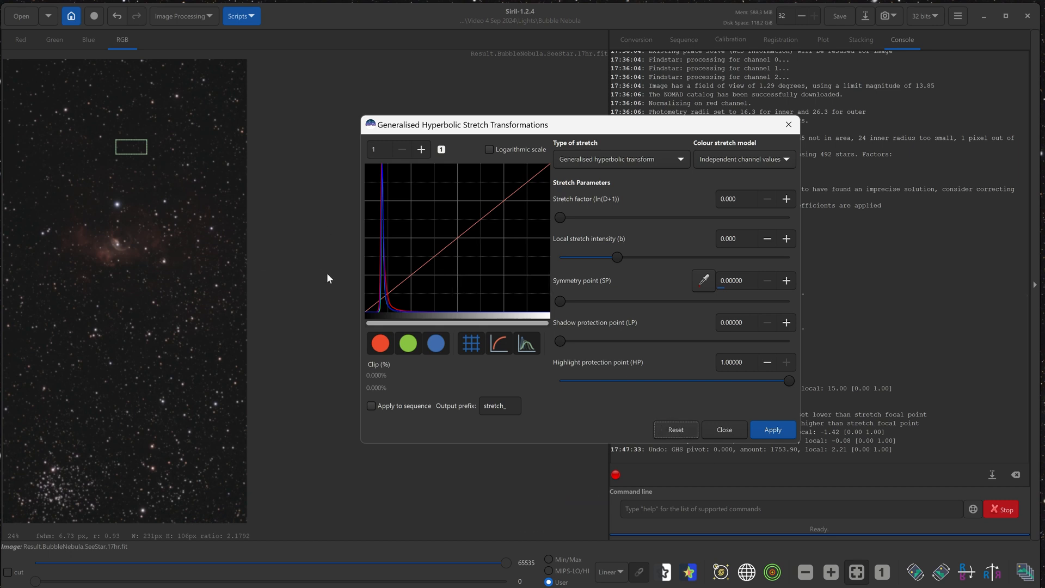
mouse_move(385, 316)
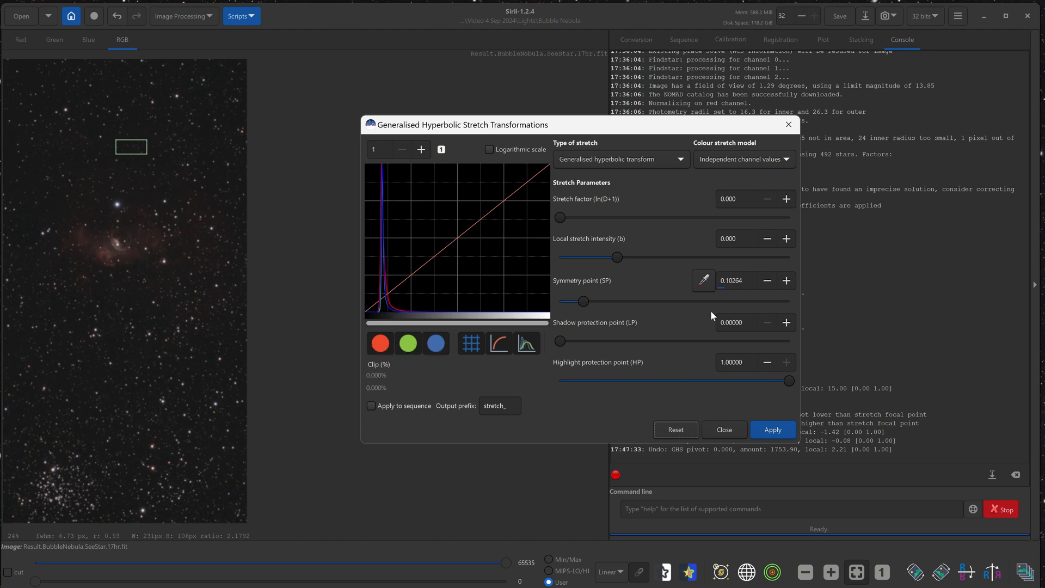
mouse_move(739, 295)
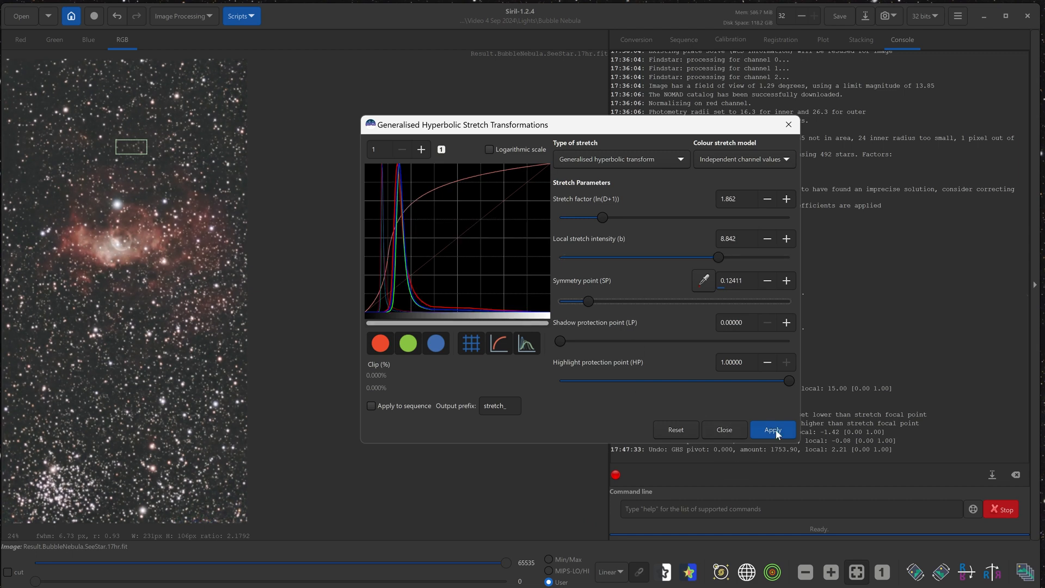
click(674, 429)
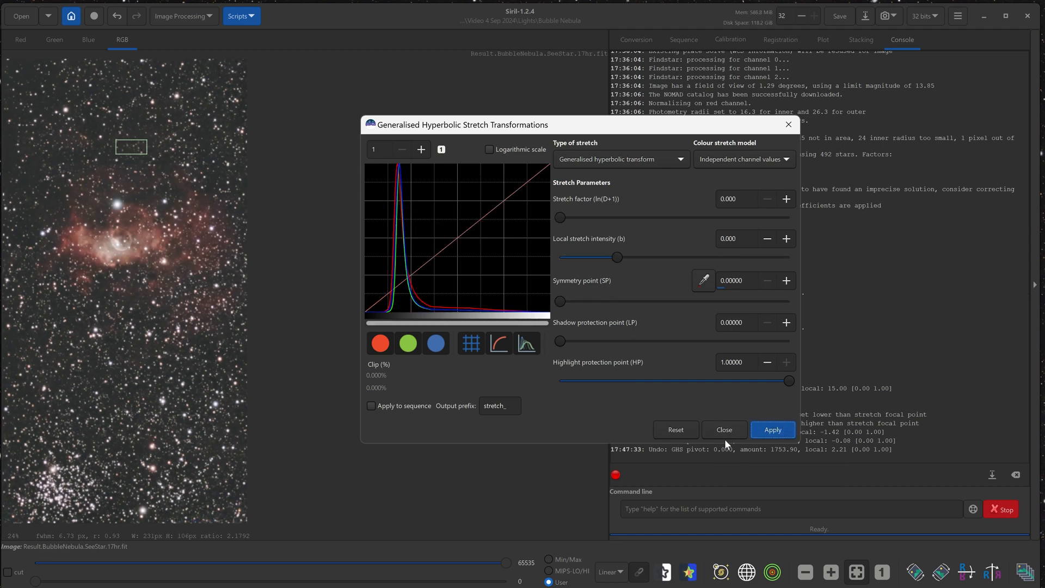
click(723, 430)
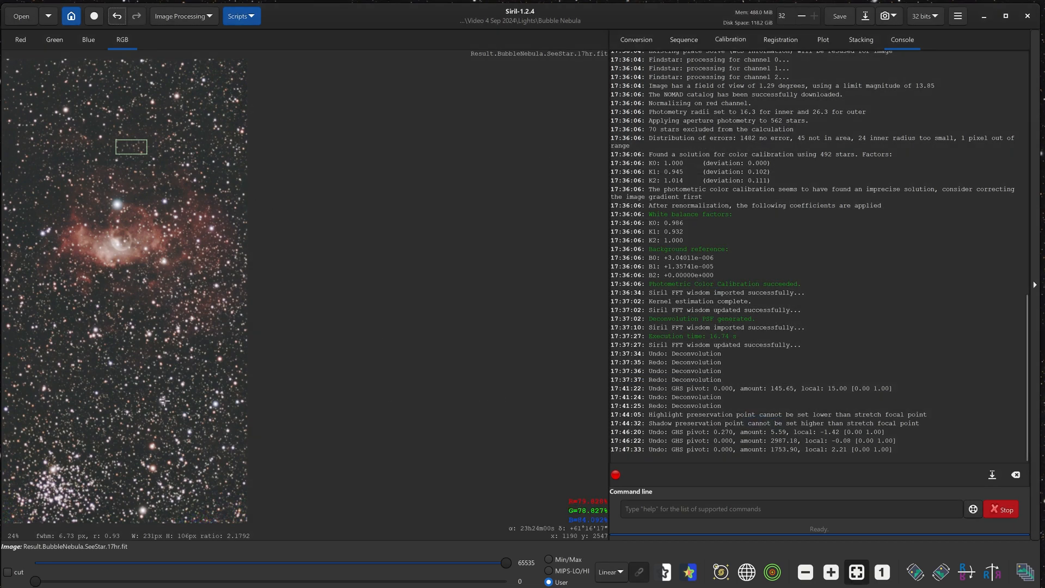
mouse_move(111, 133)
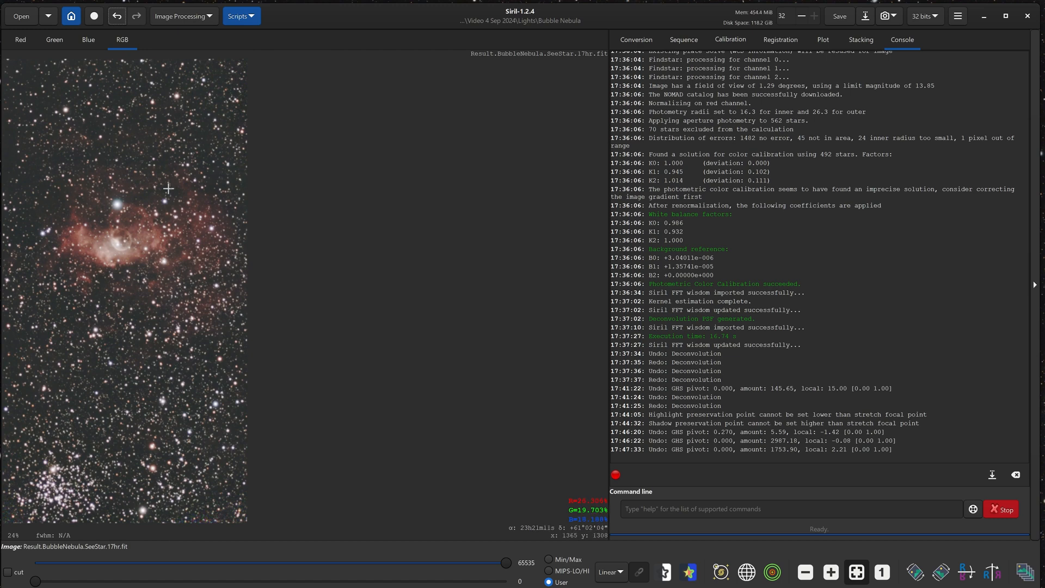
Open the Image Processing menu again over the stretched Bubble Nebula image.
click(180, 16)
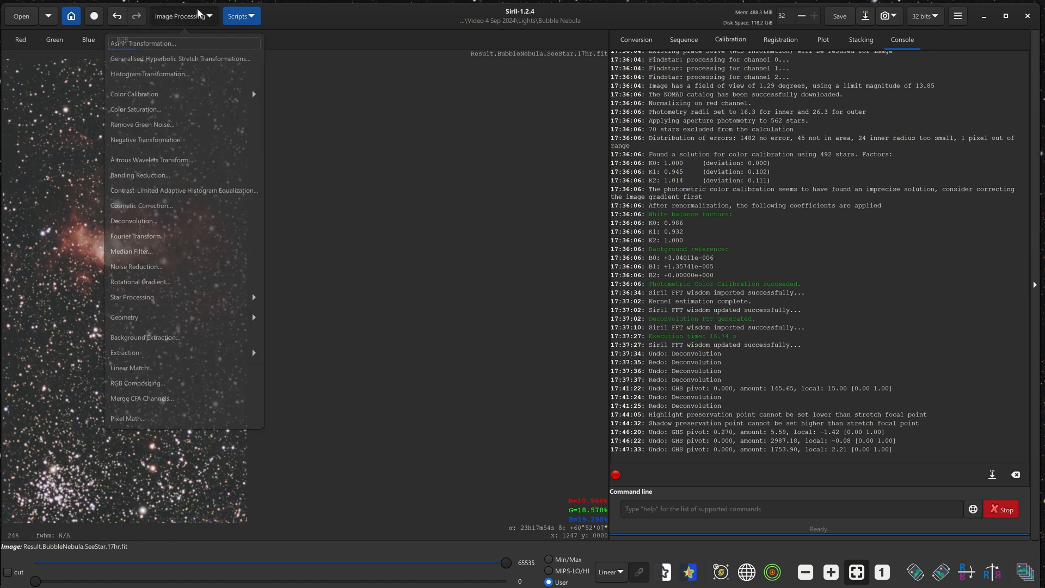
mouse_move(151, 162)
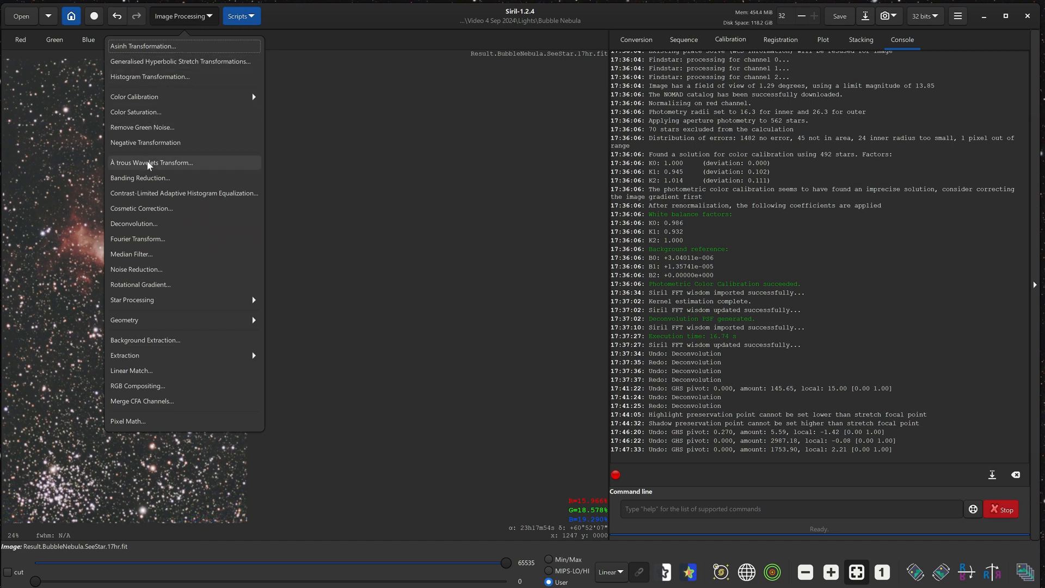
Apply SCNR green noise removal (average neutral, preserving lightness) and compare via undo/redo.
click(142, 128)
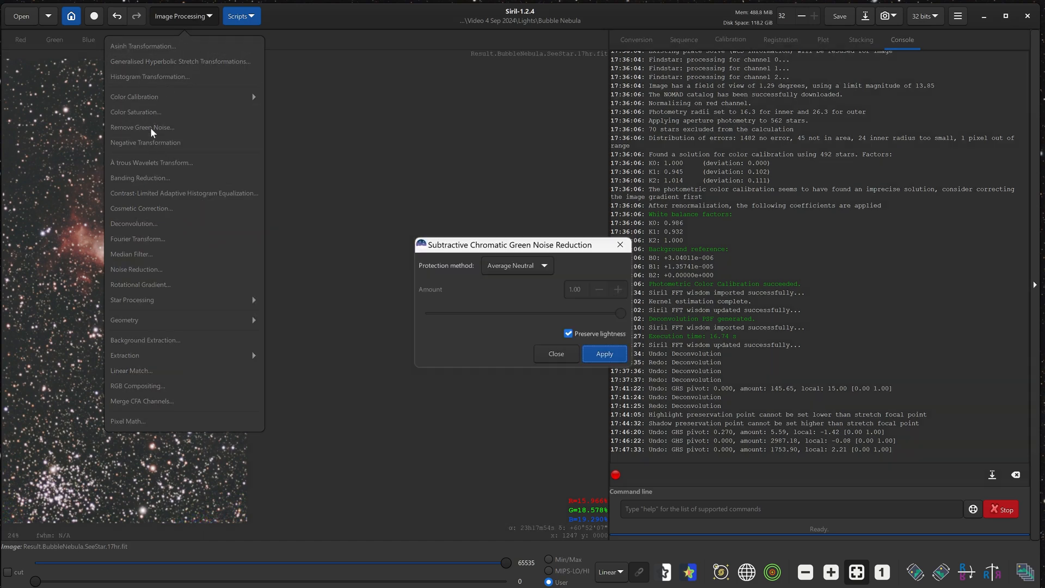
click(603, 354)
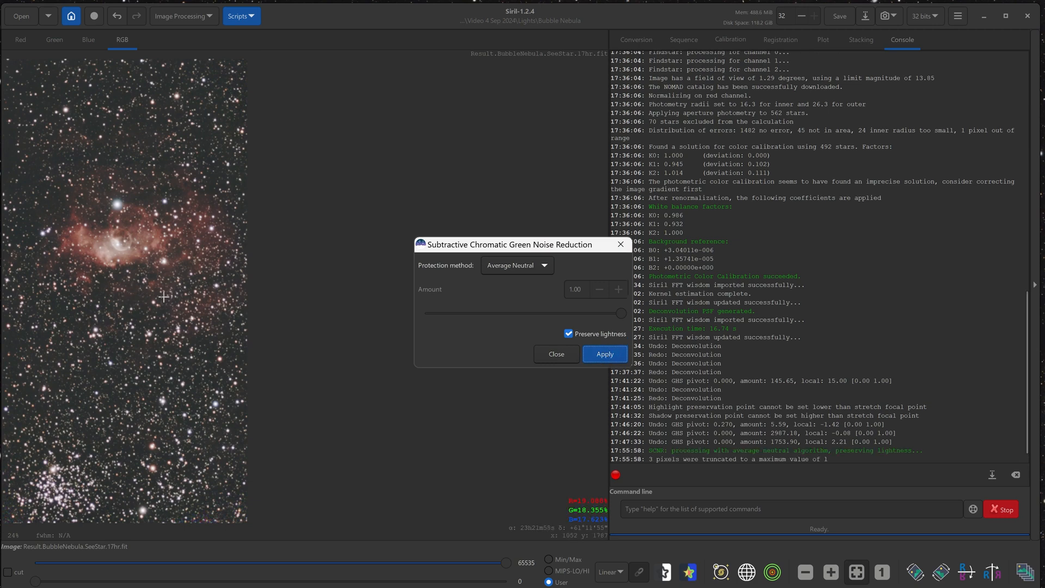
click(604, 354)
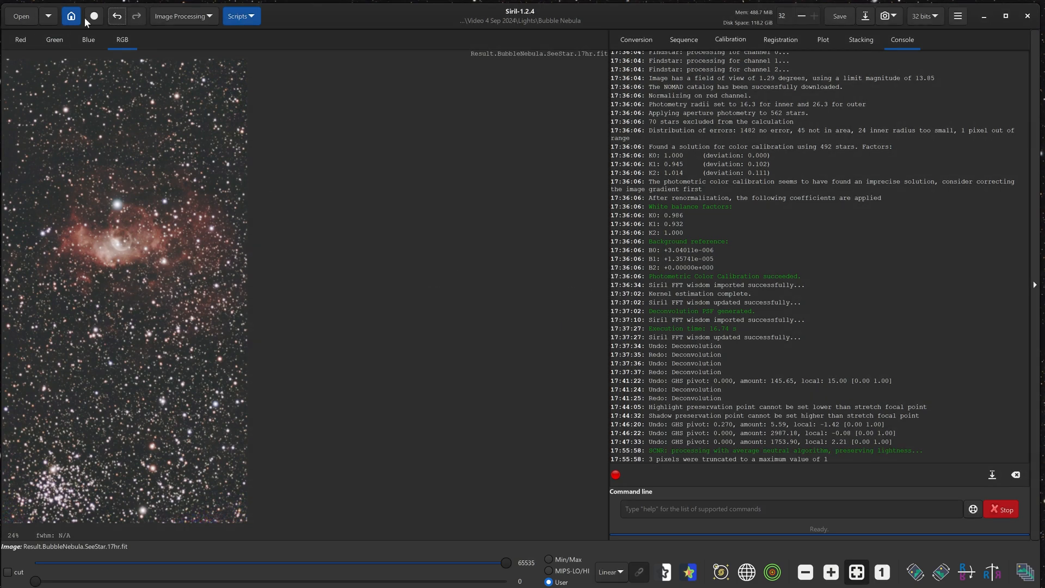
click(116, 16)
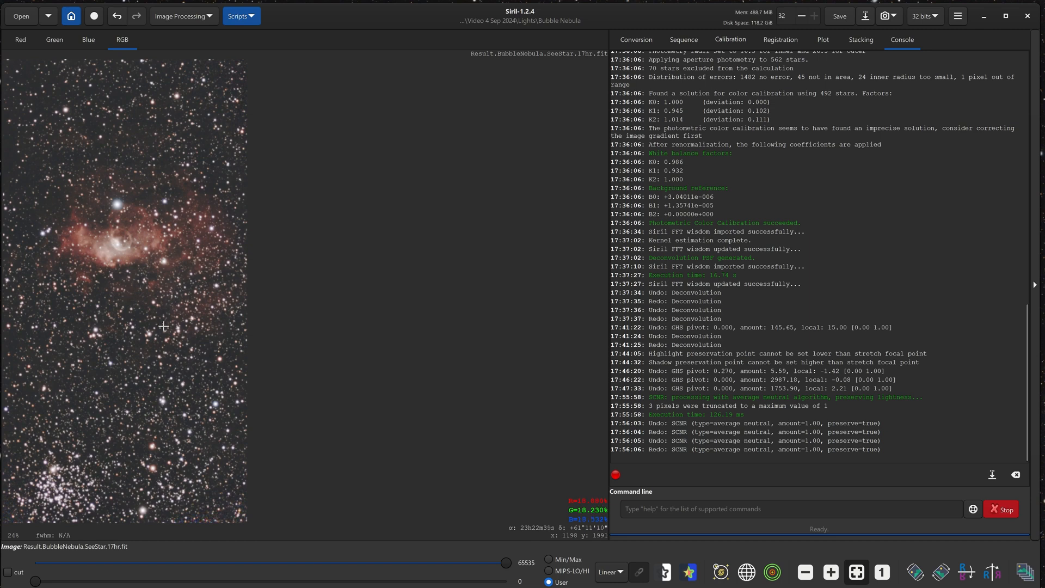
mouse_move(153, 272)
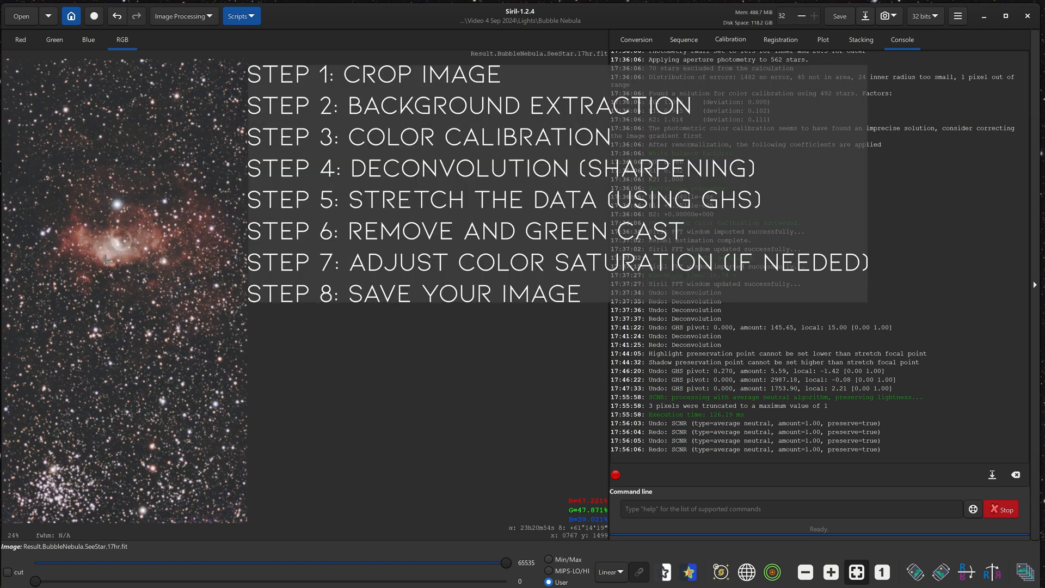
Open the Color Saturation tool, previewing a global amount of 0.11.
click(181, 16)
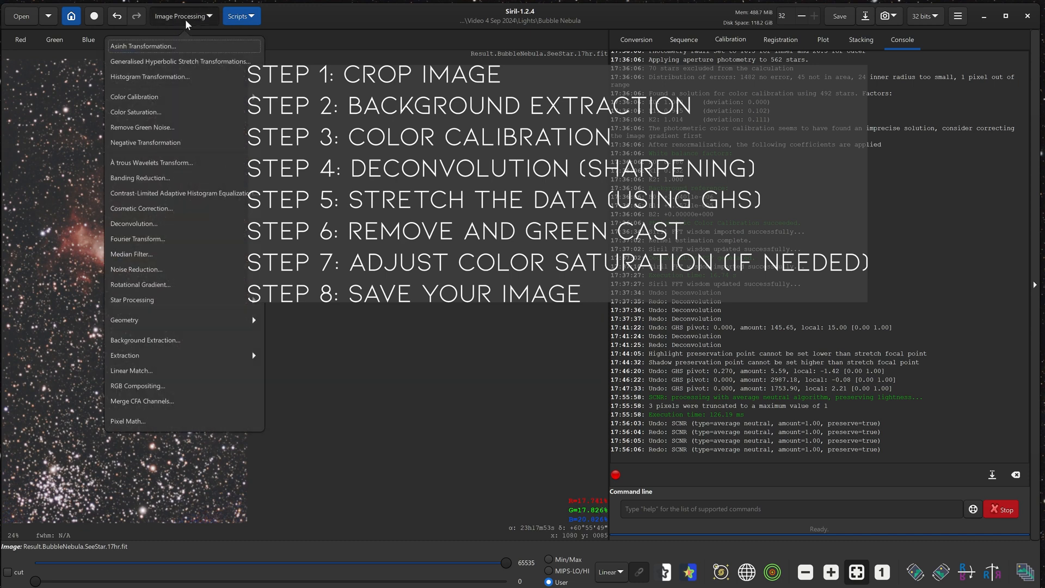
click(136, 112)
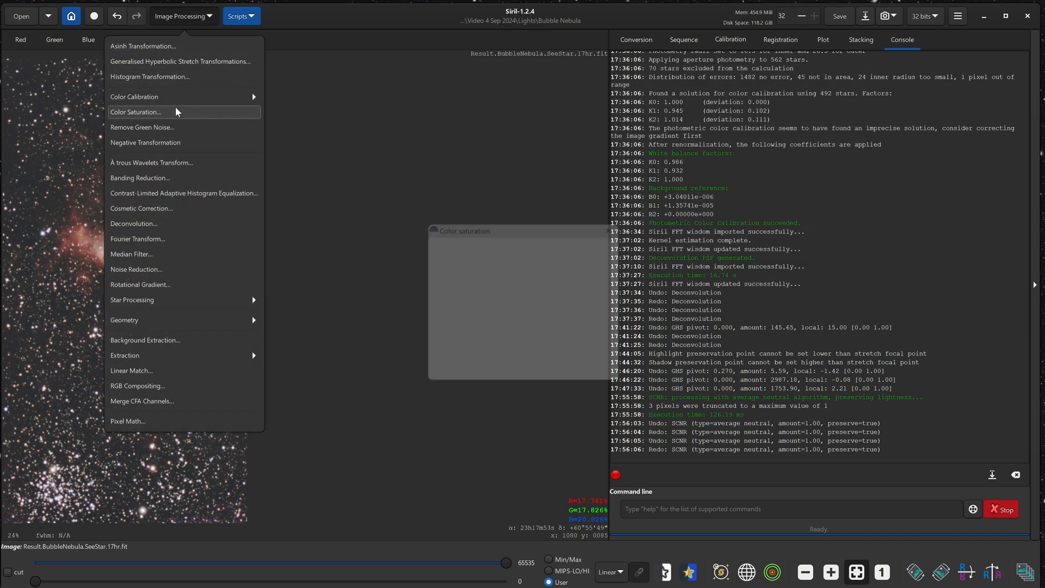
click(136, 112)
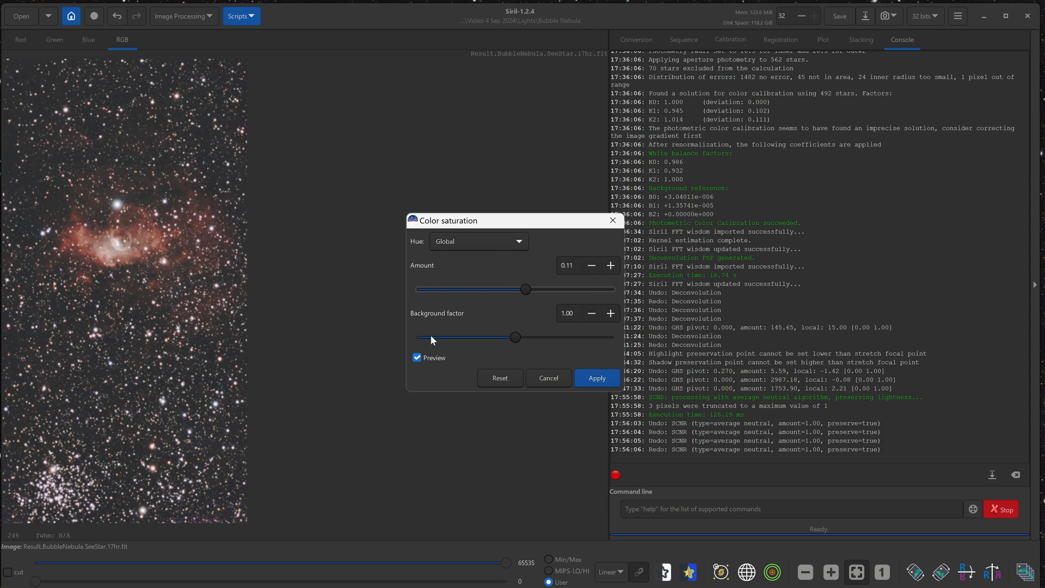
mouse_move(443, 320)
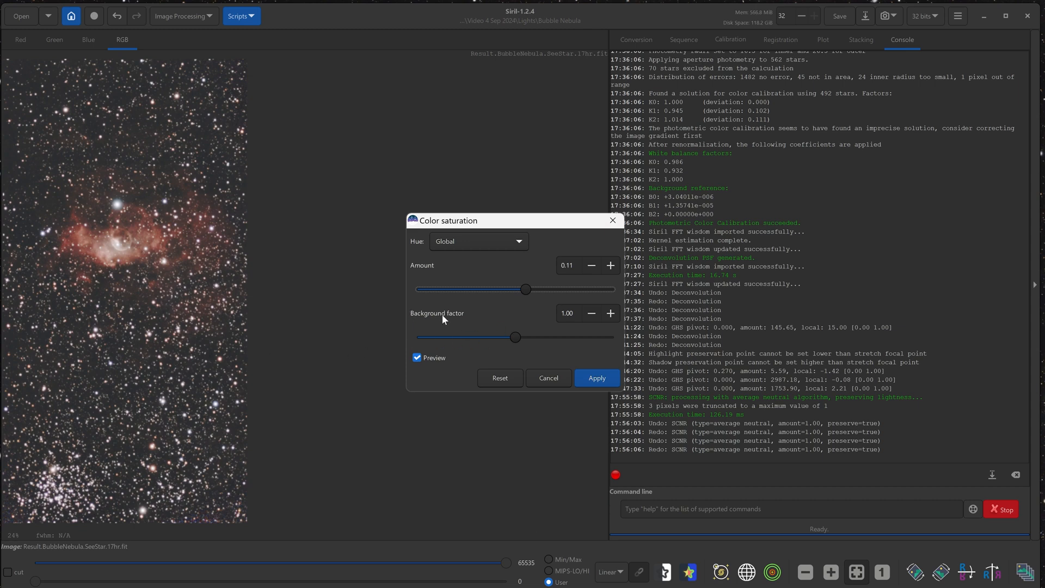
mouse_move(445, 334)
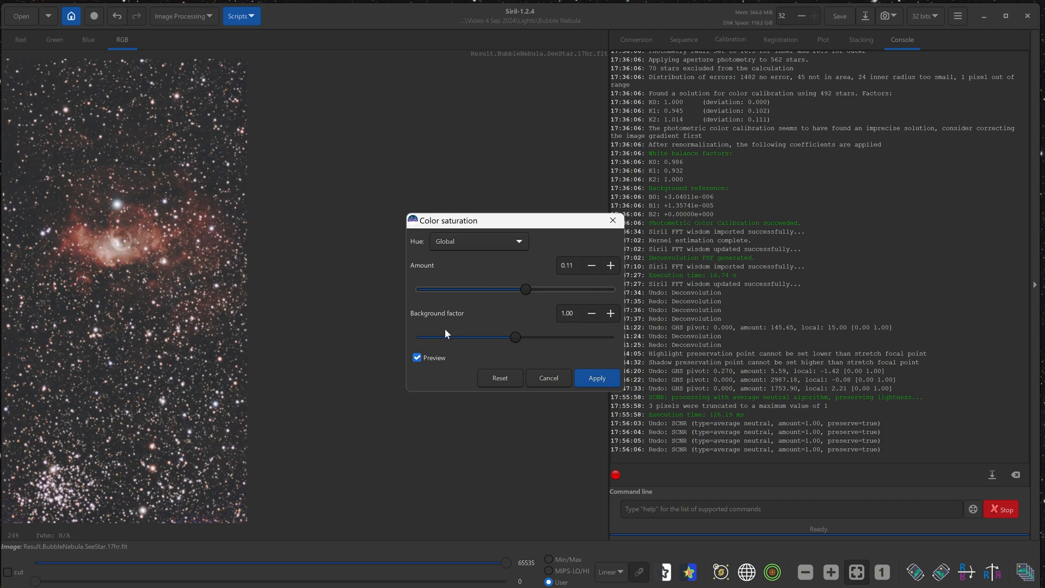
mouse_move(134, 455)
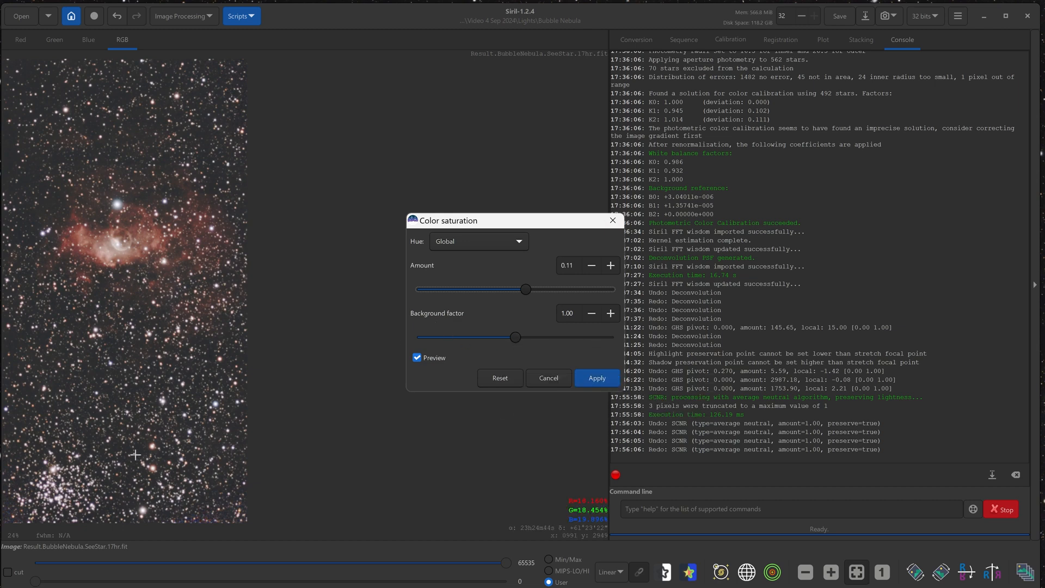
mouse_move(208, 367)
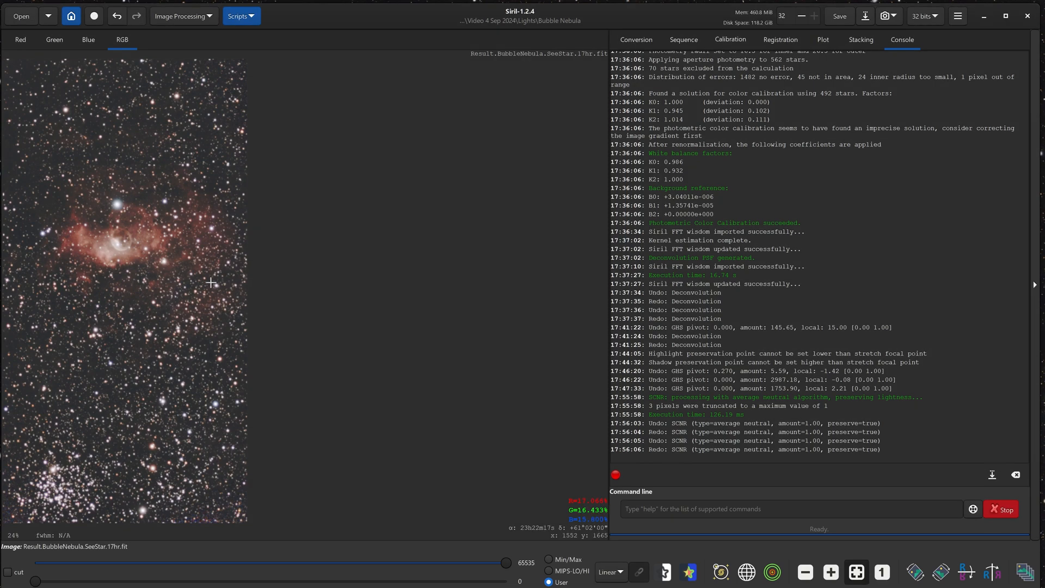
Apply a histogram transformation with MTF 0.051, 0.462, 1.0, then close the tool.
click(180, 16)
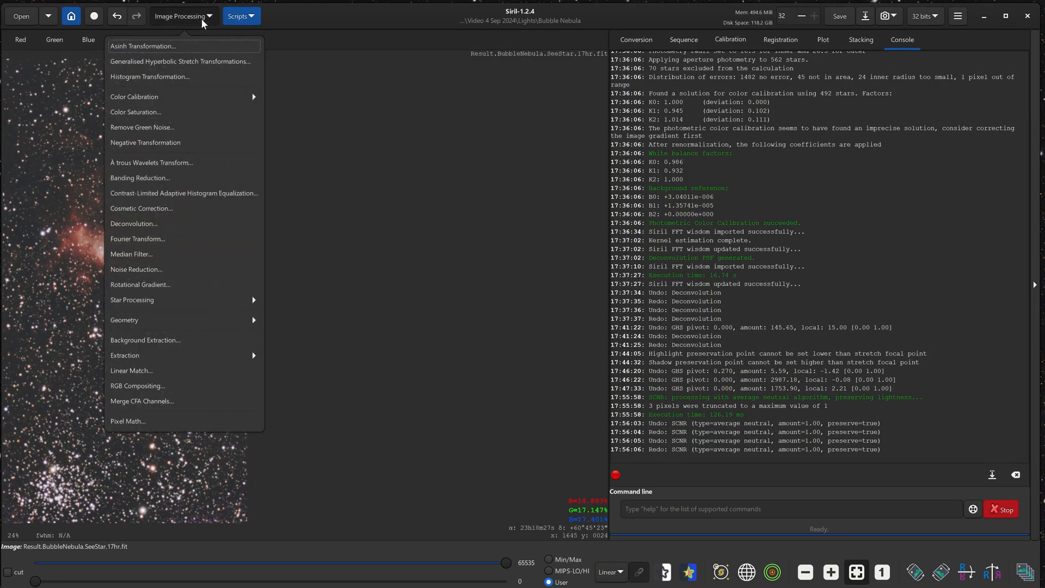
mouse_move(151, 76)
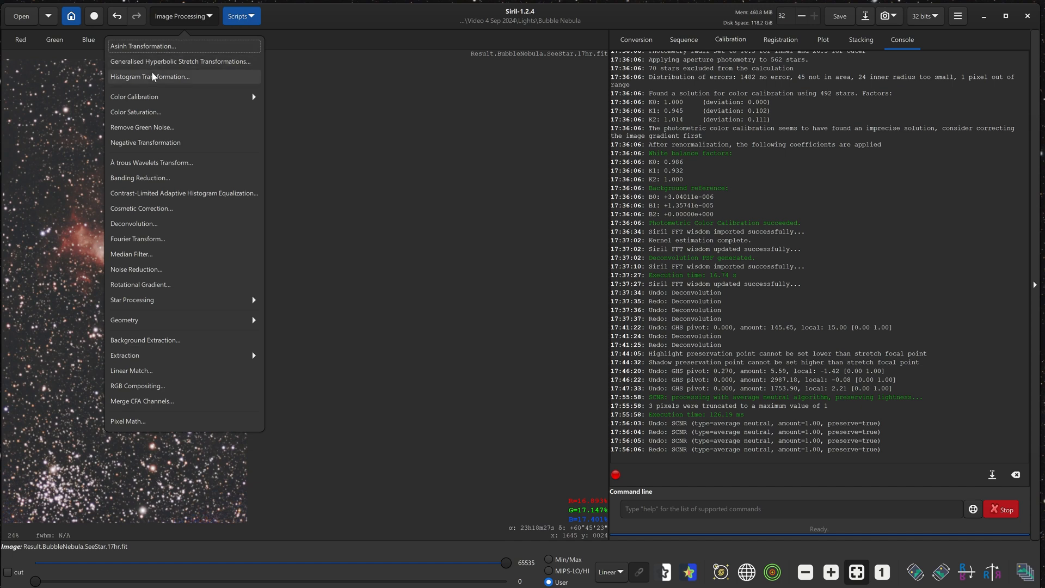
click(149, 76)
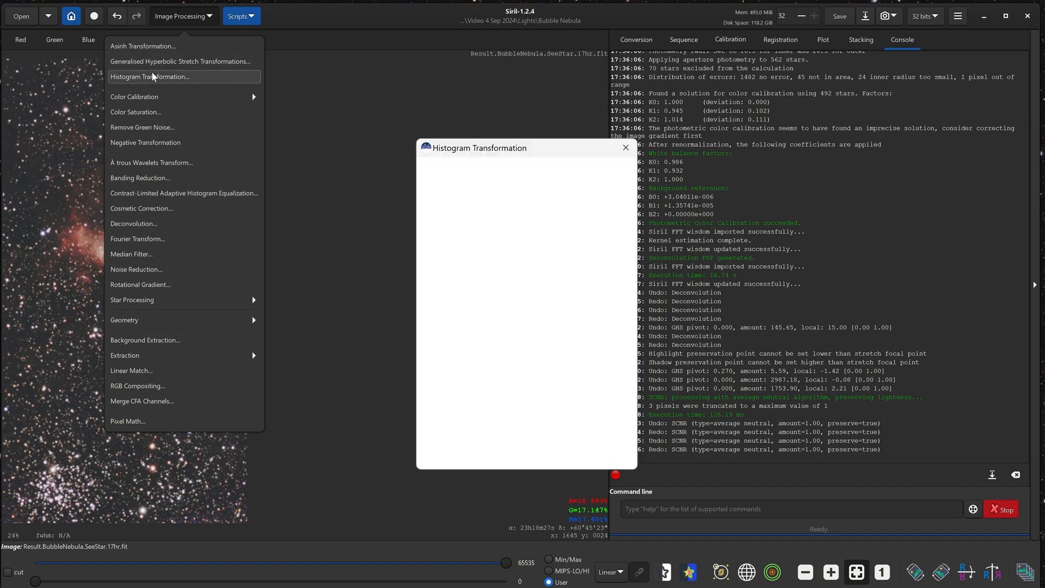
click(149, 76)
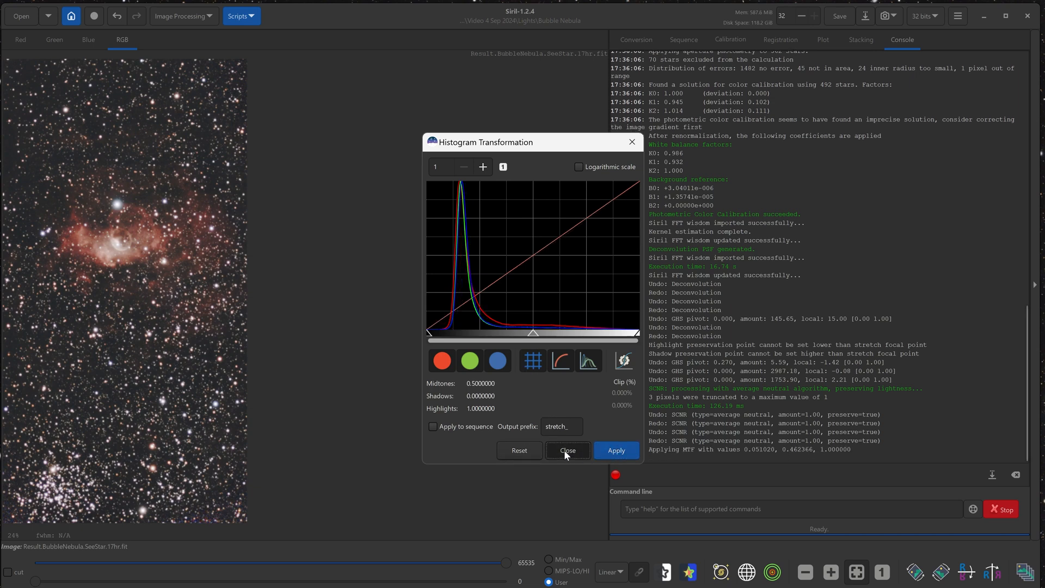
click(567, 451)
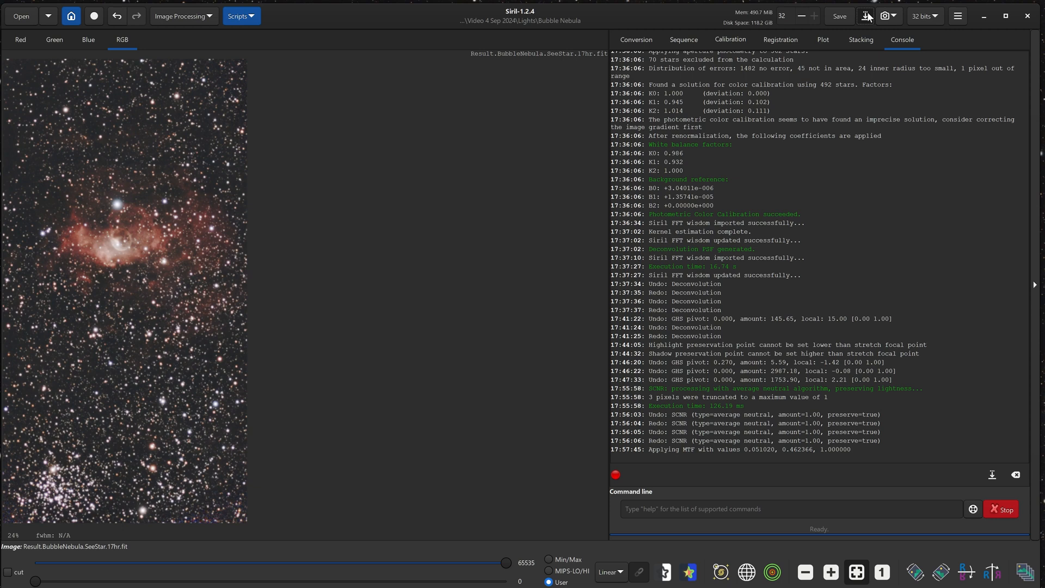
Save the image as BubbleNebulaSeeStarRoundUpFinal.tif with 16-bit unsigned integer samples.
click(867, 15)
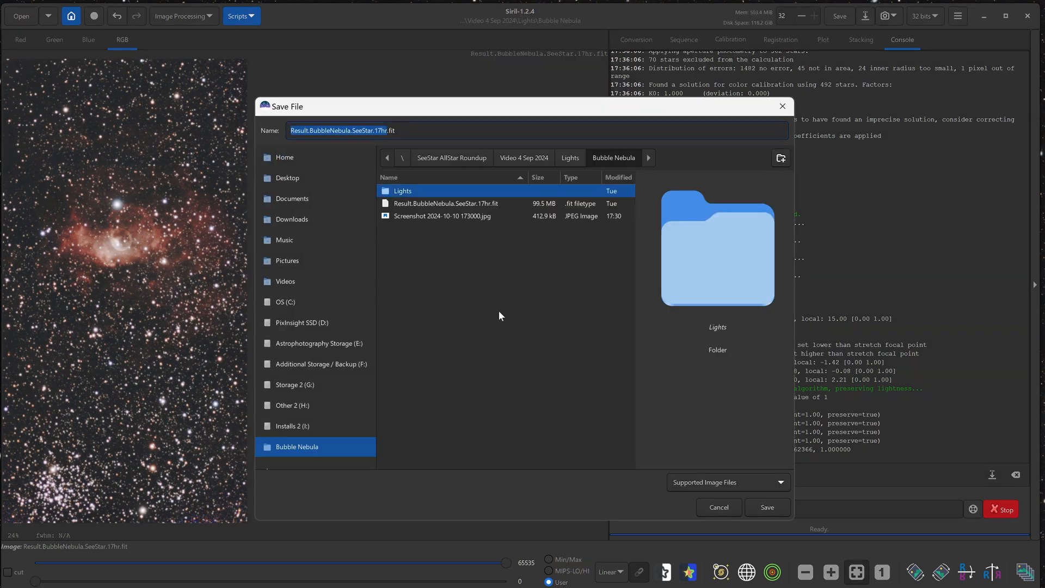
click(727, 482)
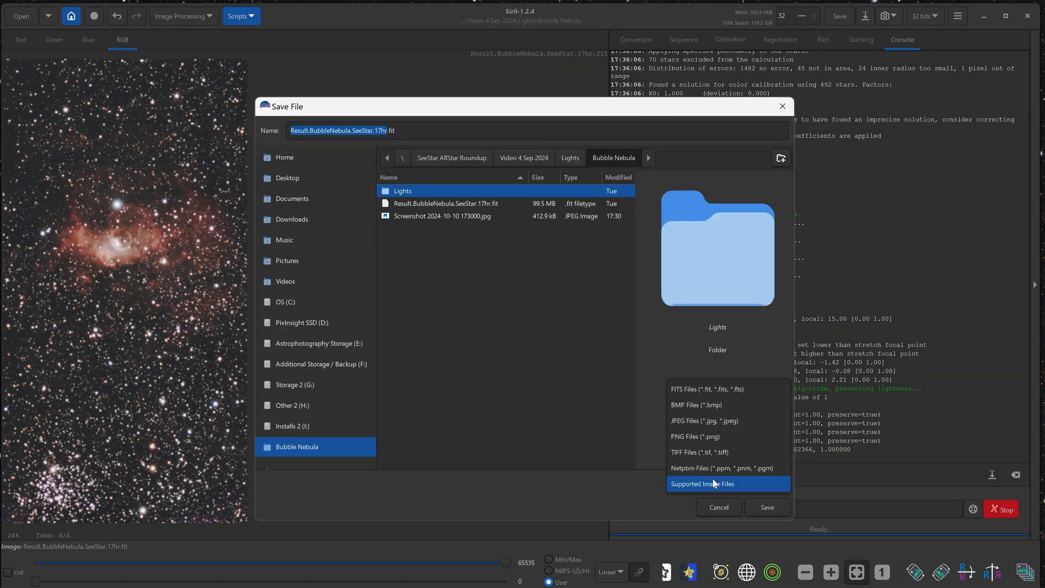
mouse_move(698, 451)
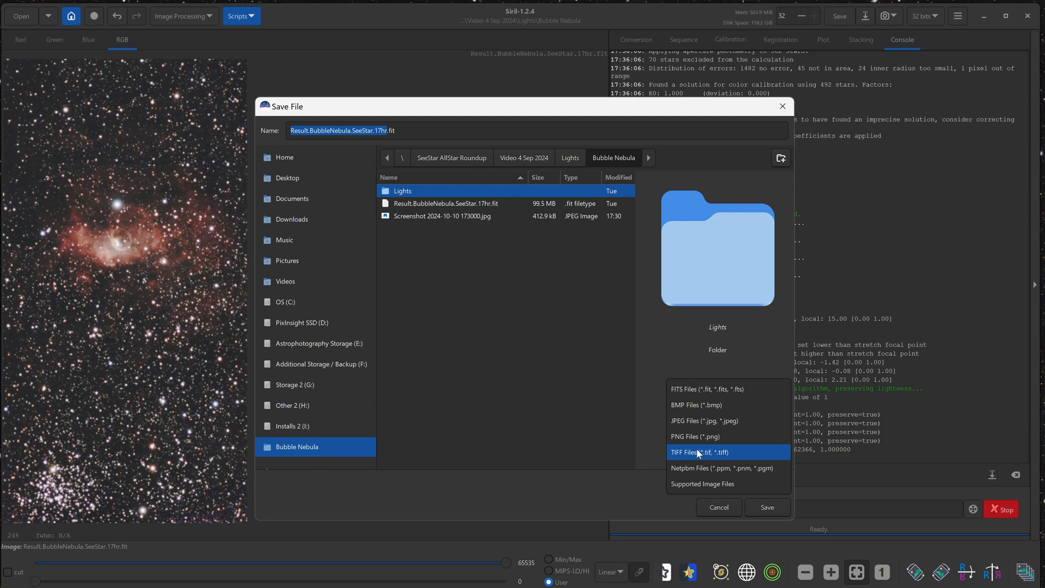
click(700, 452)
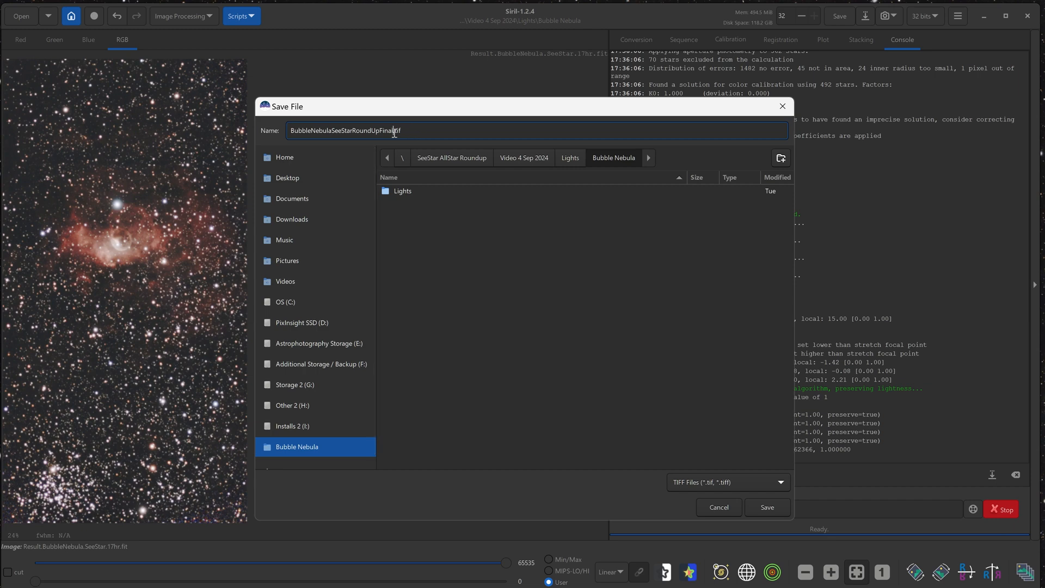
click(765, 507)
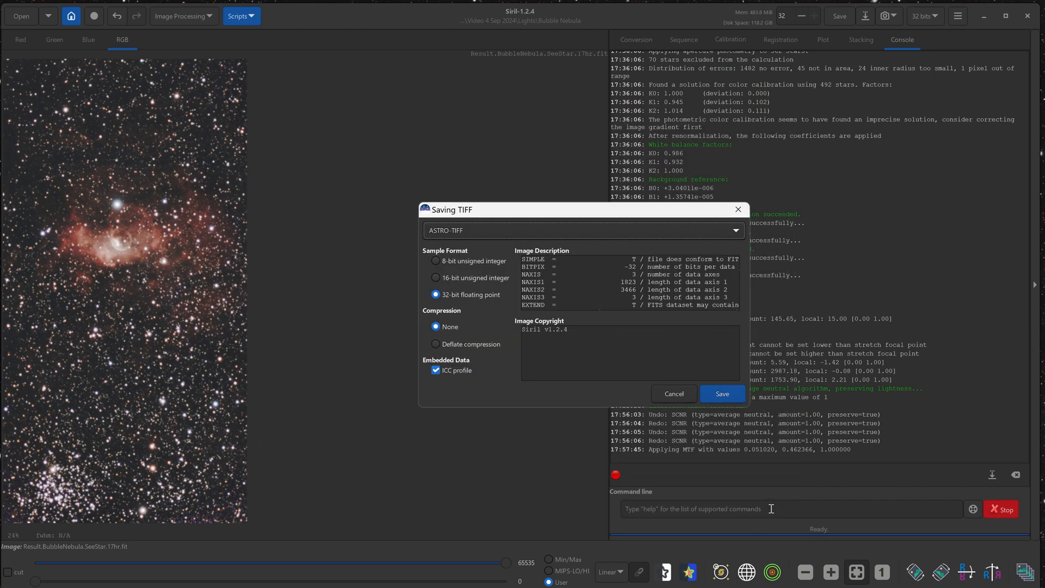
mouse_move(475, 280)
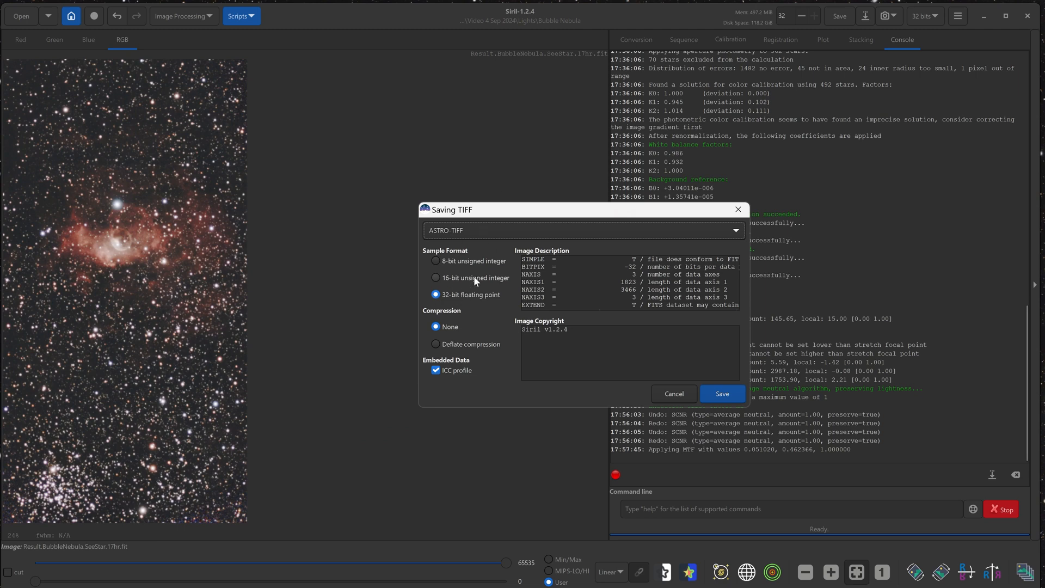
mouse_move(443, 278)
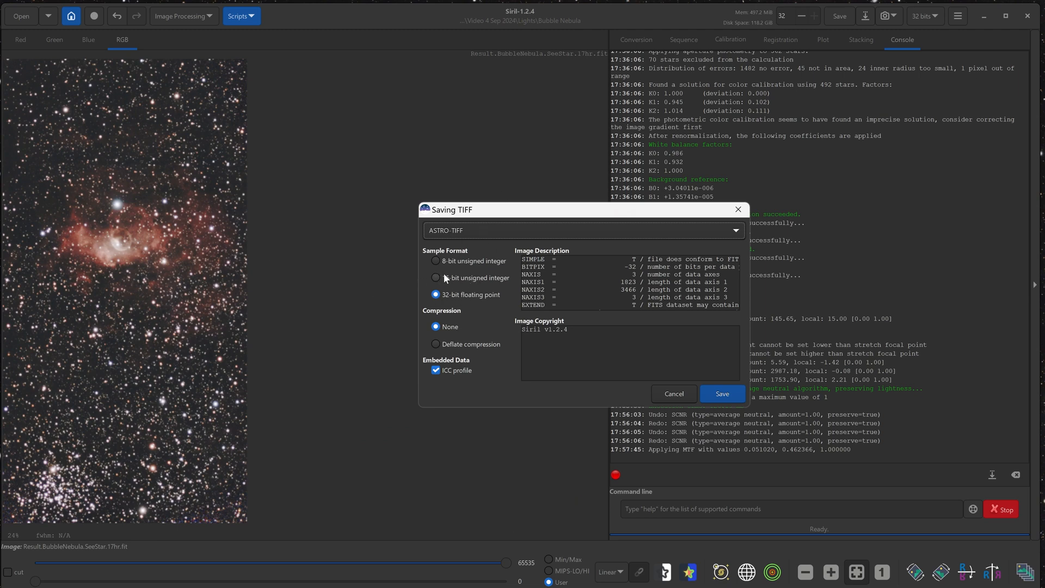
click(436, 278)
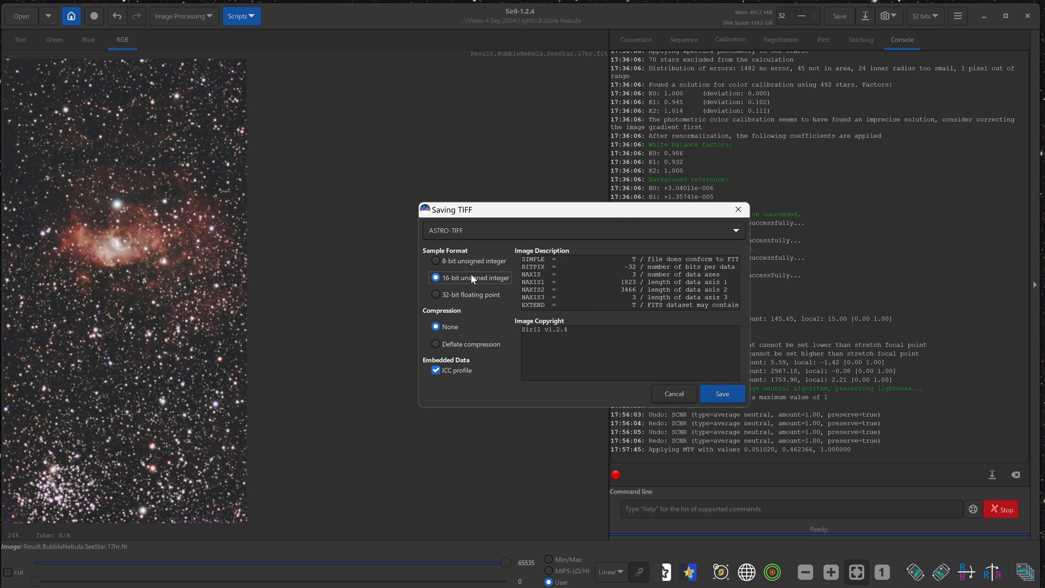
click(722, 393)
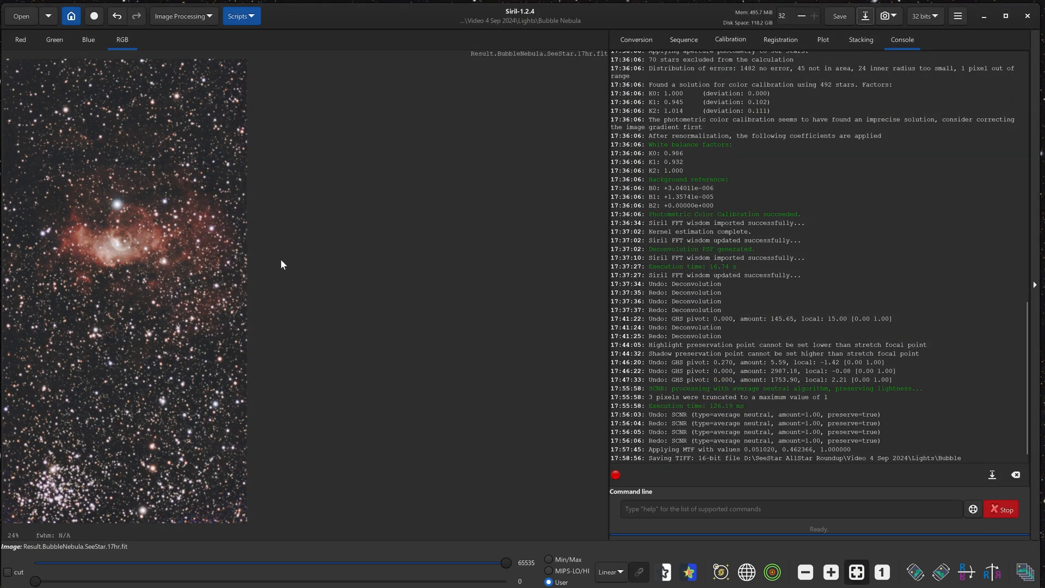
mouse_move(375, 214)
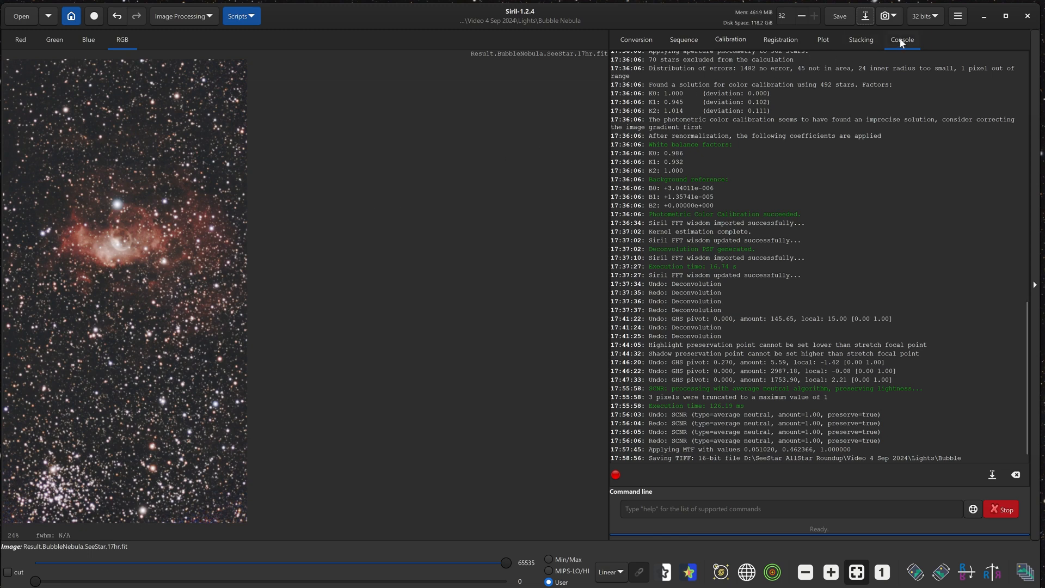
Save a JPEG copy, BubbleNebulaSeeStarRoundUpFinal.jpg, at quality 100.
click(864, 16)
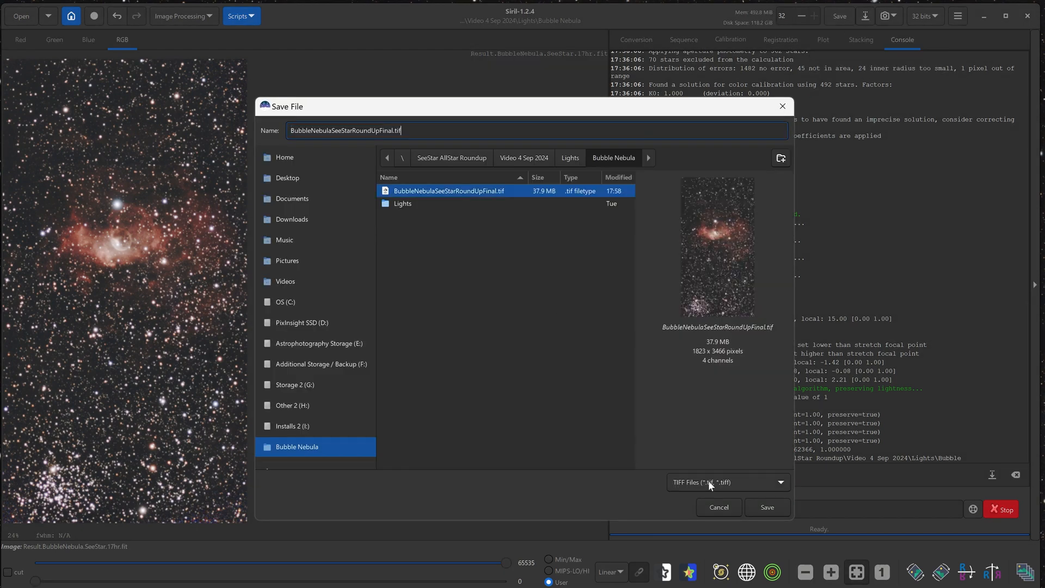
click(727, 482)
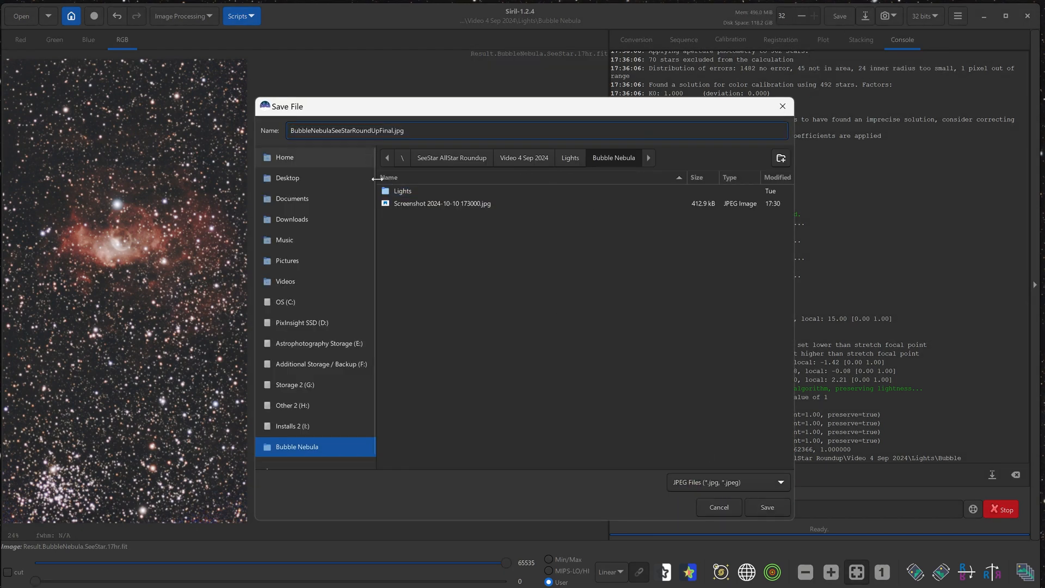
click(766, 507)
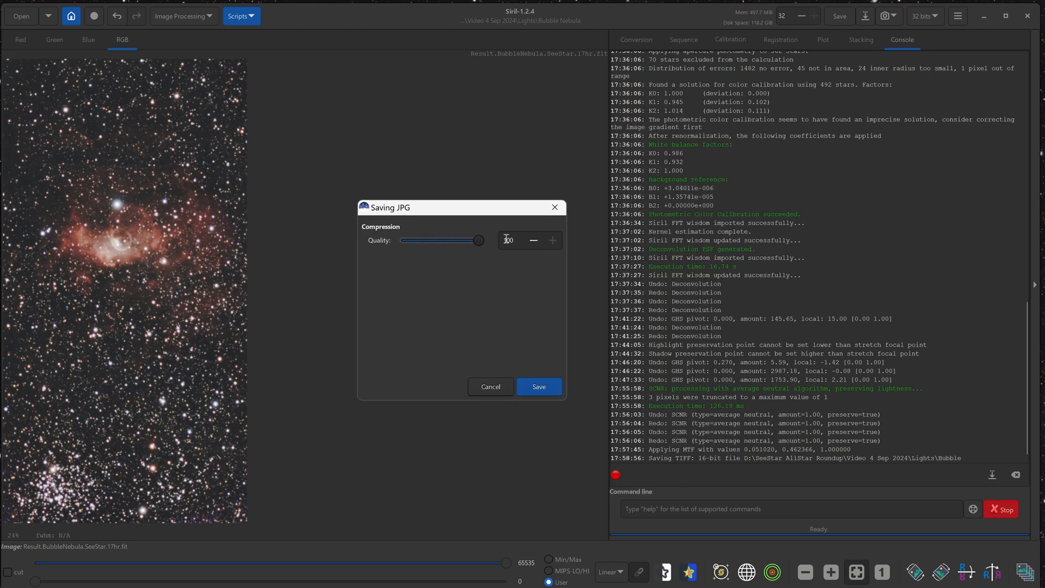
click(538, 387)
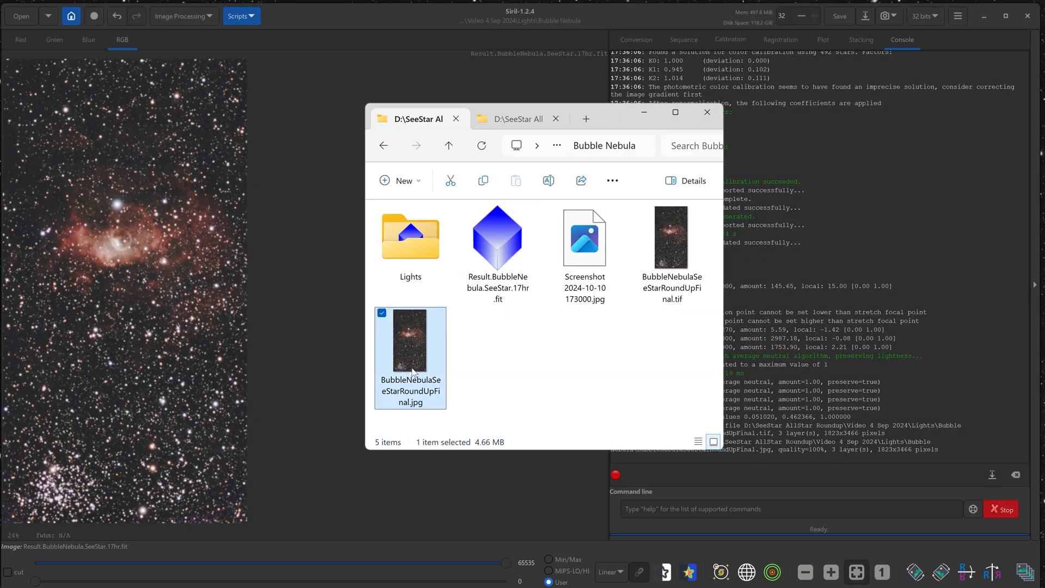
Open BubbleNebulaSeeStarRoundUpFinal.jpg from File Explorer in Windows Photos.
double_click(410, 343)
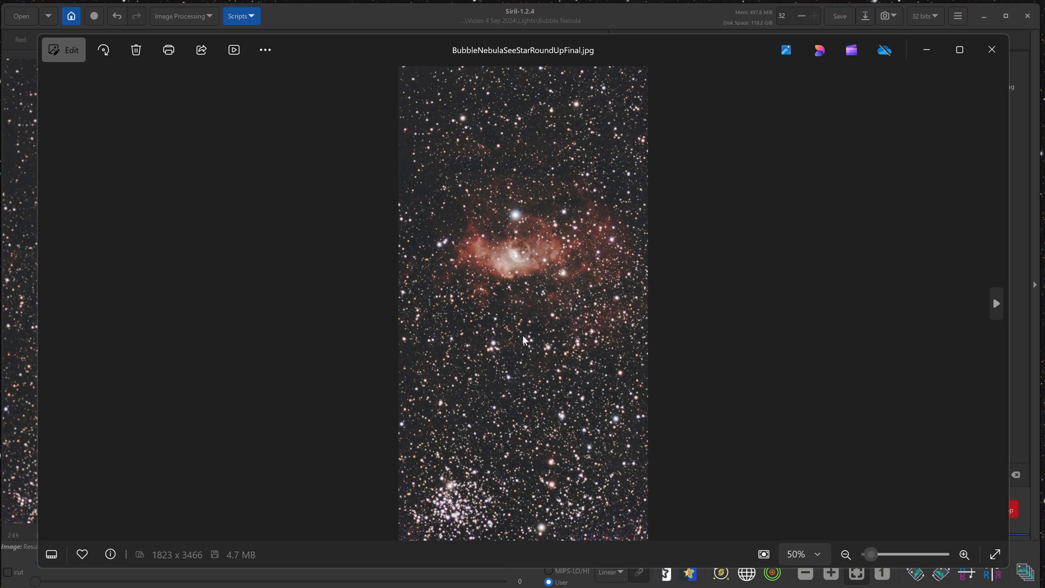
mouse_move(536, 273)
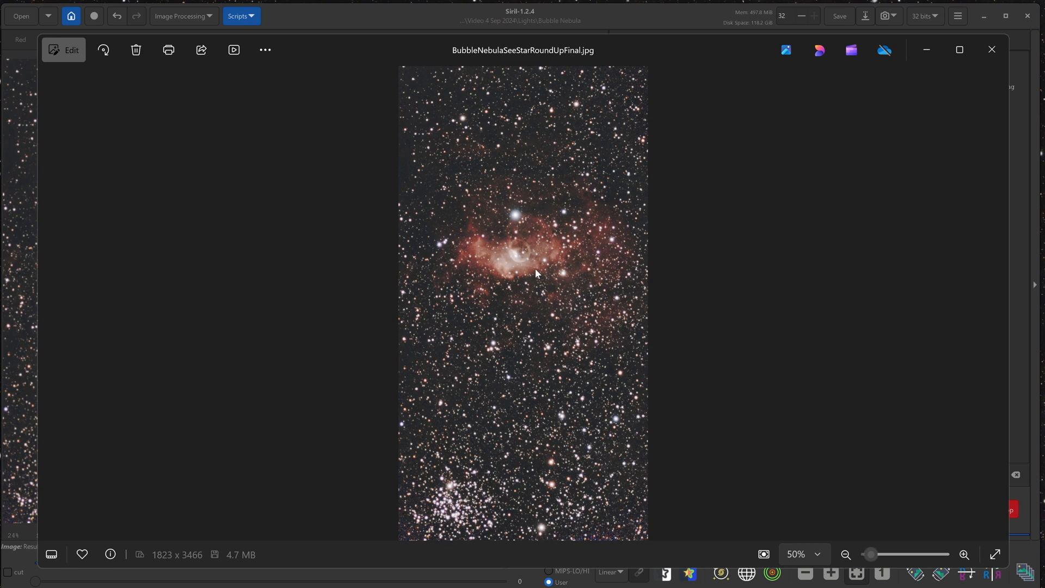
mouse_move(614, 241)
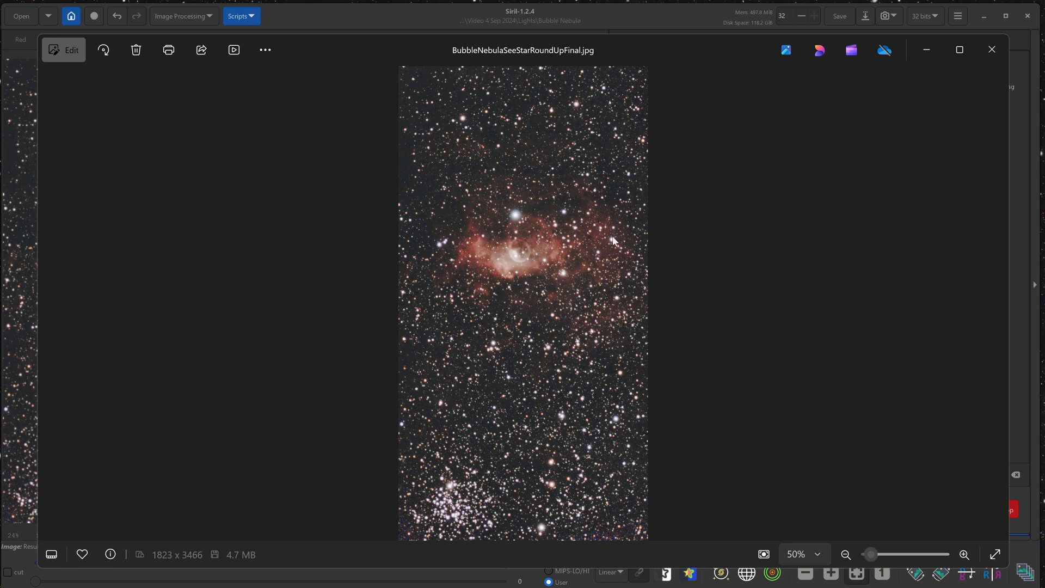
mouse_move(587, 398)
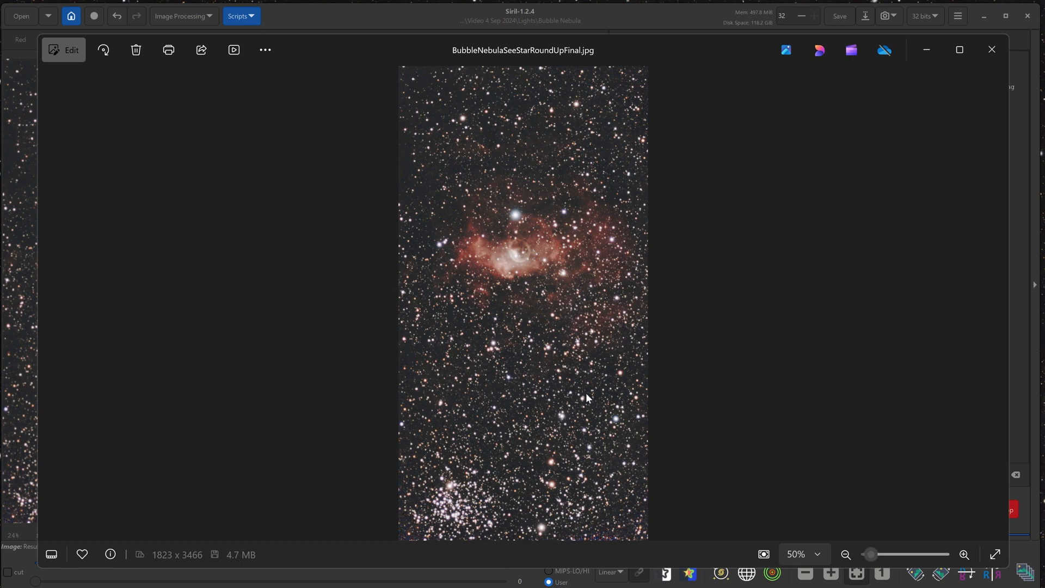
mouse_move(424, 538)
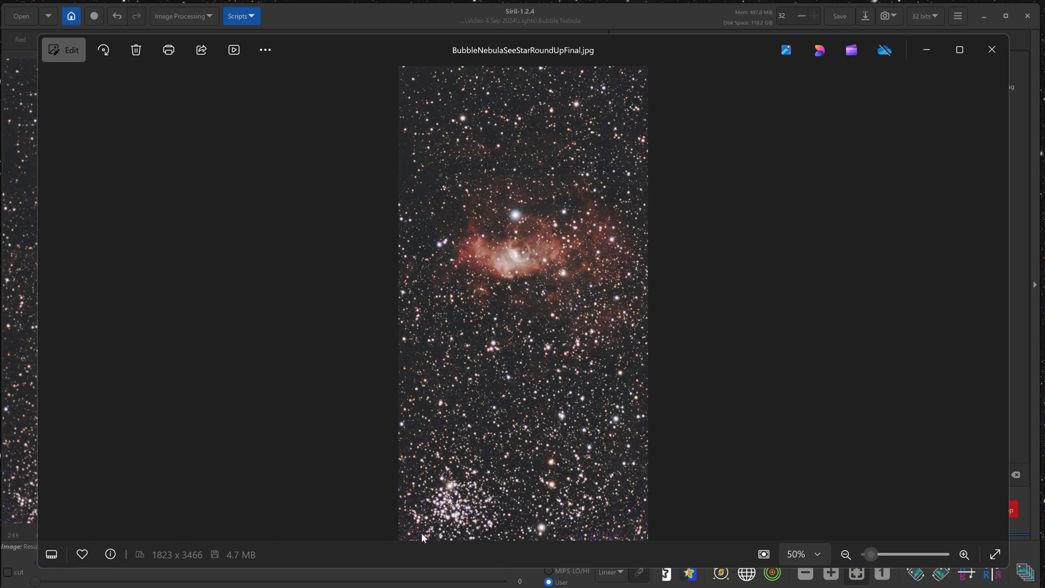
mouse_move(447, 470)
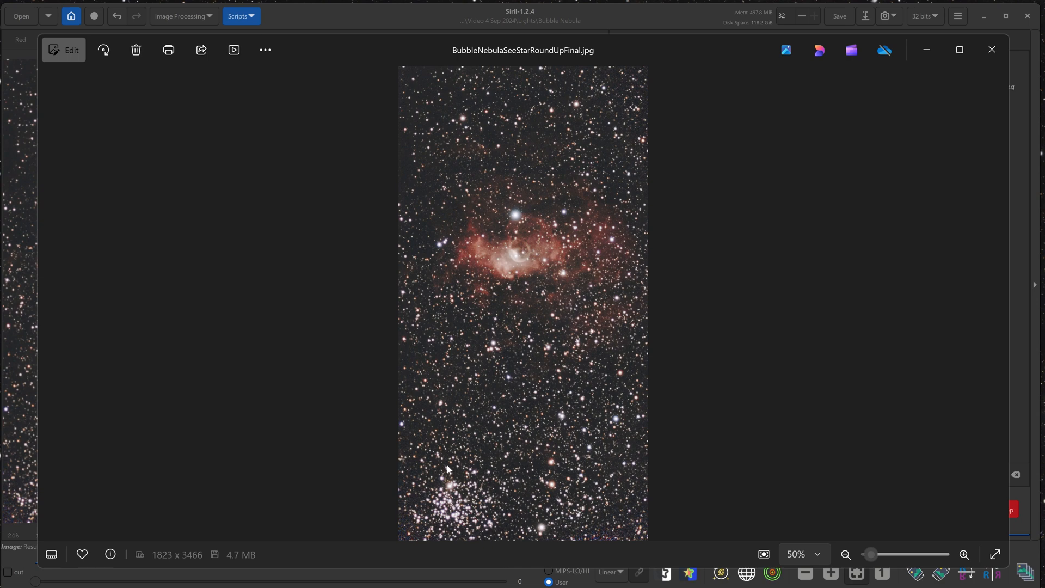
mouse_move(645, 189)
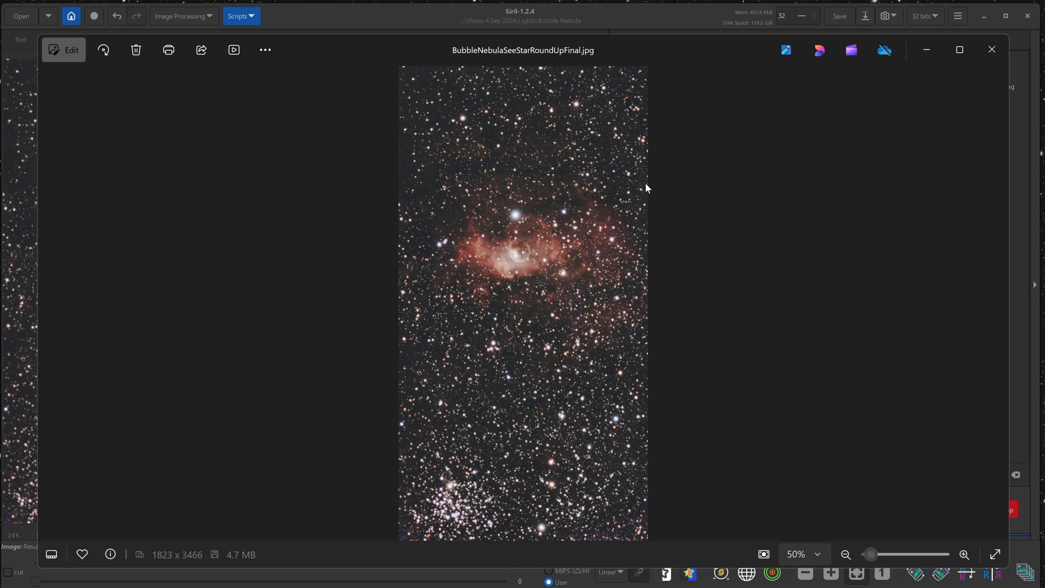
mouse_move(592, 332)
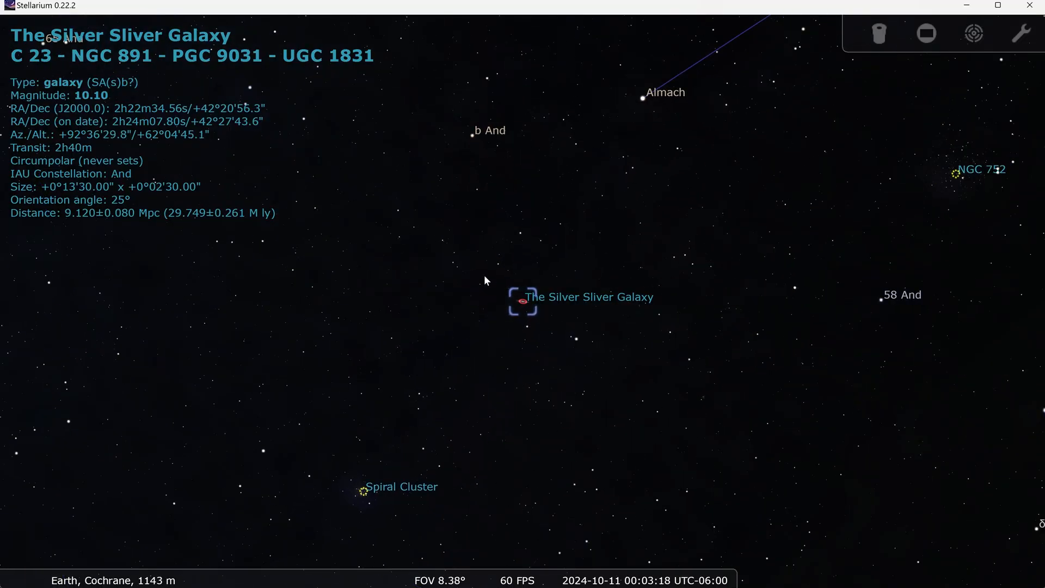
mouse_move(490, 325)
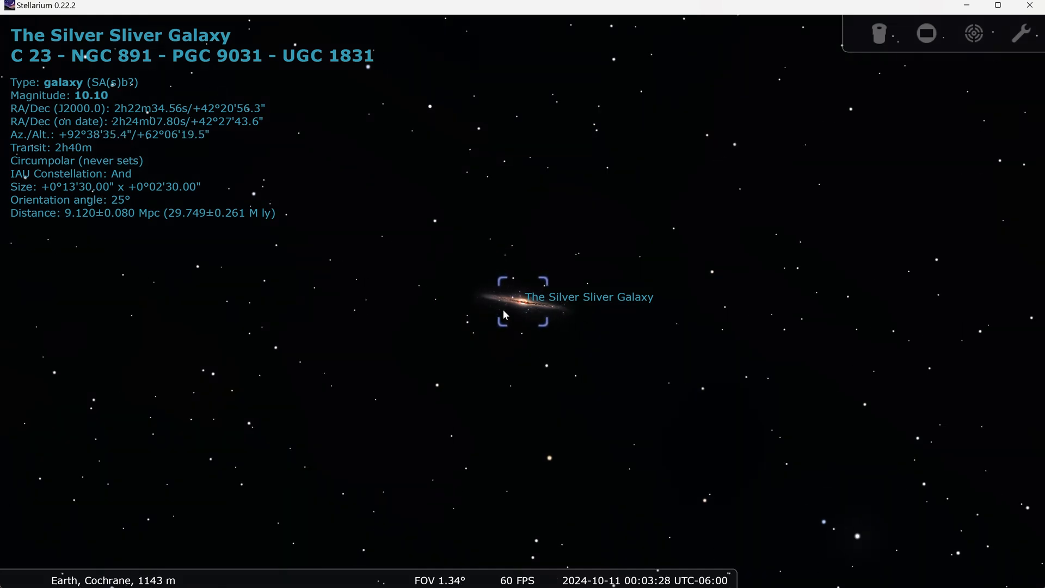
Zoom out from NGC 891 to see Almach, NGC 752 and the Spiral Cluster.
scroll(down, 3)
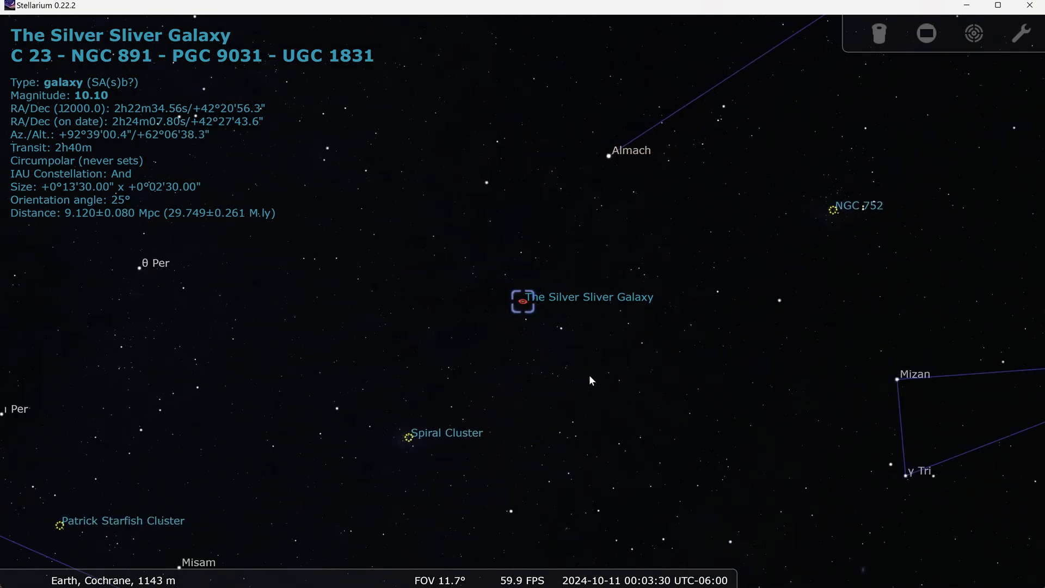